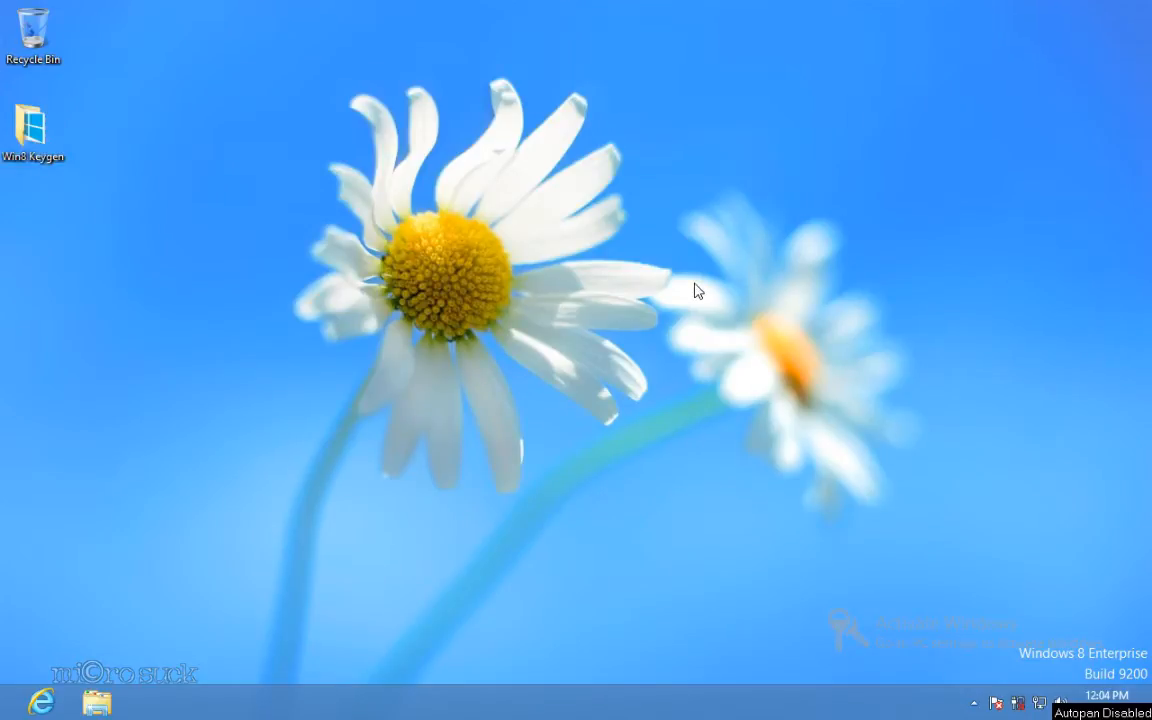
{"action": "mouse_move", "coordinate": [1048, 696]}
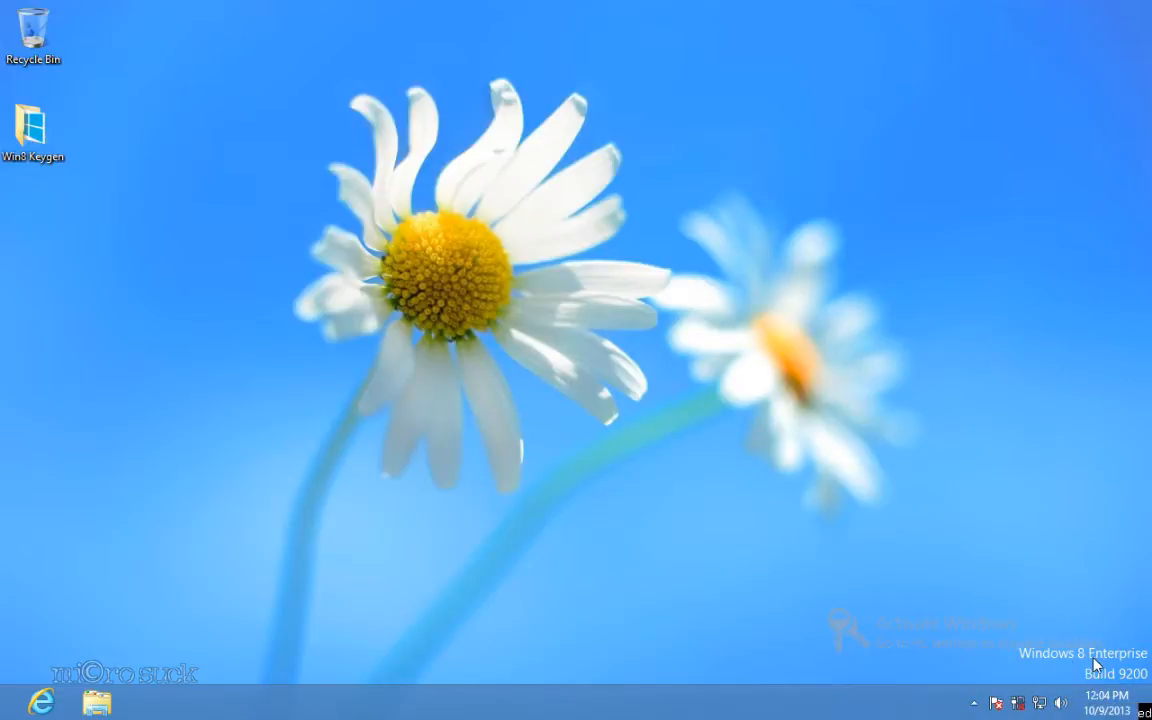
{"action": "mouse_move", "coordinate": [1112, 622]}
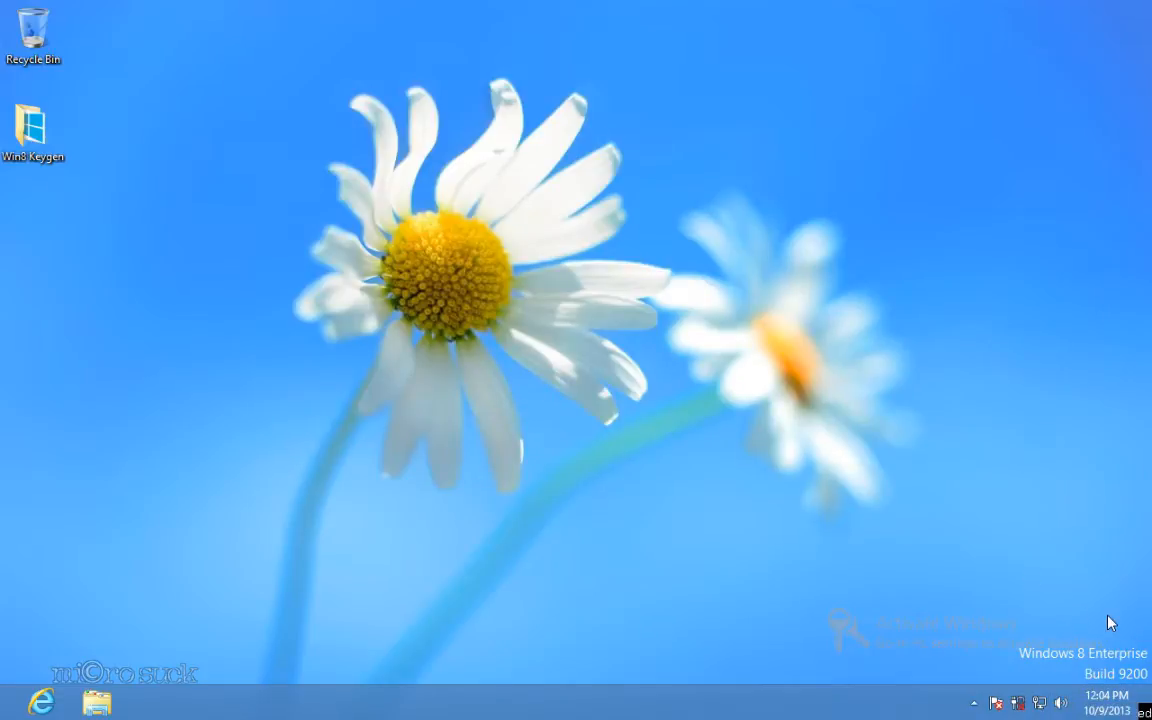
{"action": "mouse_move", "coordinate": [866, 486]}
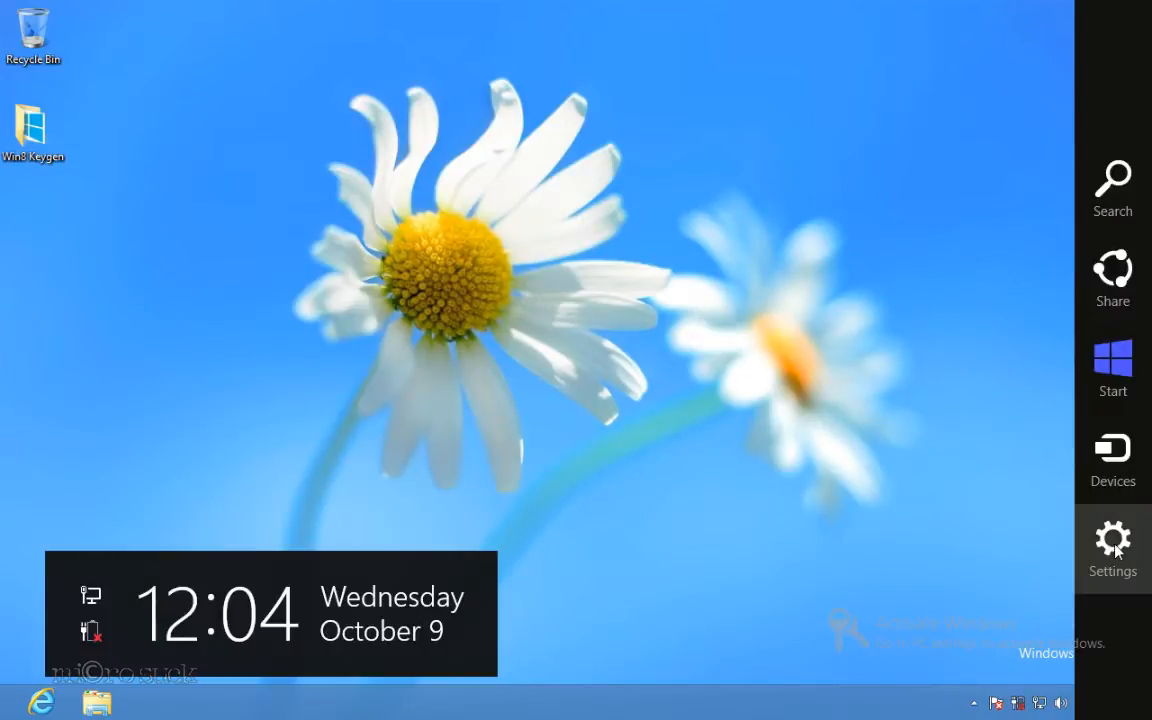
Reach Control Panel's System page showing Windows 8 Enterprise, processor, RAM and not-activated status.
{"action": "left_click", "coordinate": [1112, 540]}
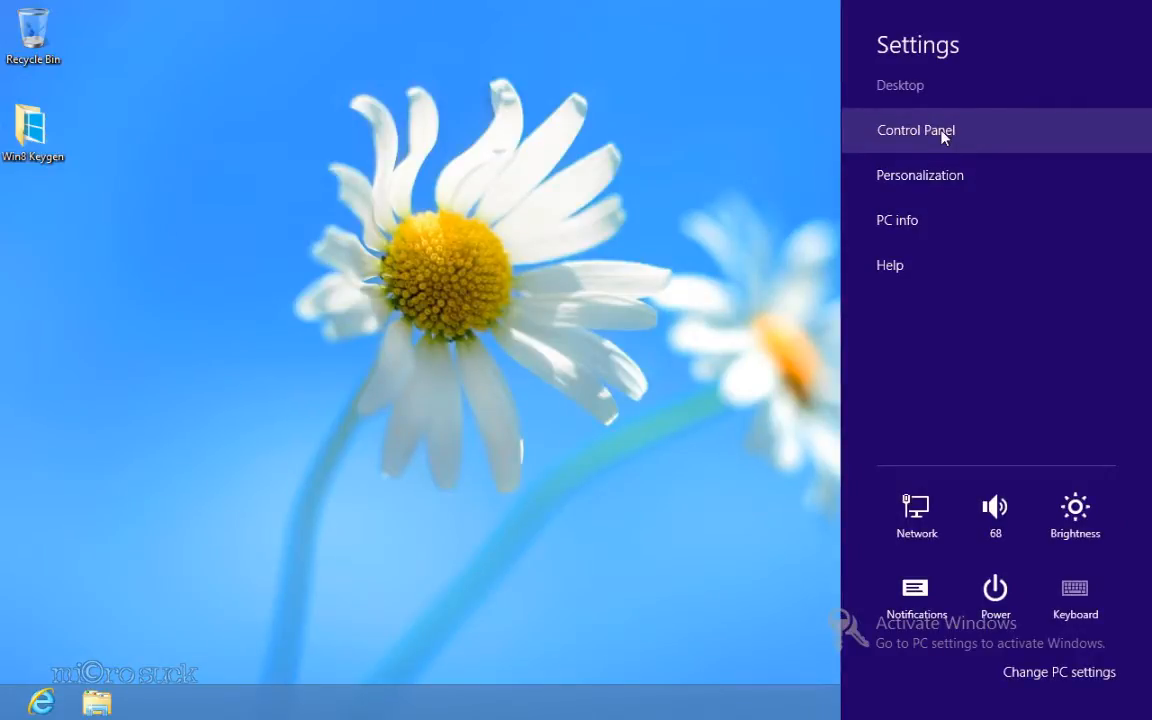
{"action": "left_click", "coordinate": [916, 130]}
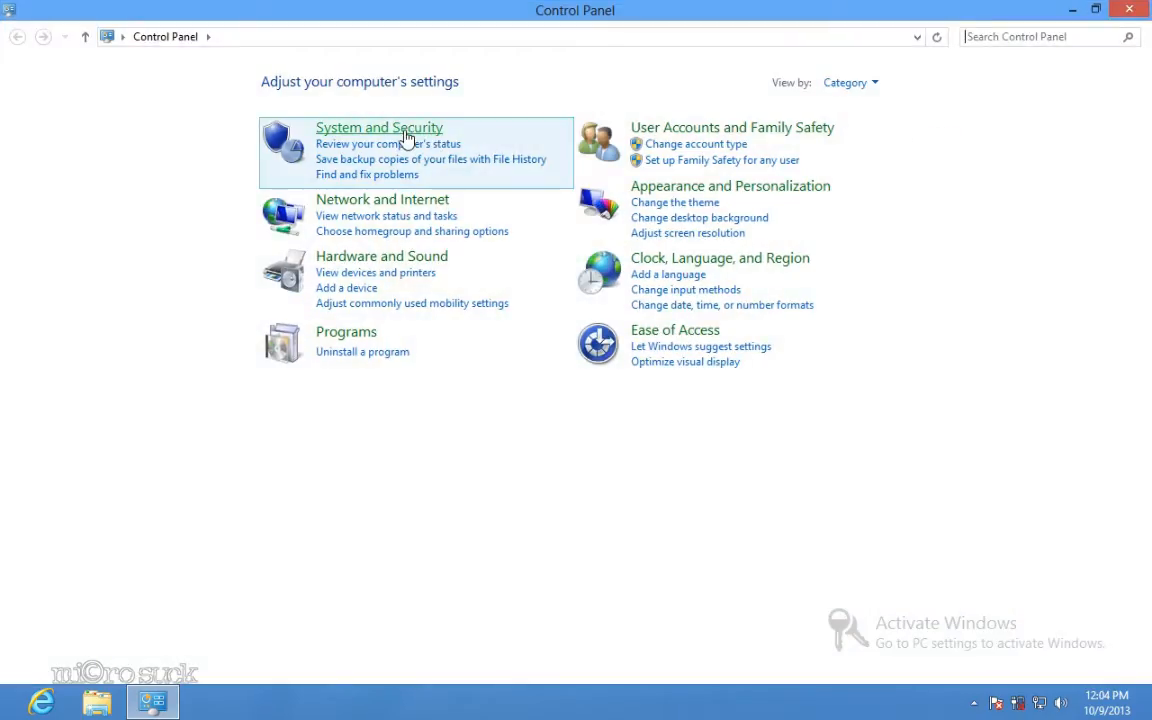
{"action": "left_click", "coordinate": [378, 128]}
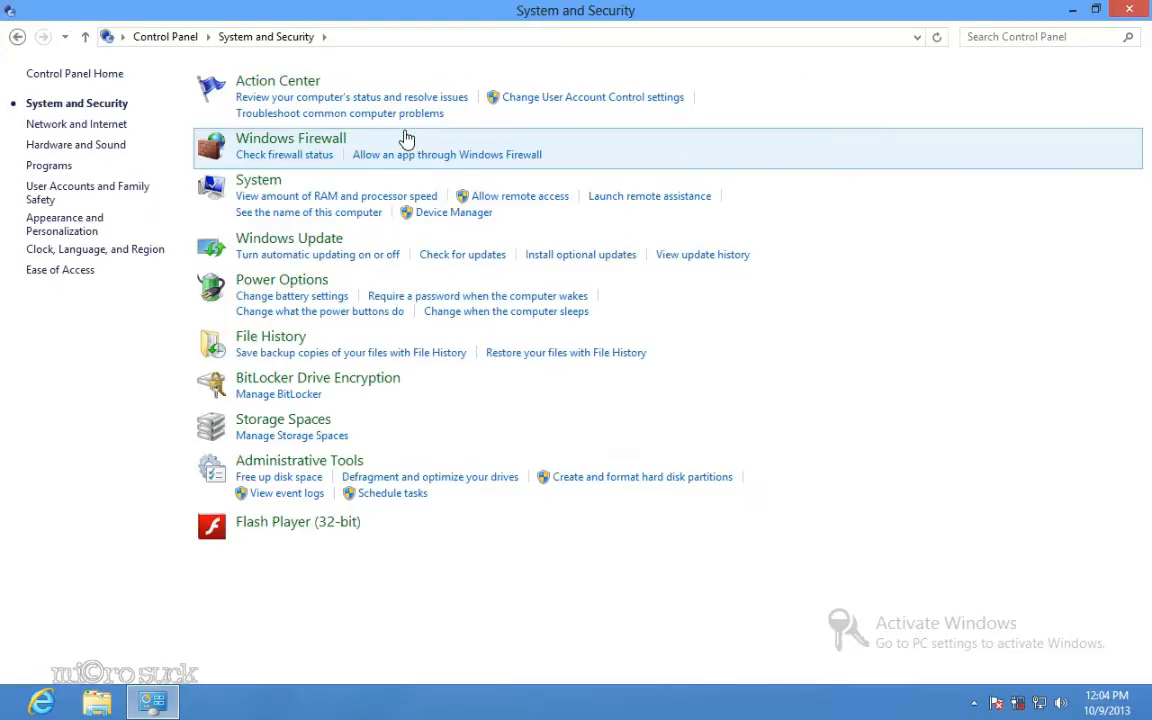
{"action": "mouse_move", "coordinate": [276, 198]}
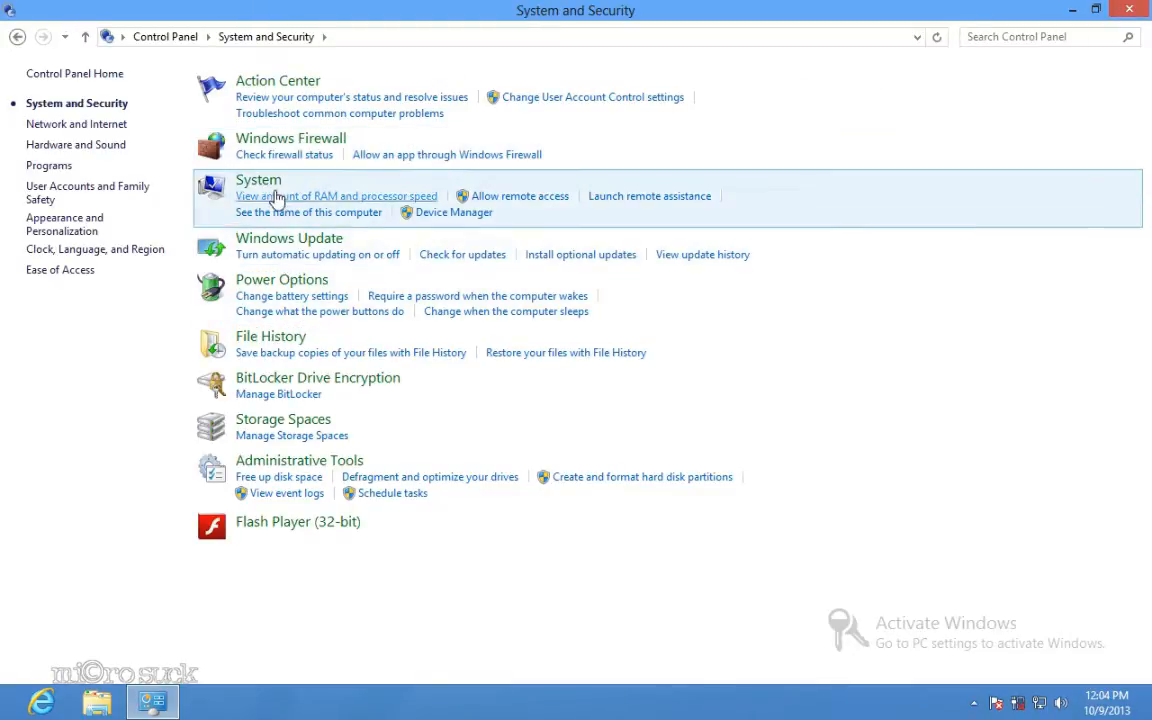
{"action": "left_click", "coordinate": [258, 180]}
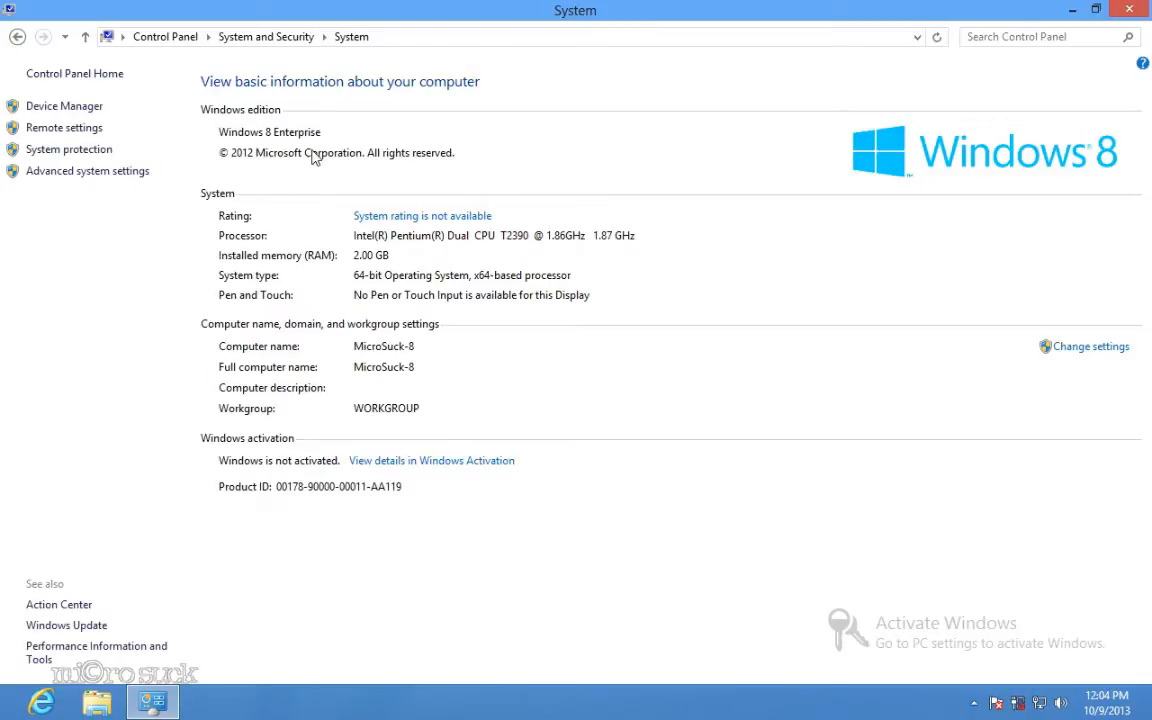
{"action": "mouse_move", "coordinate": [338, 136]}
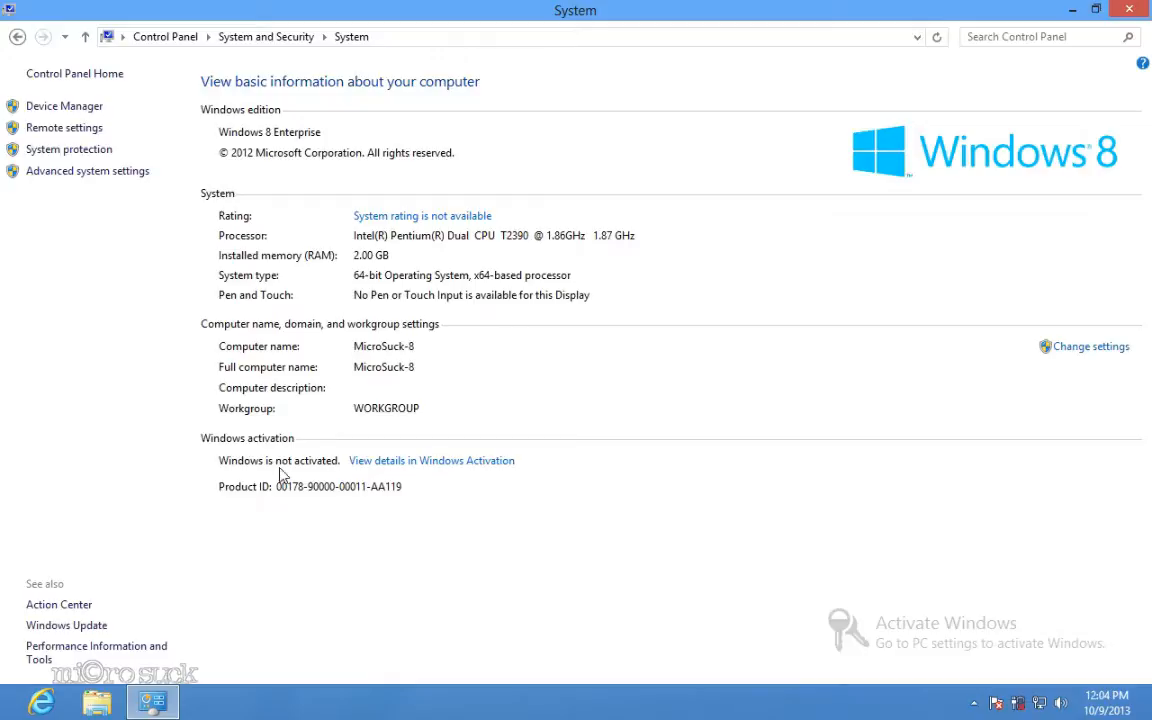
{"action": "mouse_move", "coordinate": [236, 464]}
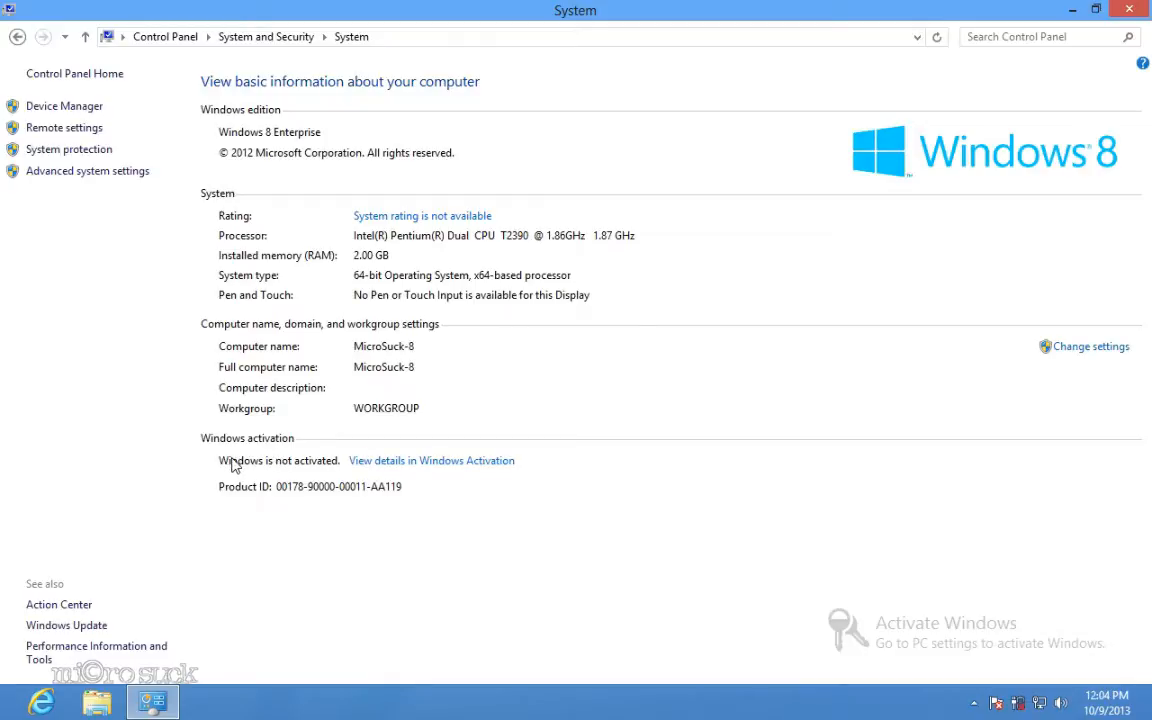
{"action": "mouse_move", "coordinate": [352, 468]}
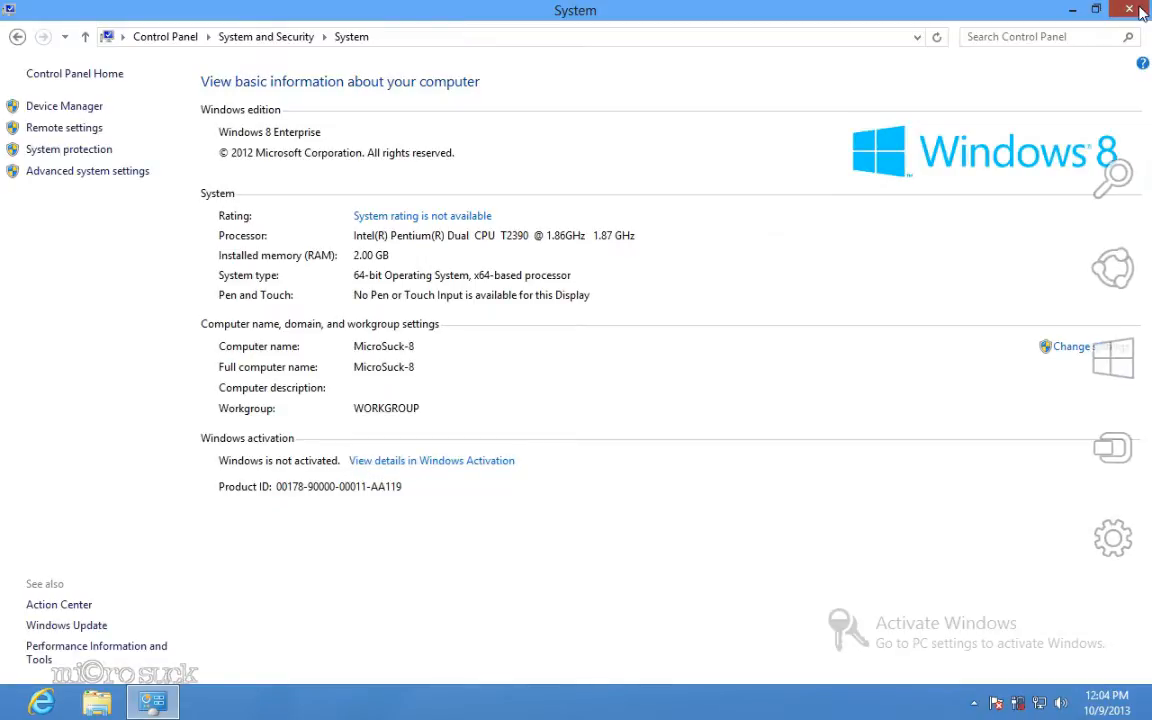
Leave System and reach the adapter list through Network and Sharing Center.
{"action": "left_click", "coordinate": [1140, 8]}
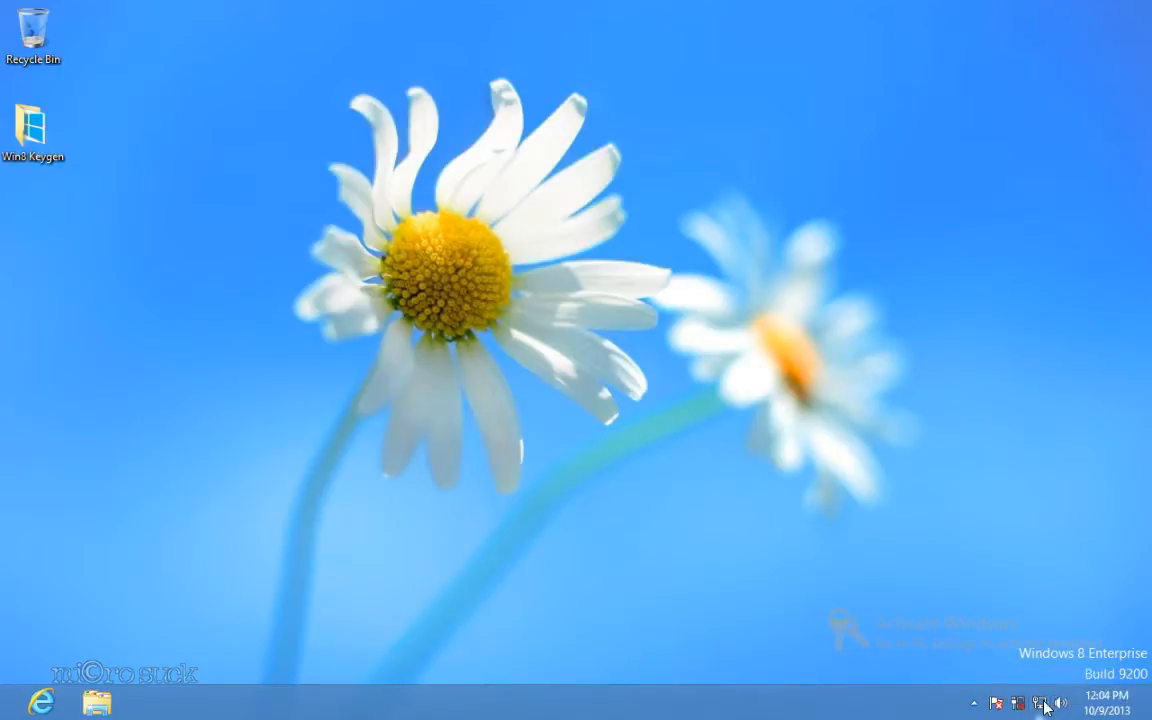
{"action": "right_click", "coordinate": [1064, 704]}
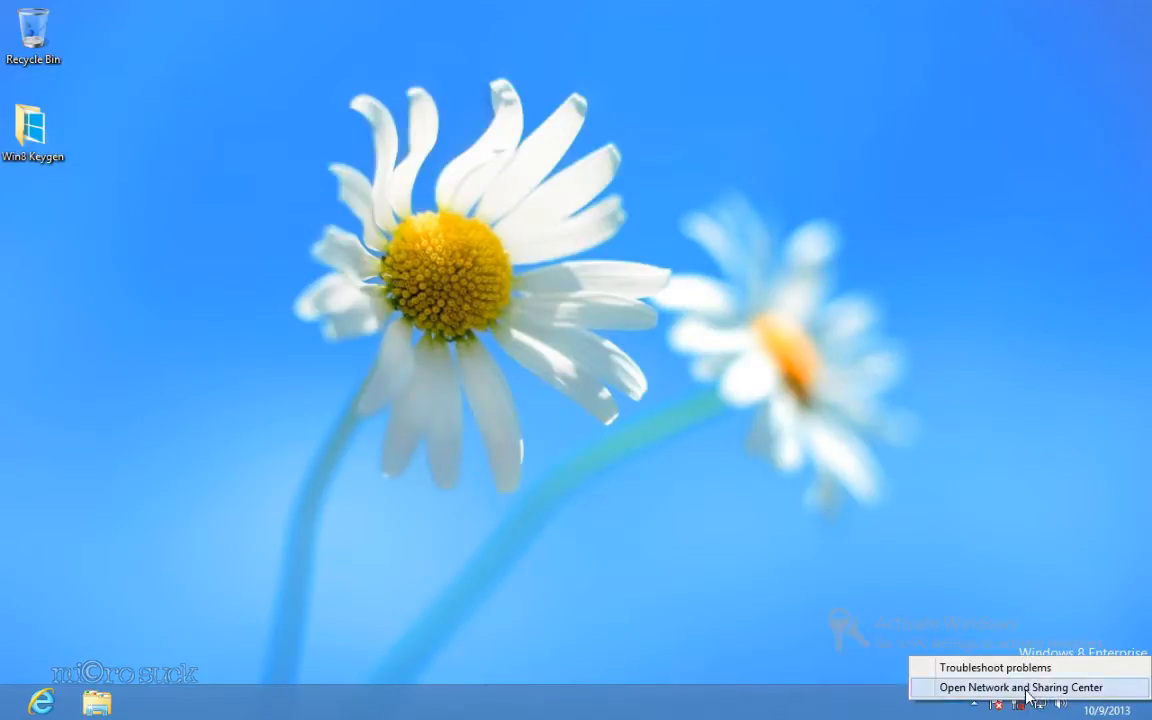
{"action": "left_click", "coordinate": [1020, 688]}
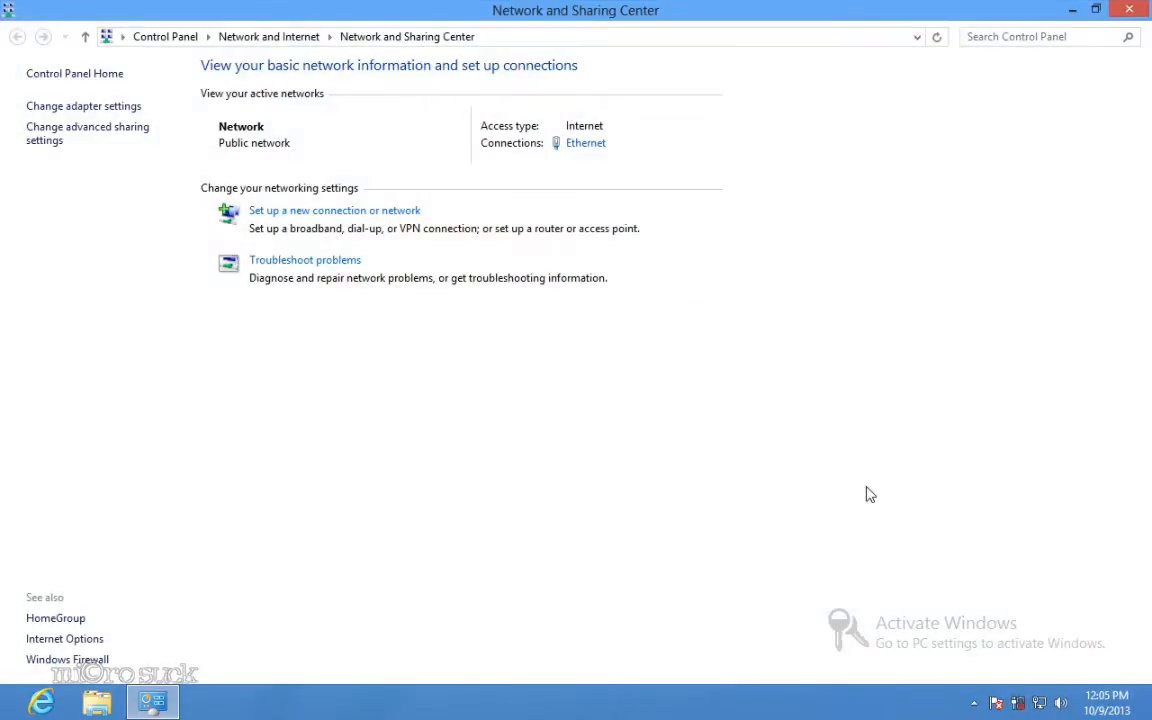
{"action": "mouse_move", "coordinate": [84, 106]}
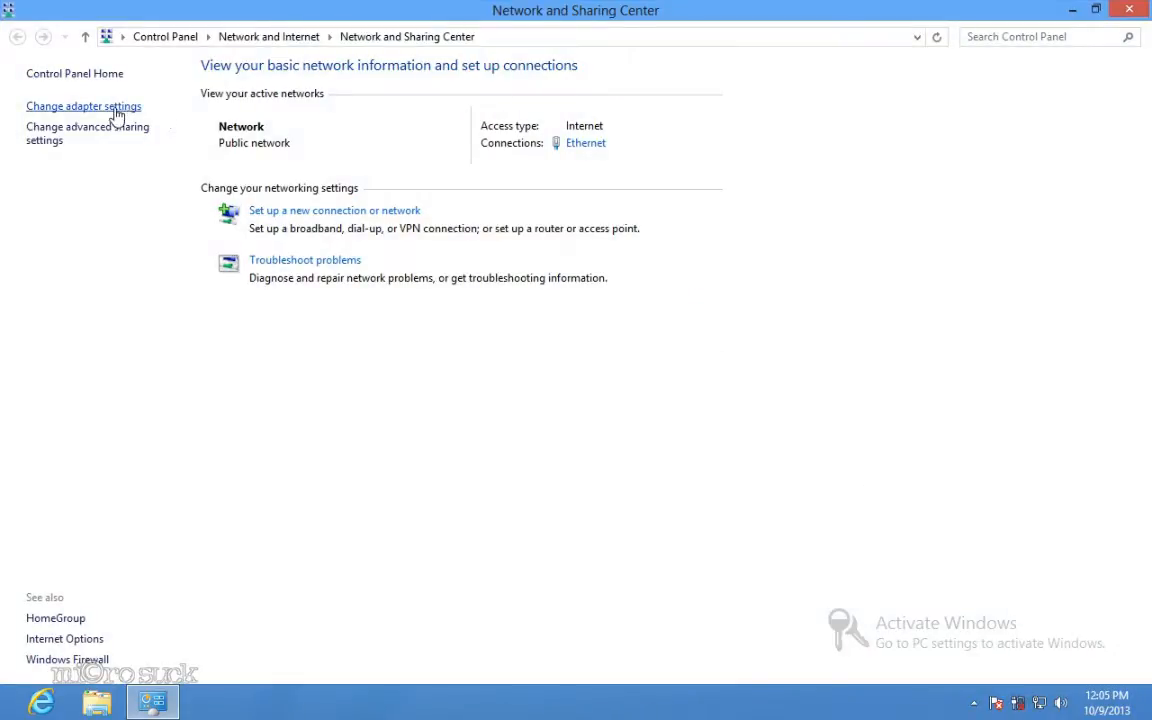
{"action": "left_click", "coordinate": [84, 106]}
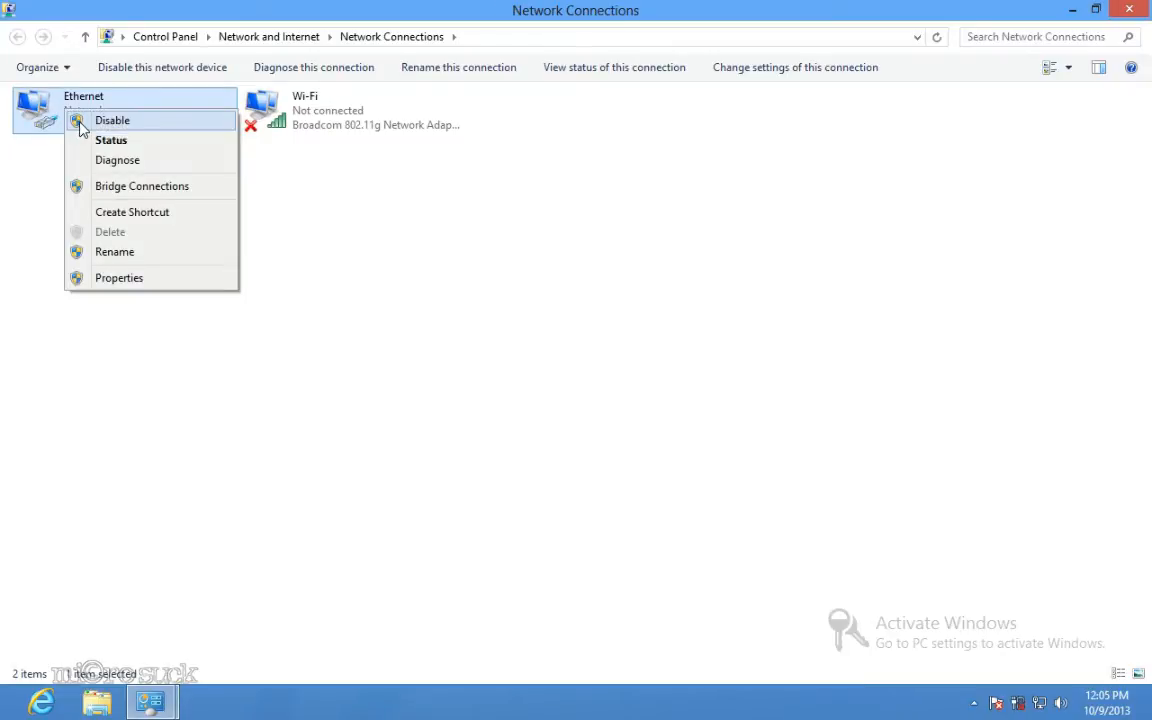
Disable the Ethernet adapter so the PC is offline, then return to the desktop.
{"action": "left_click", "coordinate": [112, 120]}
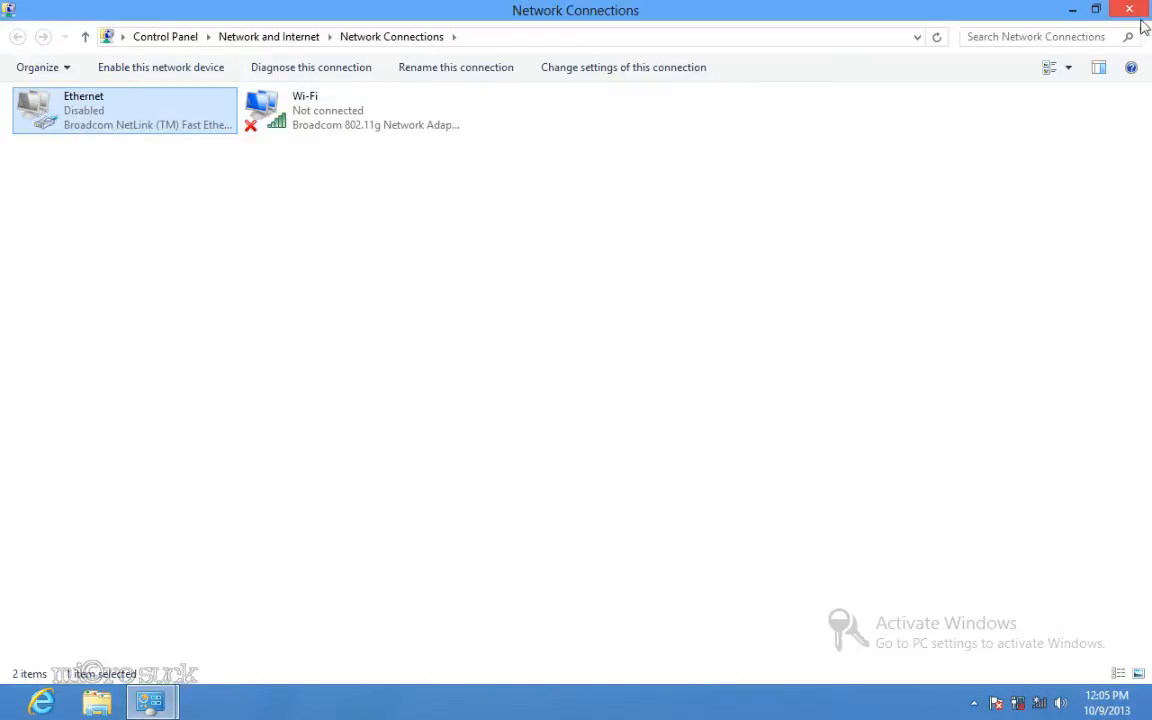
{"action": "left_click", "coordinate": [268, 36]}
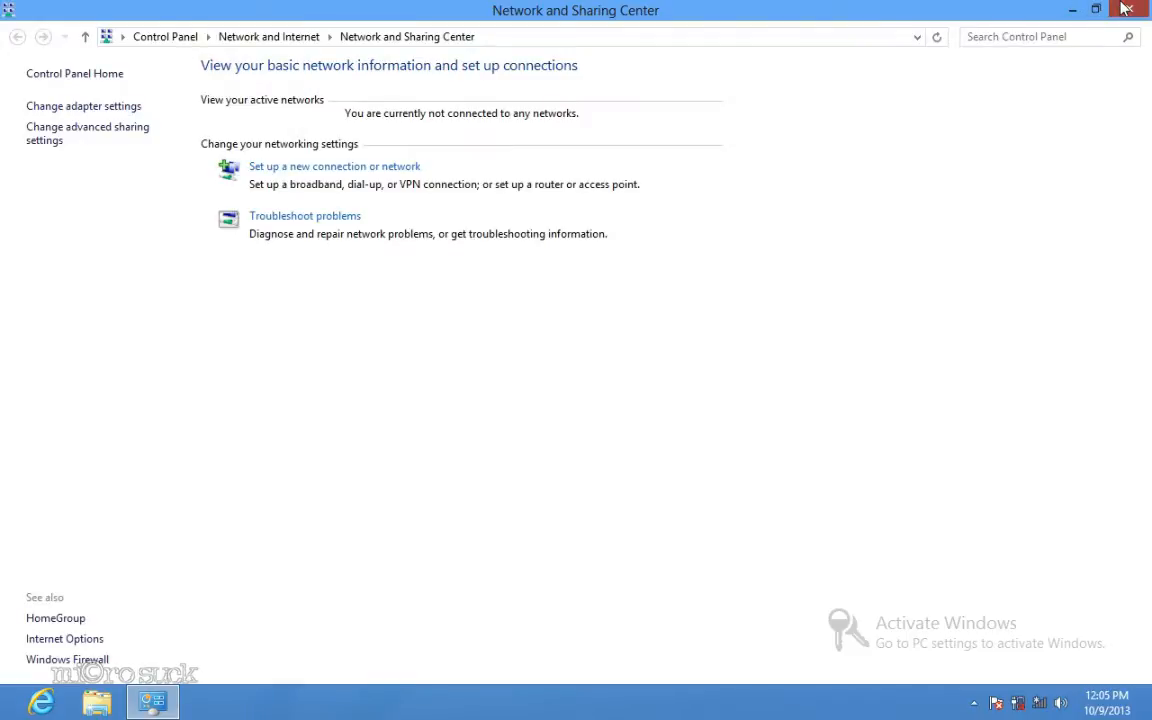
{"action": "left_click", "coordinate": [1122, 8]}
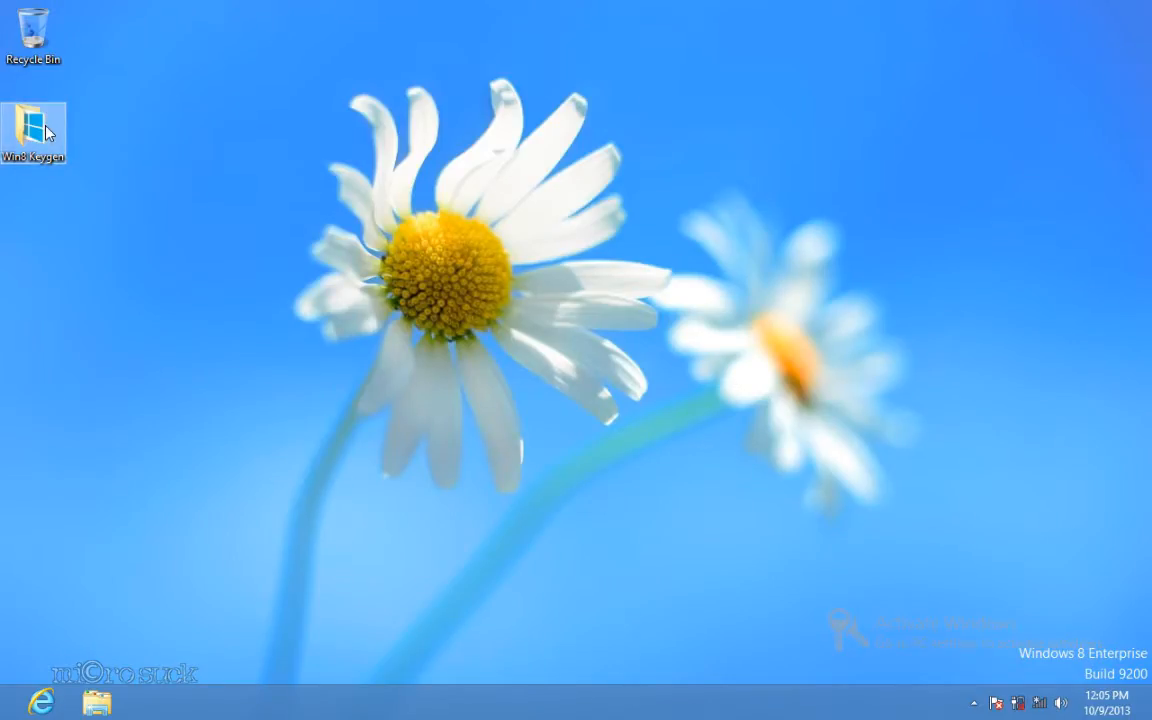
Launch Permanent Activator from the Win8 Keygen folder and choose Windows 8 Enterprise.
{"action": "double_click", "coordinate": [32, 124]}
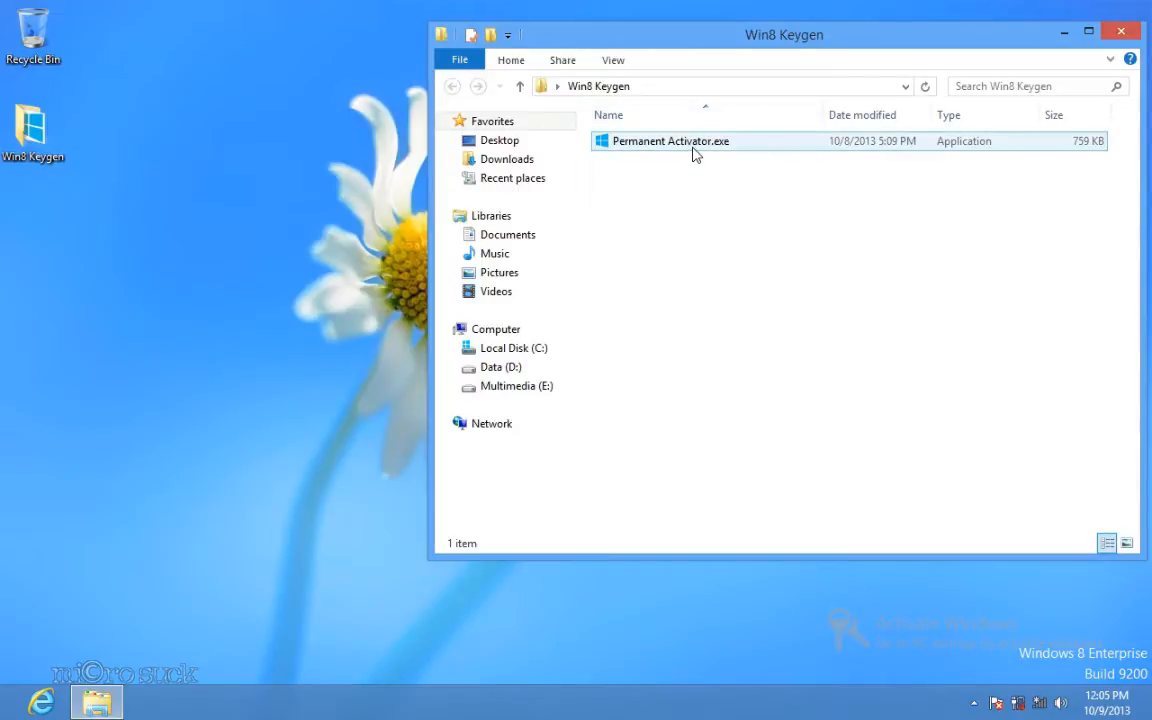
{"action": "double_click", "coordinate": [670, 140]}
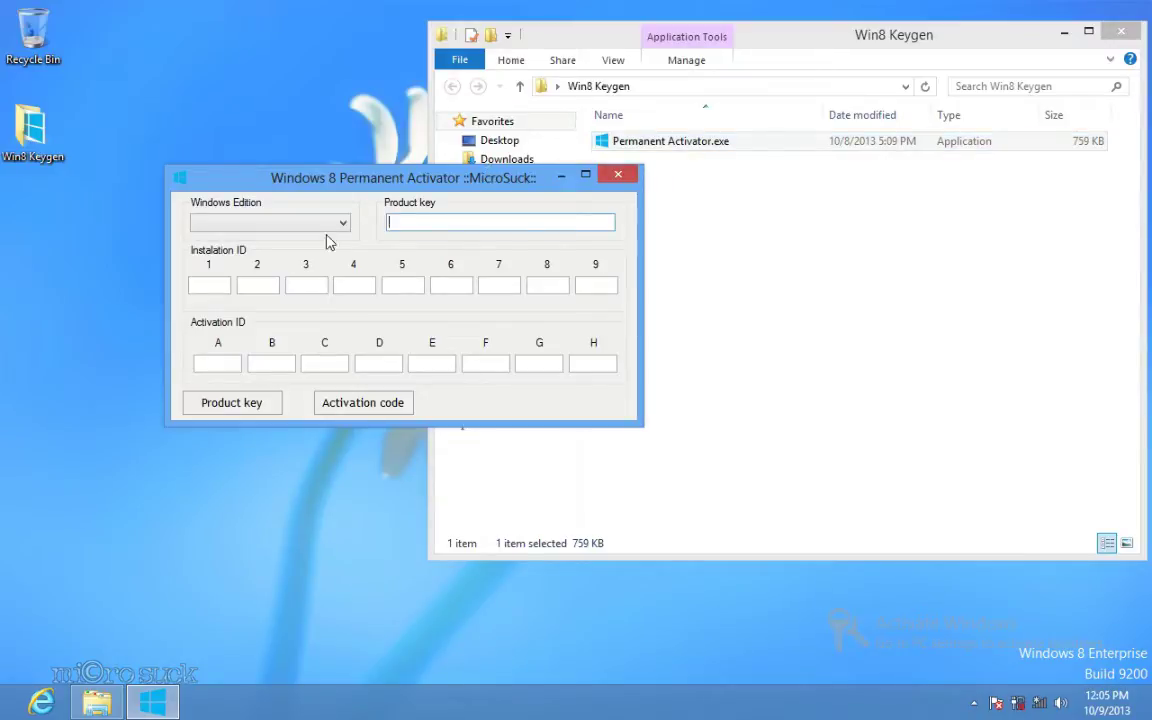
{"action": "left_click", "coordinate": [344, 222]}
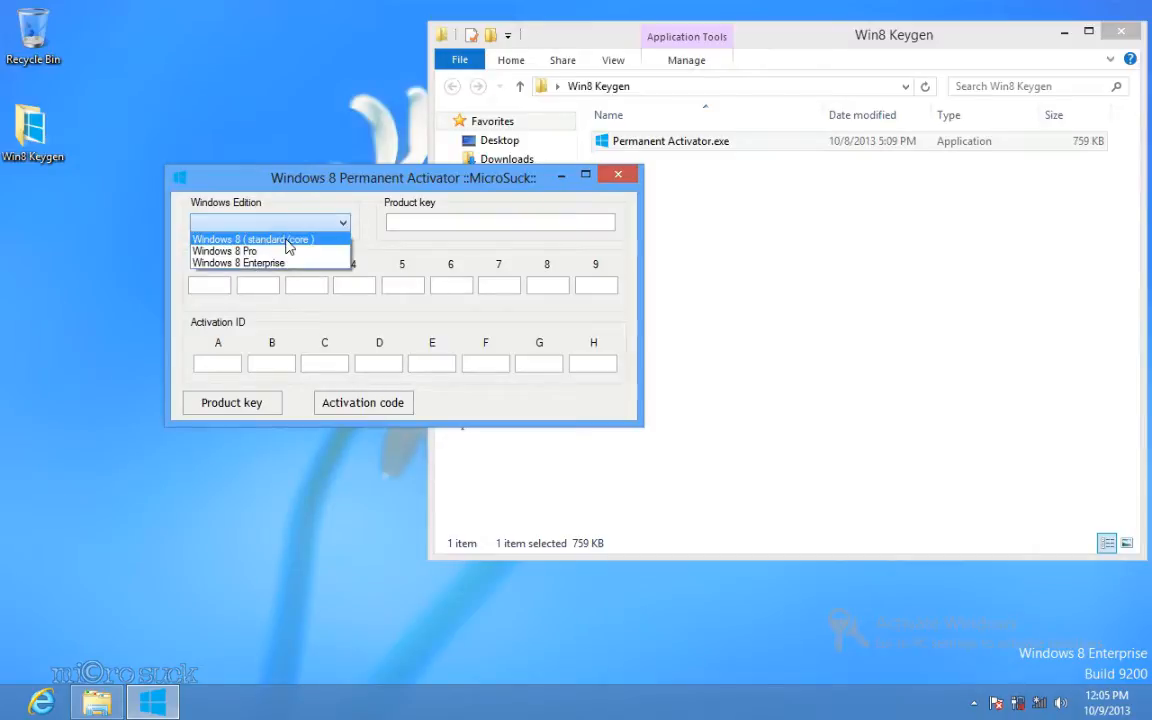
{"action": "mouse_move", "coordinate": [288, 264]}
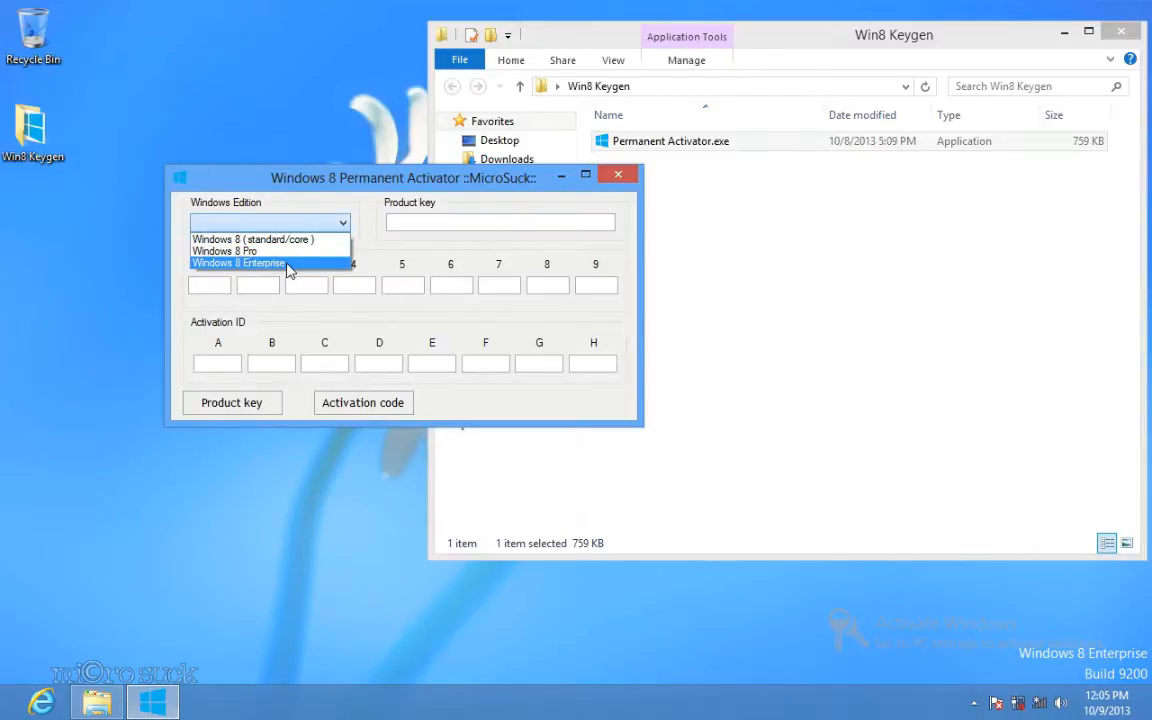
{"action": "left_click", "coordinate": [238, 262]}
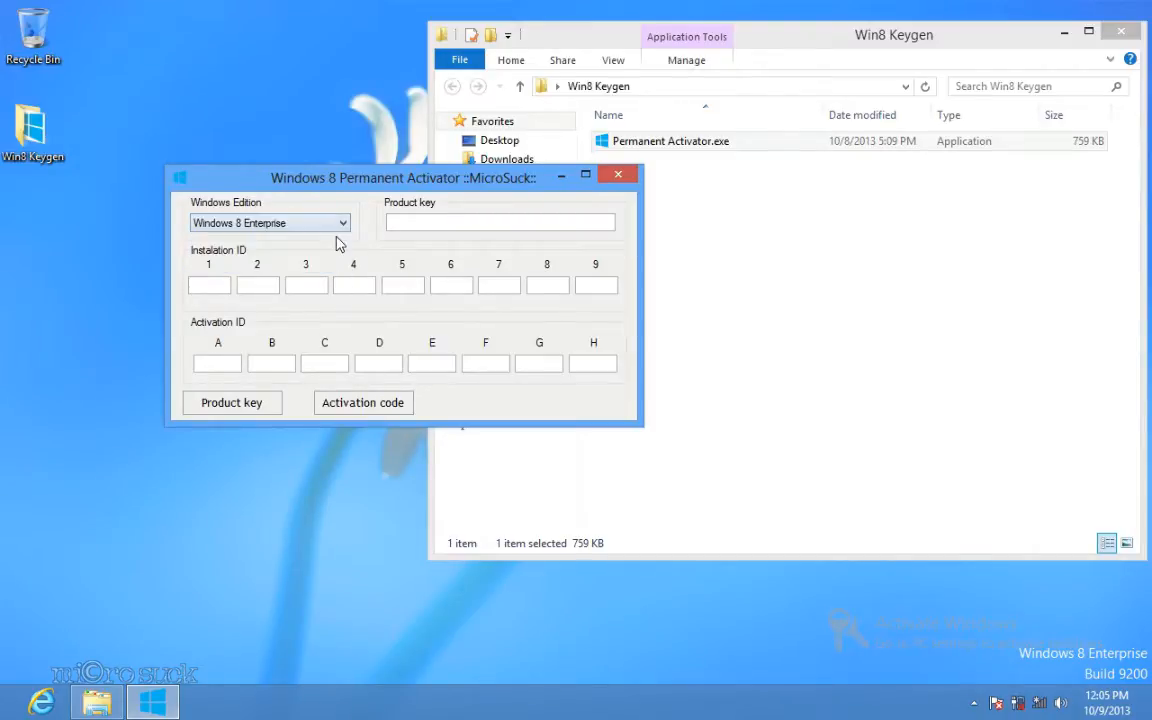
{"action": "mouse_move", "coordinate": [252, 412]}
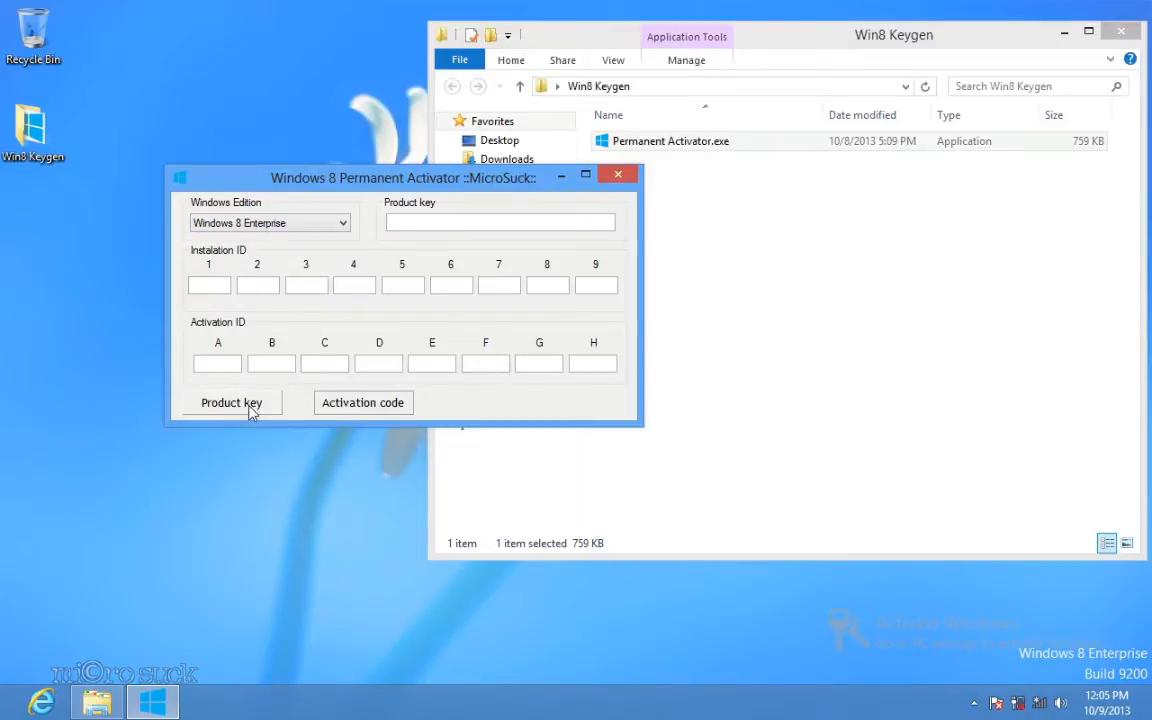
Generate product keys for Enterprise, regenerating until a suitable one appears.
{"action": "left_click", "coordinate": [232, 402]}
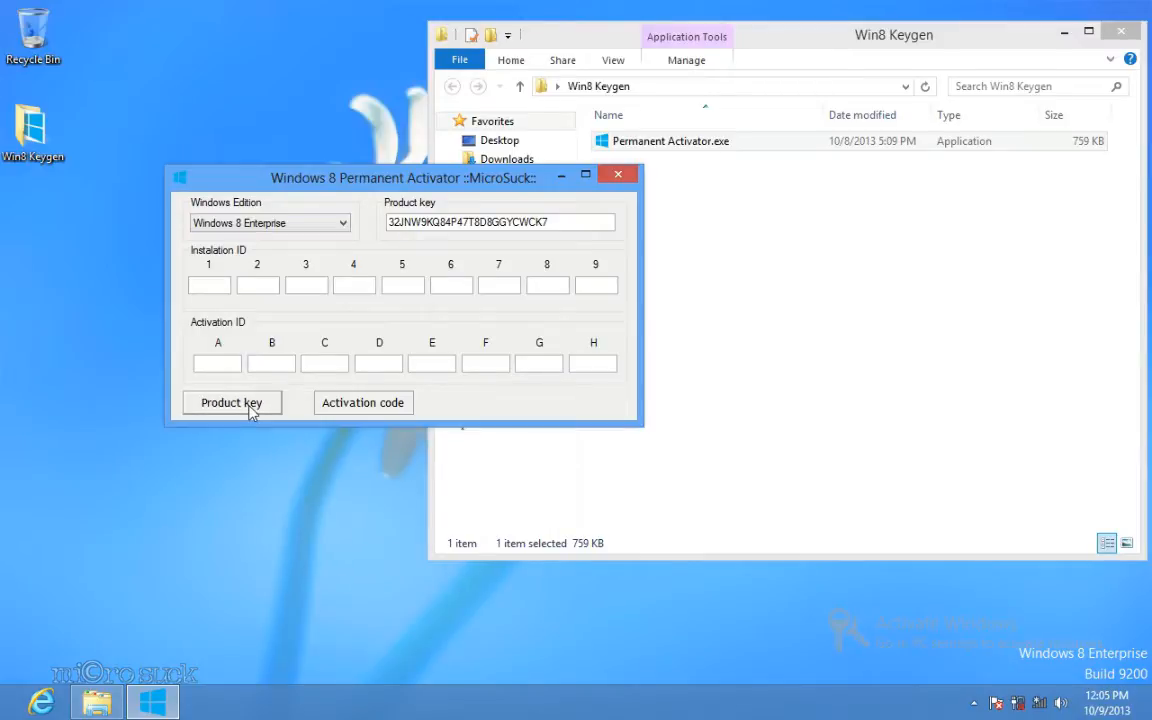
{"action": "left_click", "coordinate": [232, 402]}
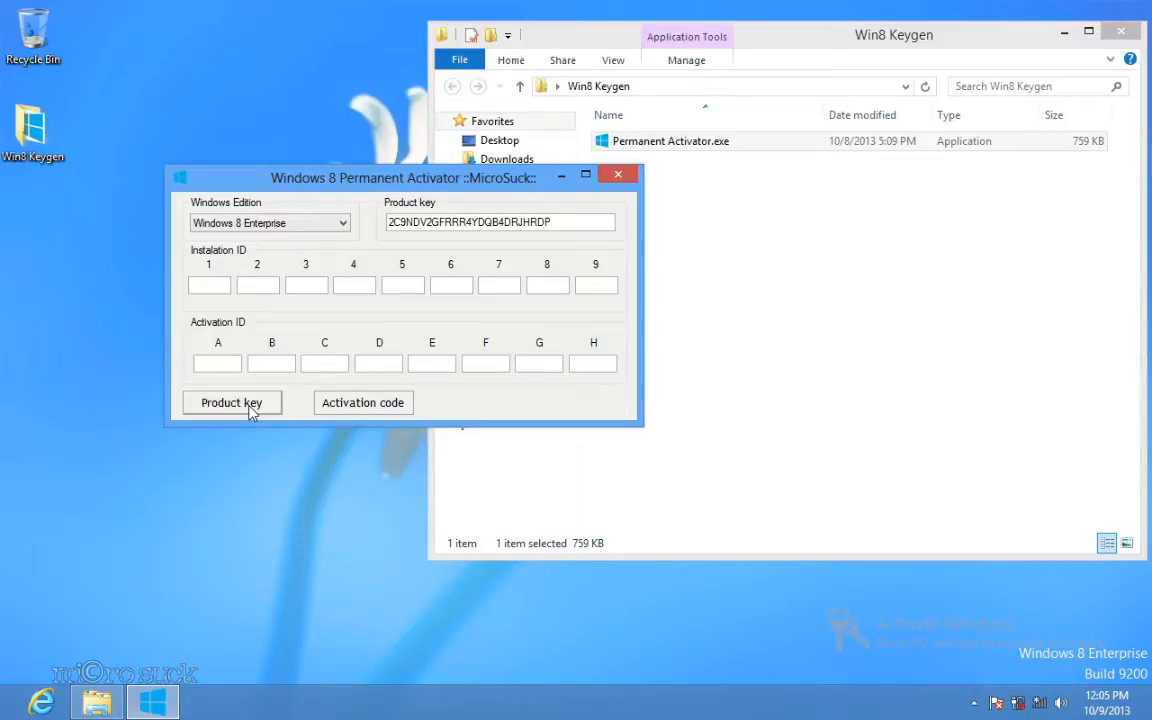
{"action": "left_click", "coordinate": [232, 402]}
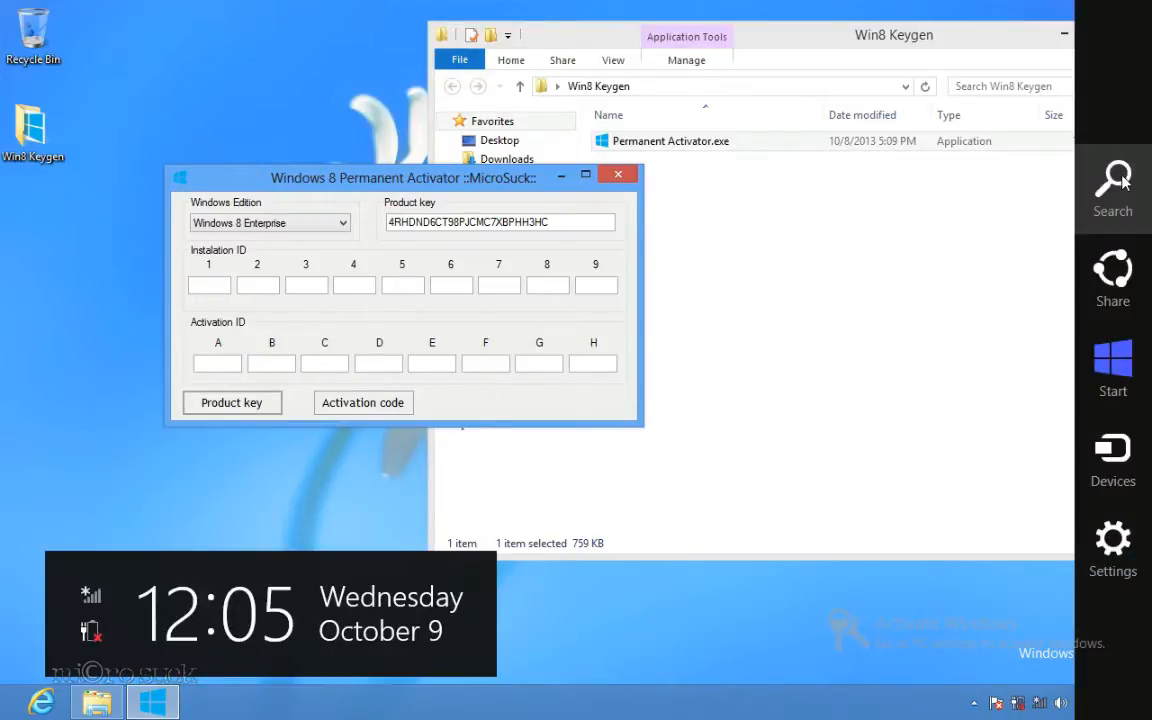
Search for slui.exe 0x3 and run it as administrator.
{"action": "left_click", "coordinate": [1112, 184]}
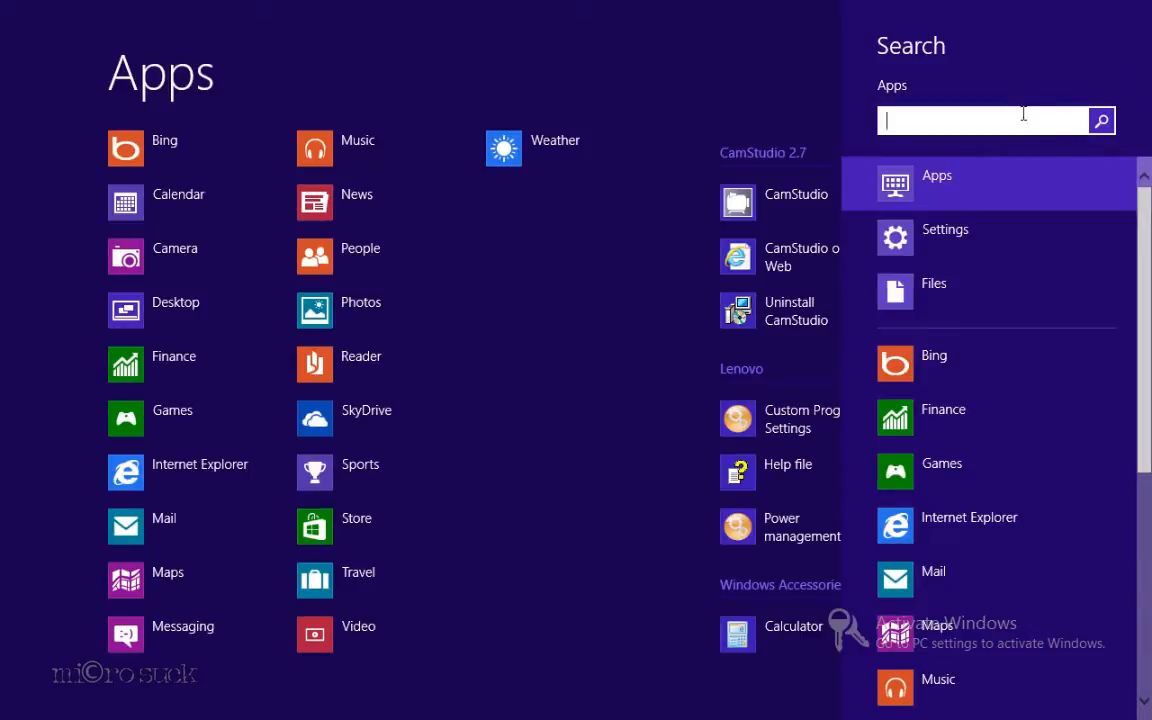
{"action": "type", "text": "s"}
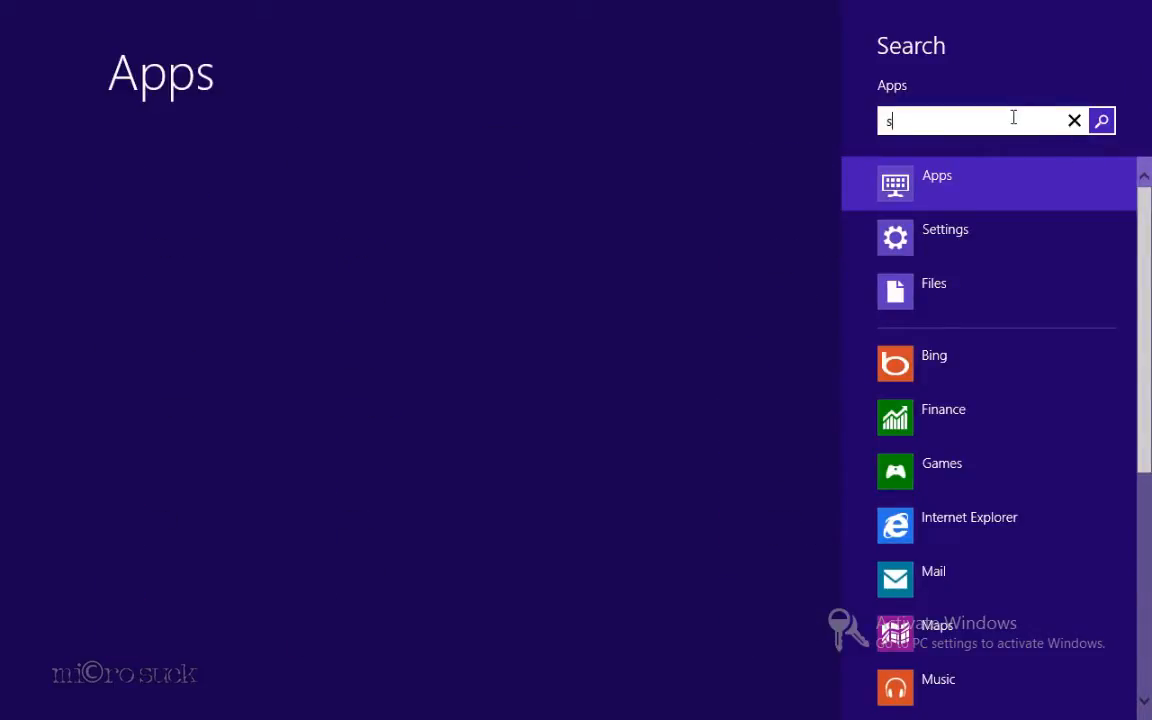
{"action": "type", "text": "lu"}
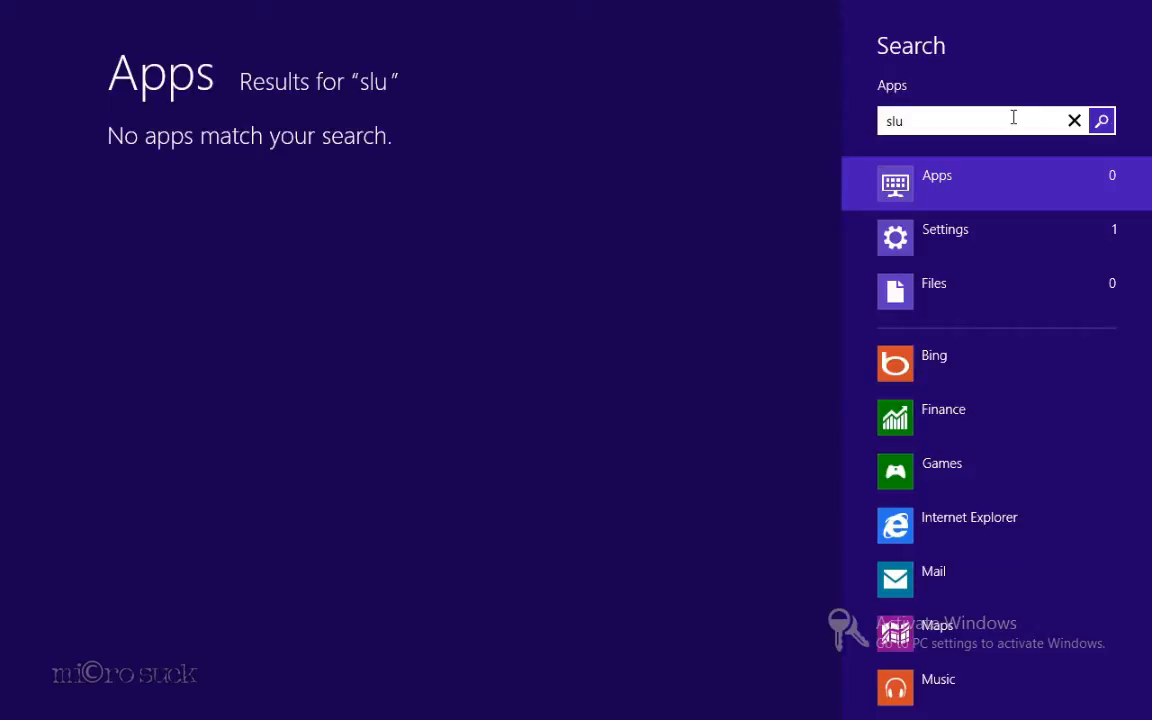
{"action": "type", "text": "i"}
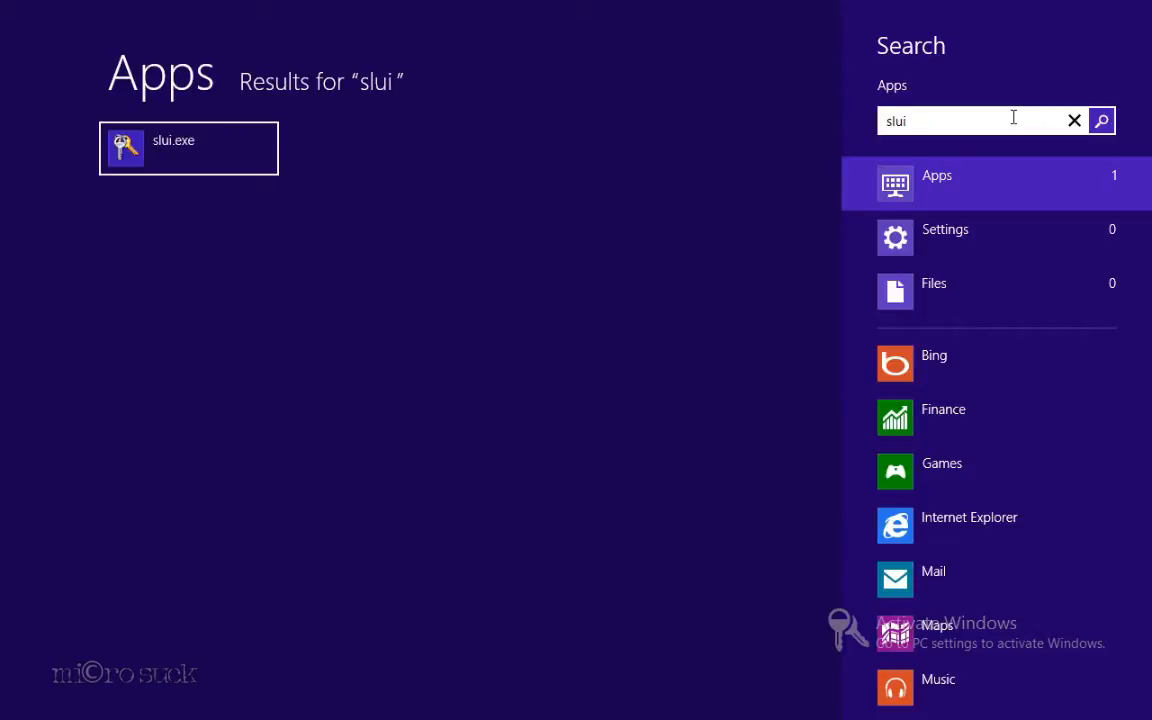
{"action": "type", "text": ".exe"}
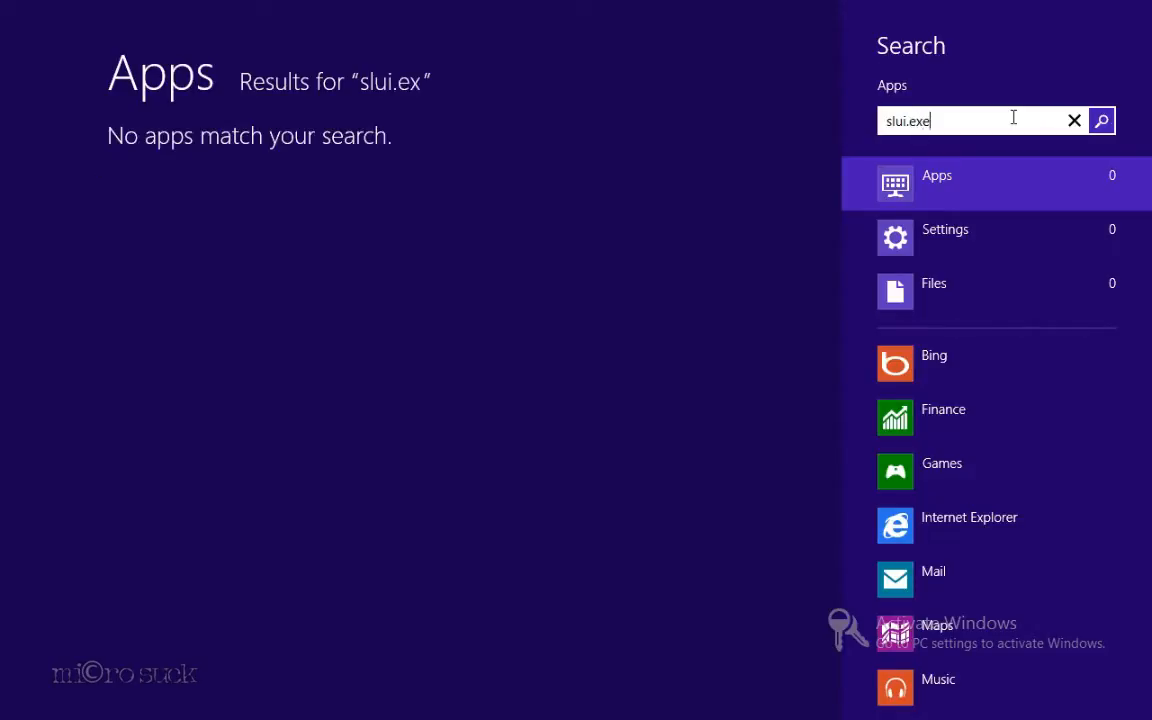
{"action": "type", "text": "e"}
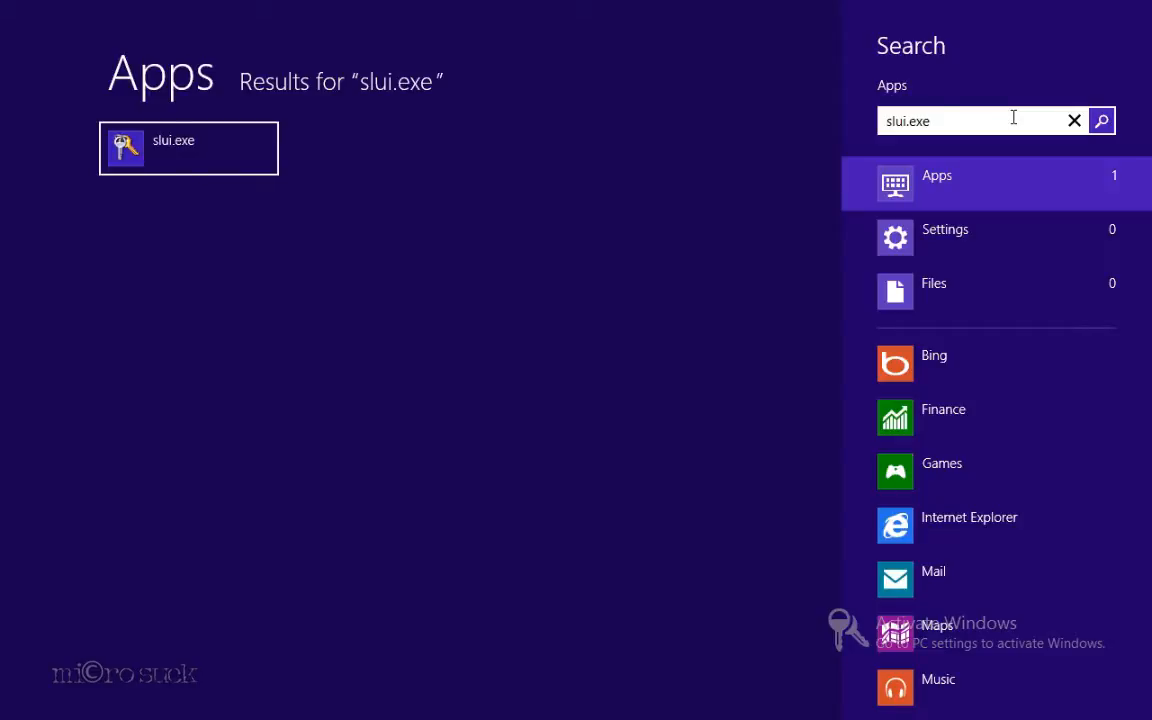
{"action": "type", "text": "0"}
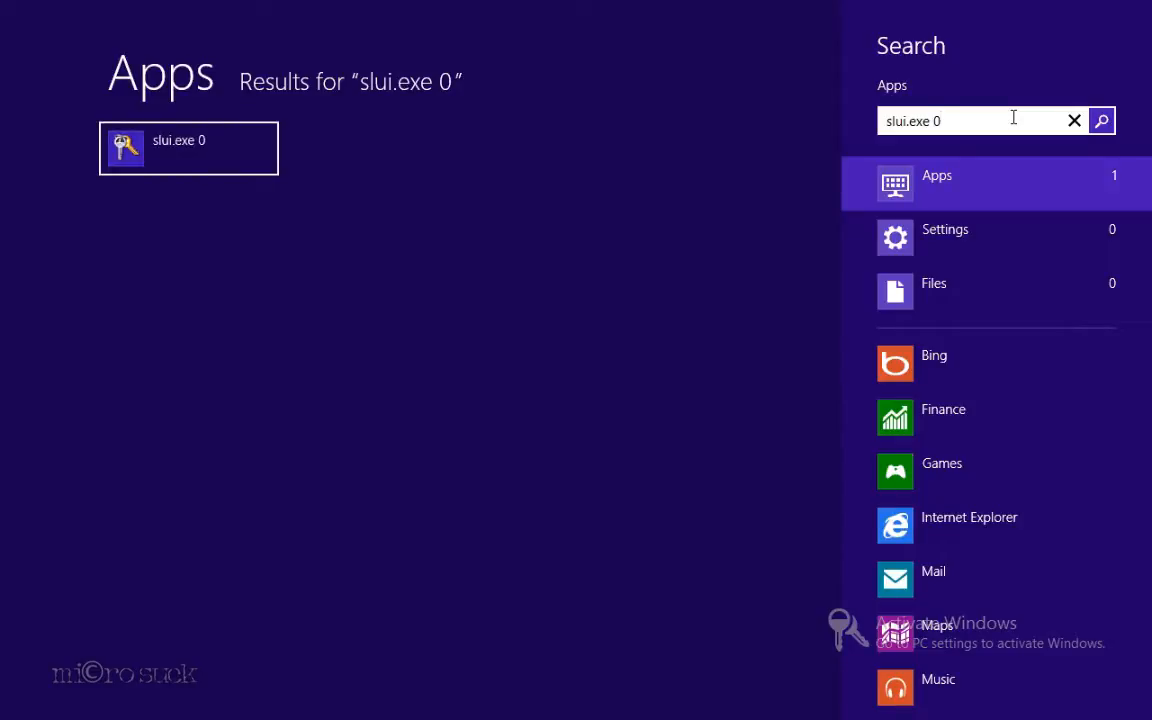
{"action": "type", "text": "x3"}
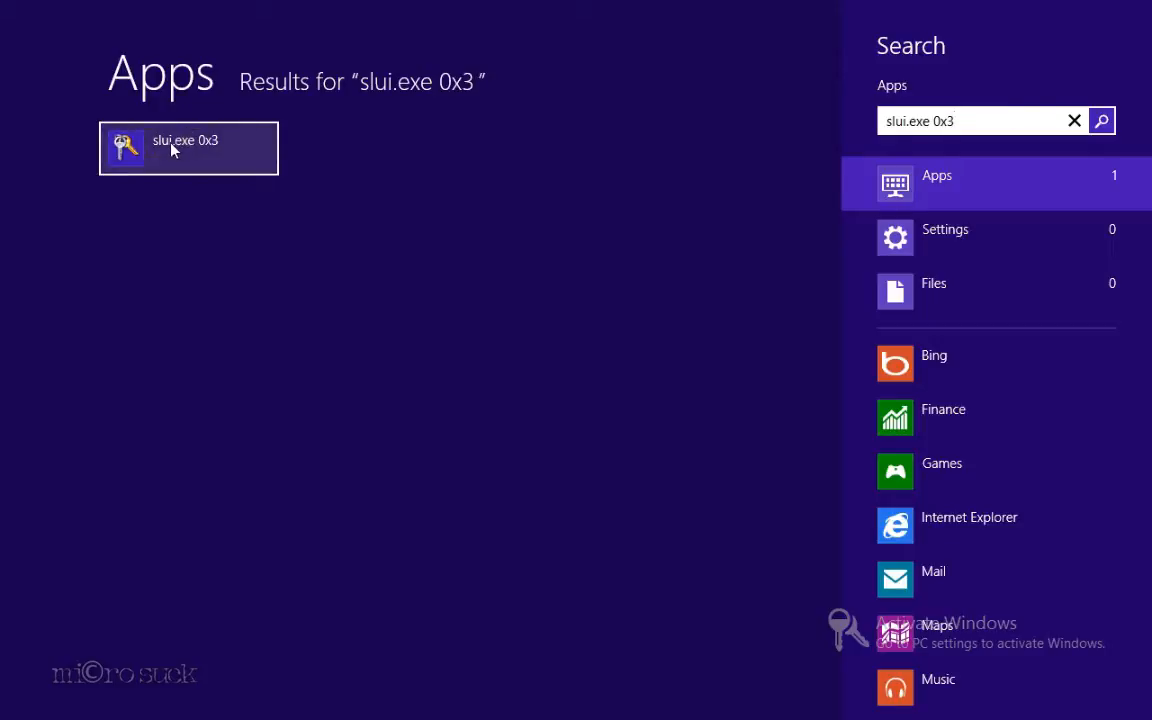
{"action": "right_click", "coordinate": [188, 148]}
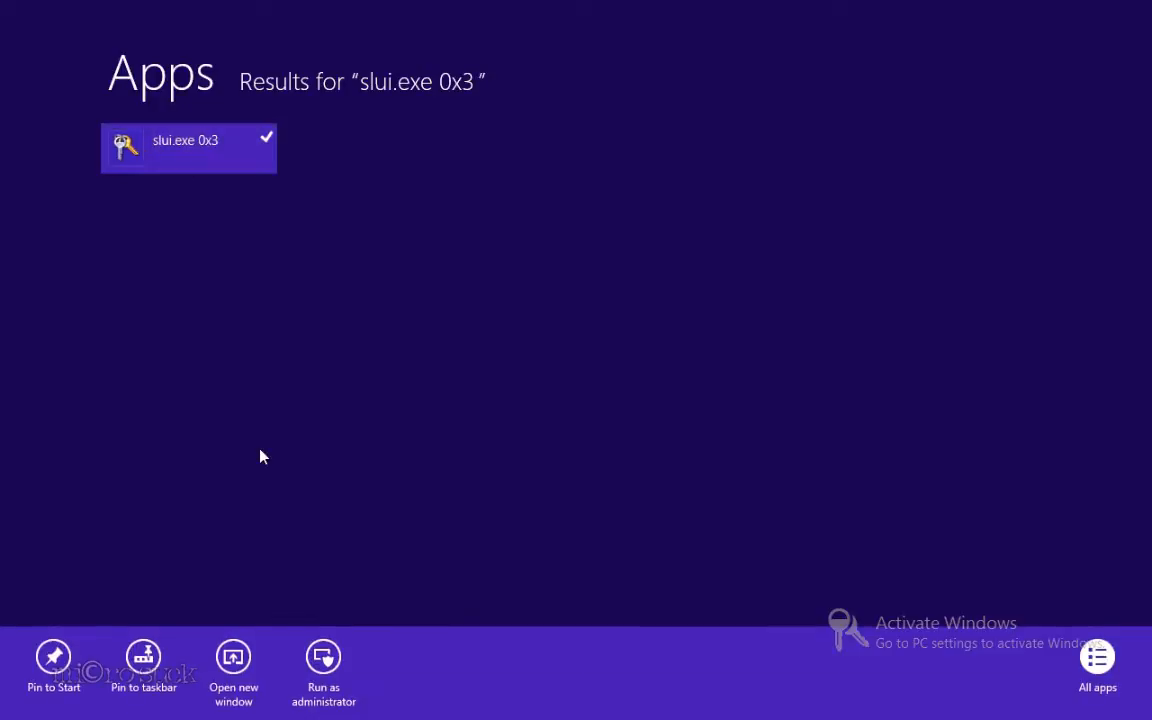
{"action": "mouse_move", "coordinate": [324, 664]}
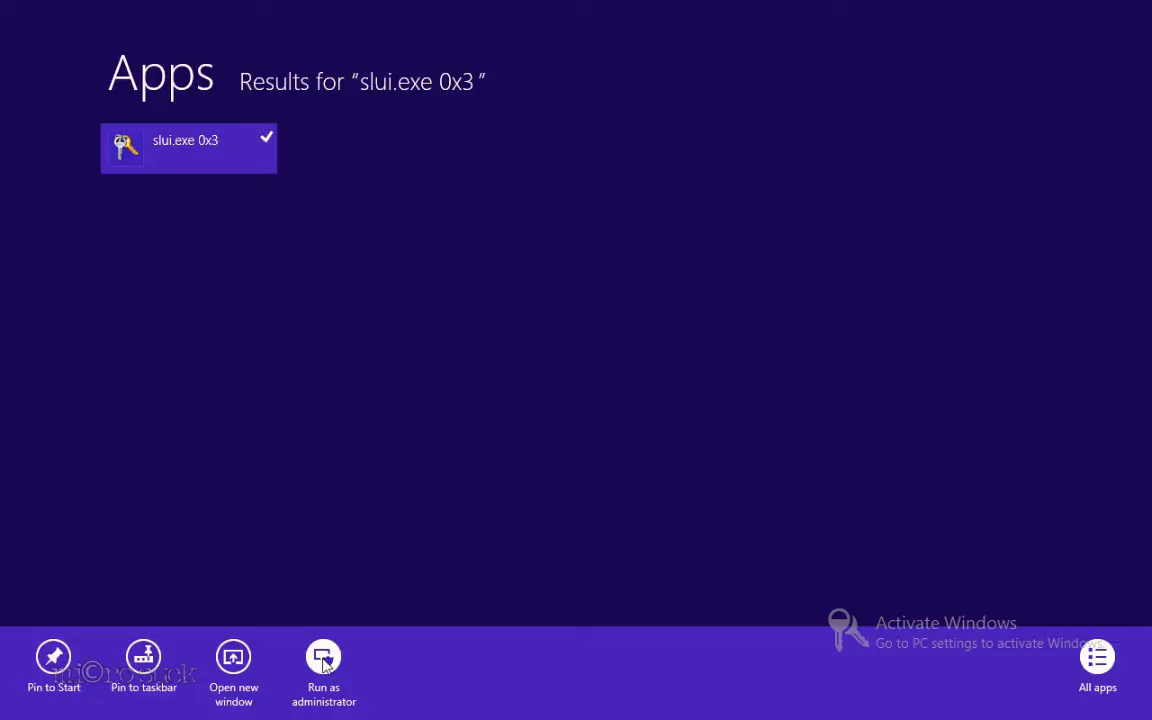
{"action": "left_click", "coordinate": [324, 670]}
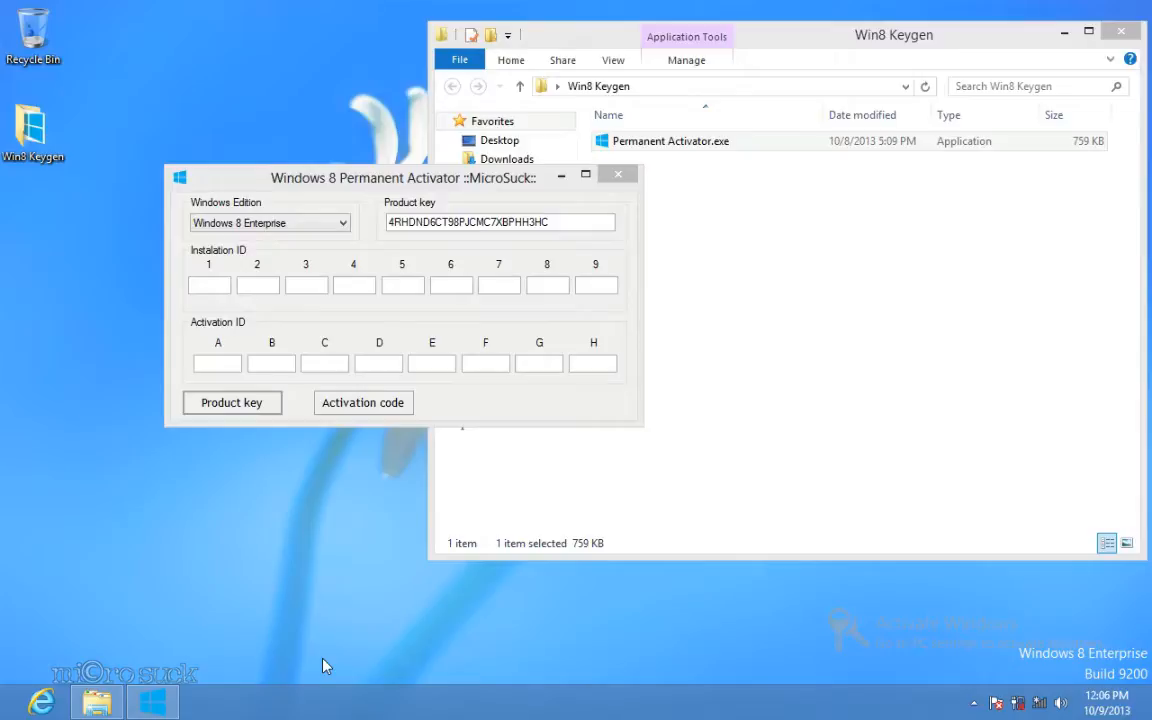
Copy the activator's product key into the Windows Activation key box, which reports it works.
{"action": "left_click", "coordinate": [232, 402]}
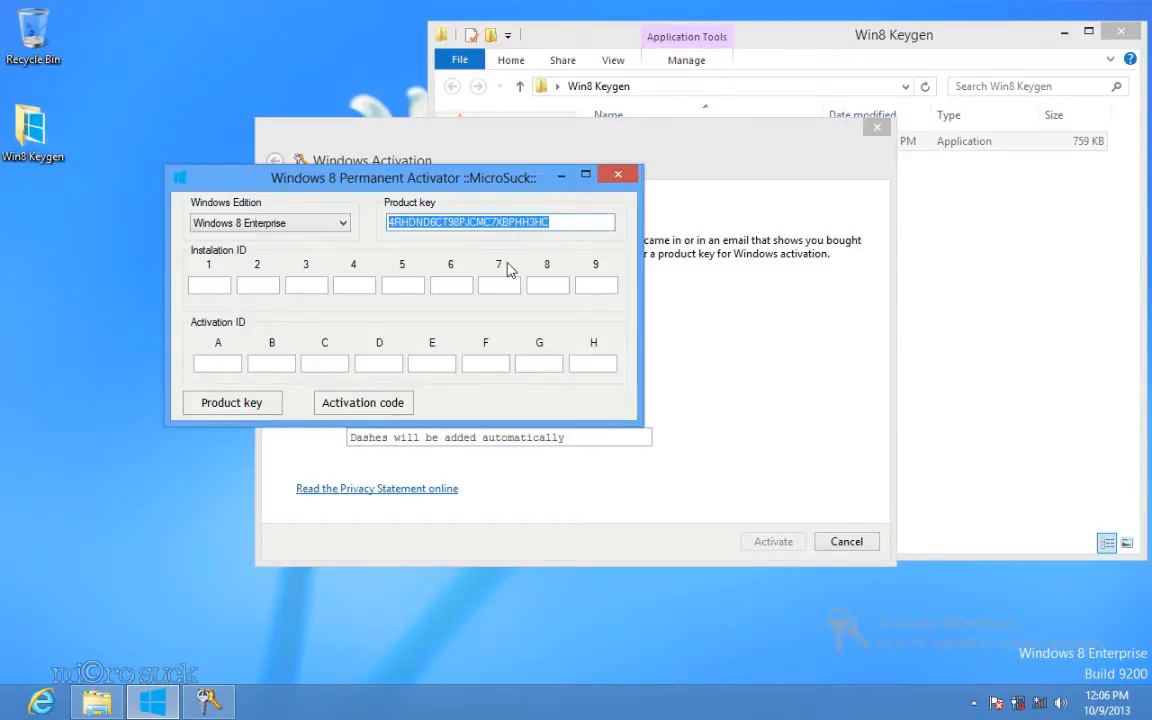
{"action": "right_click", "coordinate": [500, 220]}
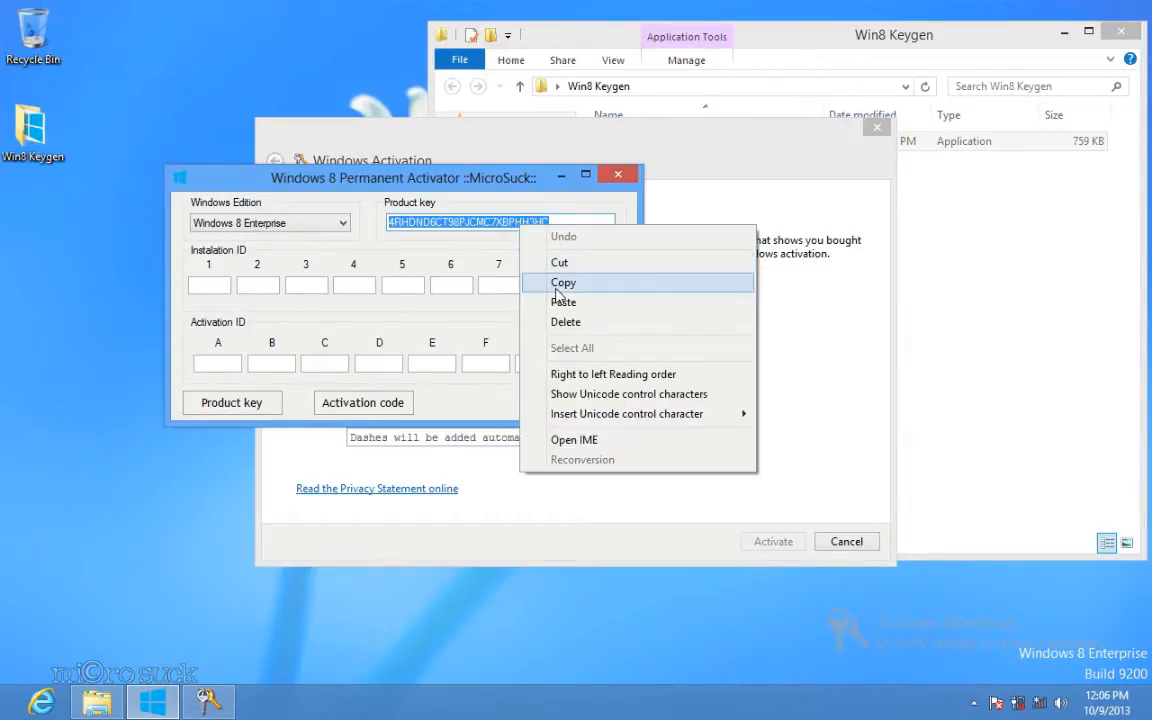
{"action": "left_click", "coordinate": [564, 282]}
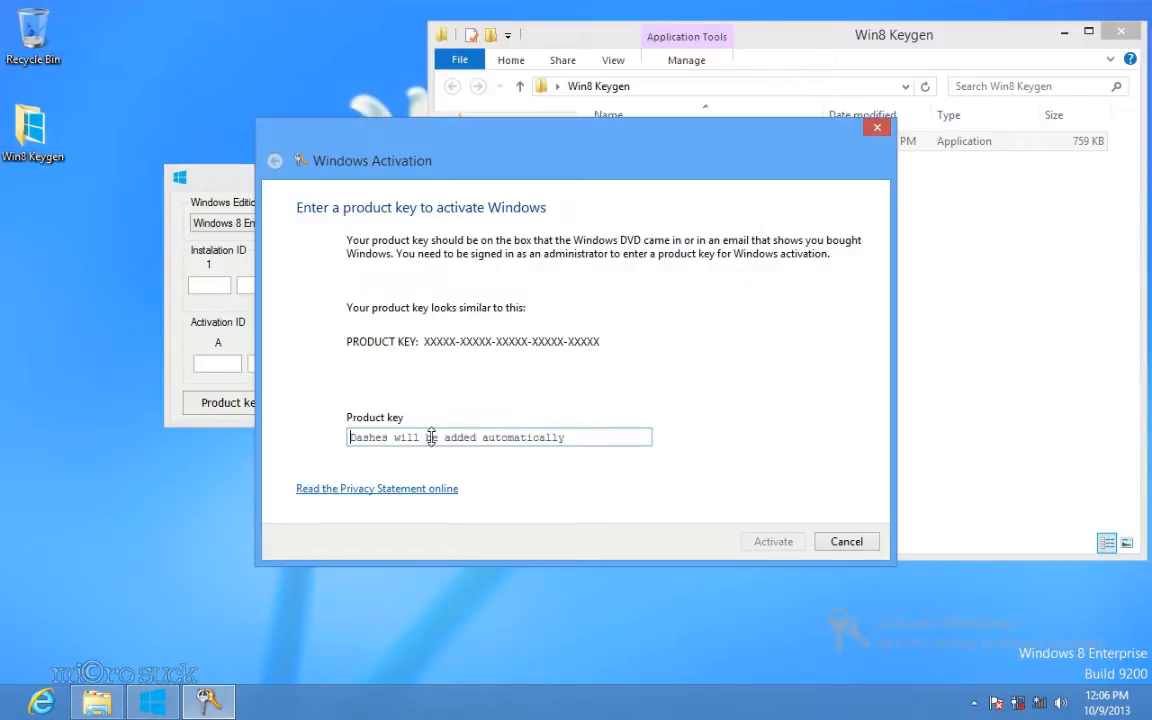
{"action": "right_click", "coordinate": [500, 436]}
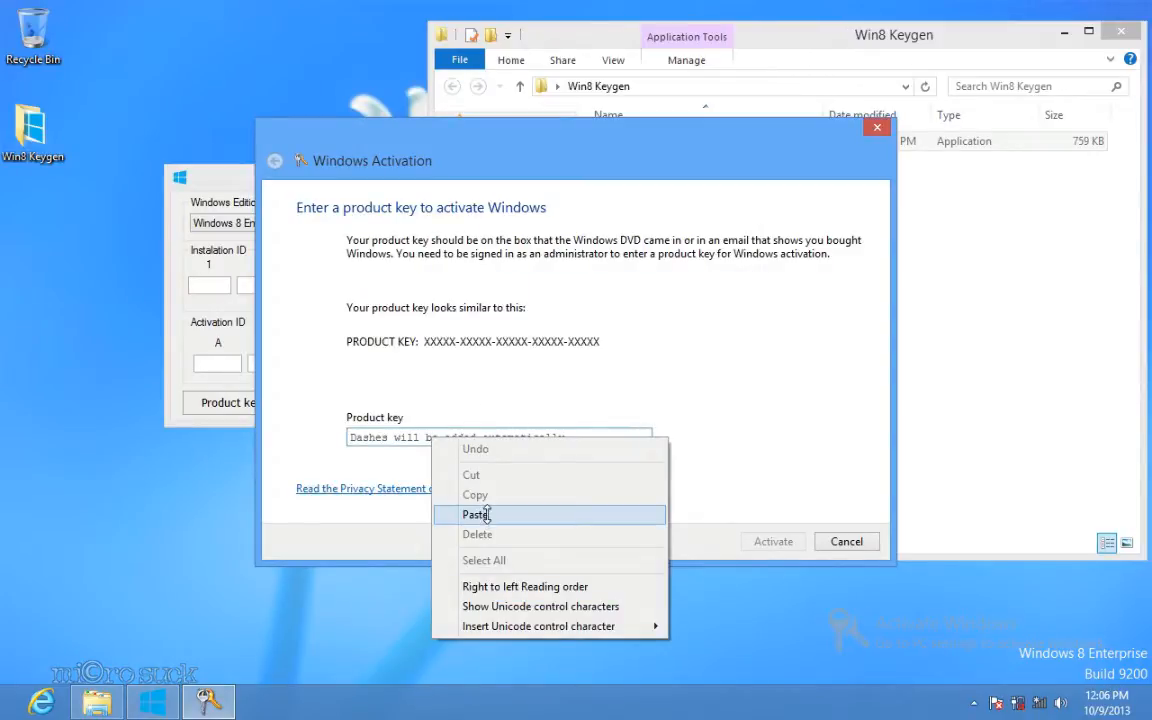
{"action": "left_click", "coordinate": [476, 514]}
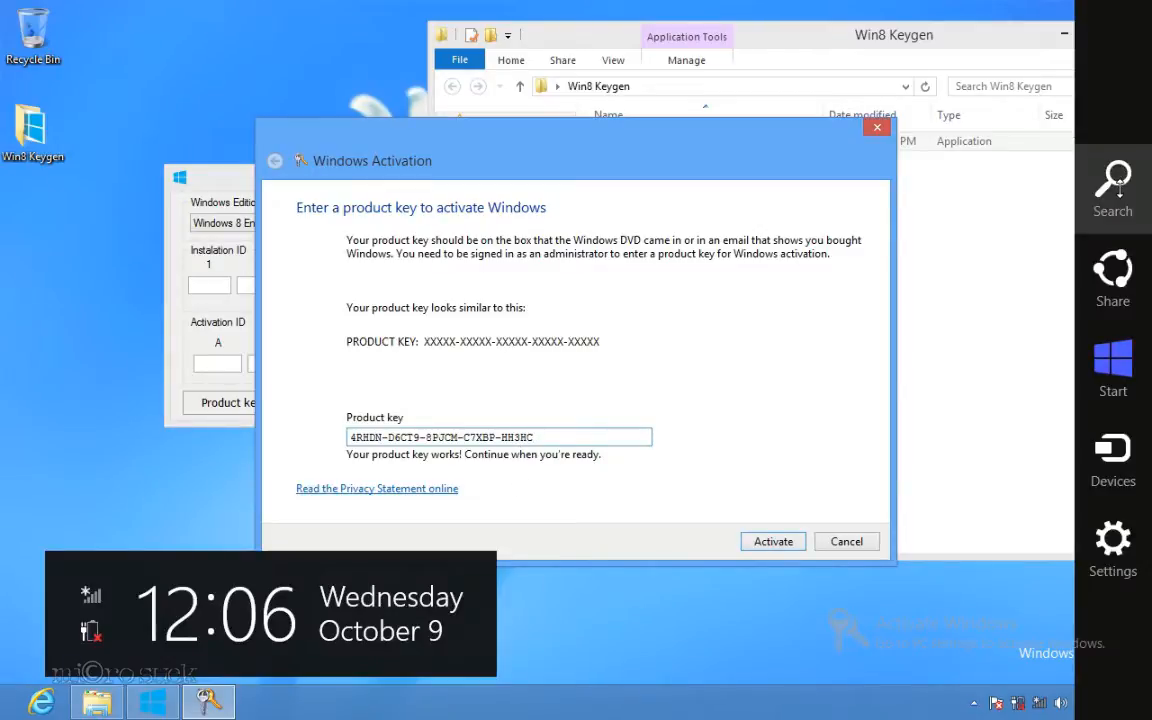
{"action": "left_click", "coordinate": [1112, 184]}
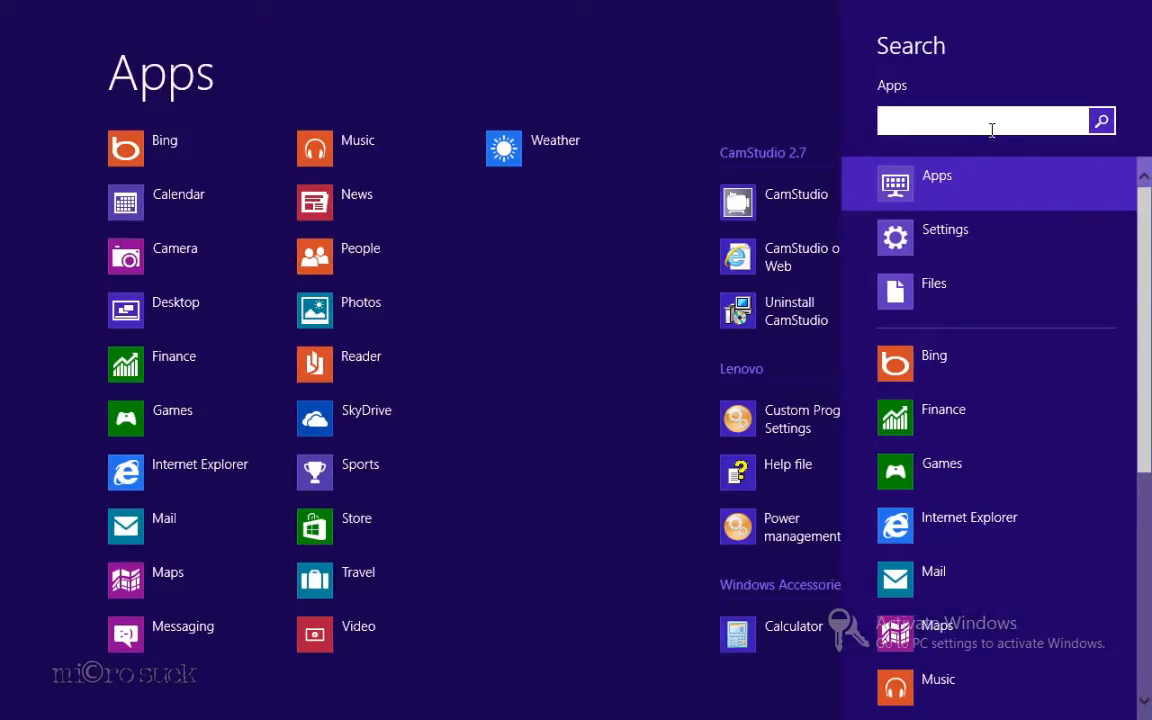
Search for cmd and launch Command Prompt as administrator.
{"action": "type", "text": "cmd"}
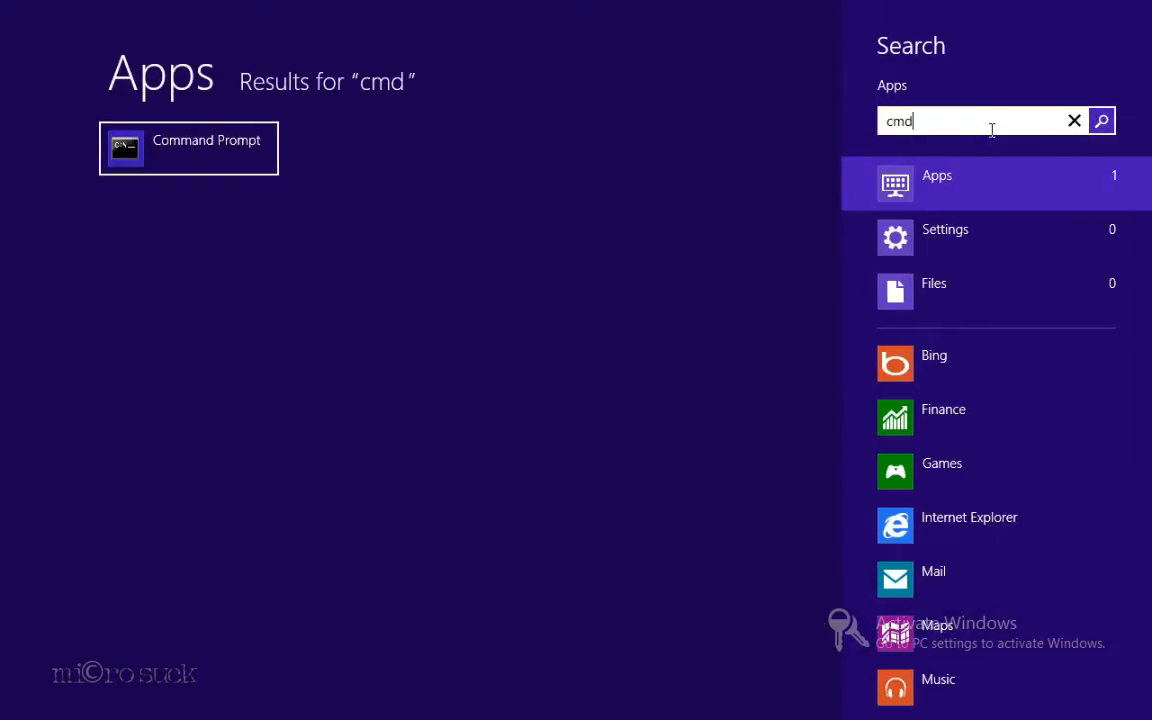
{"action": "right_click", "coordinate": [188, 148]}
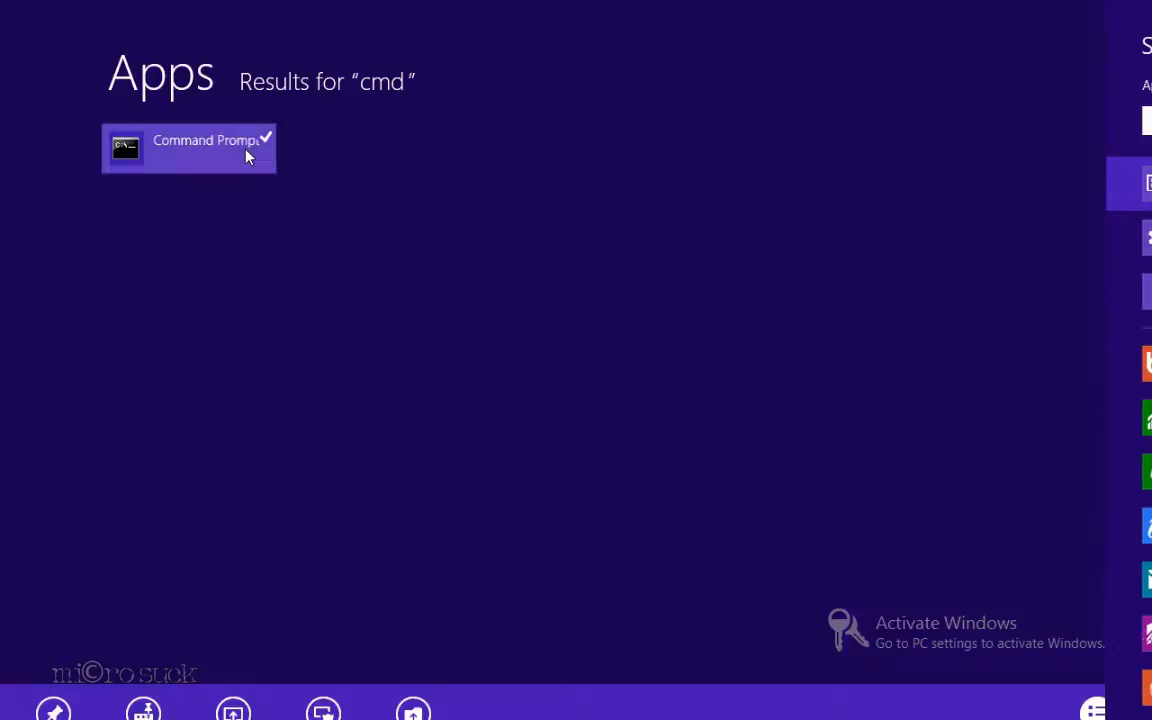
{"action": "right_click", "coordinate": [188, 148]}
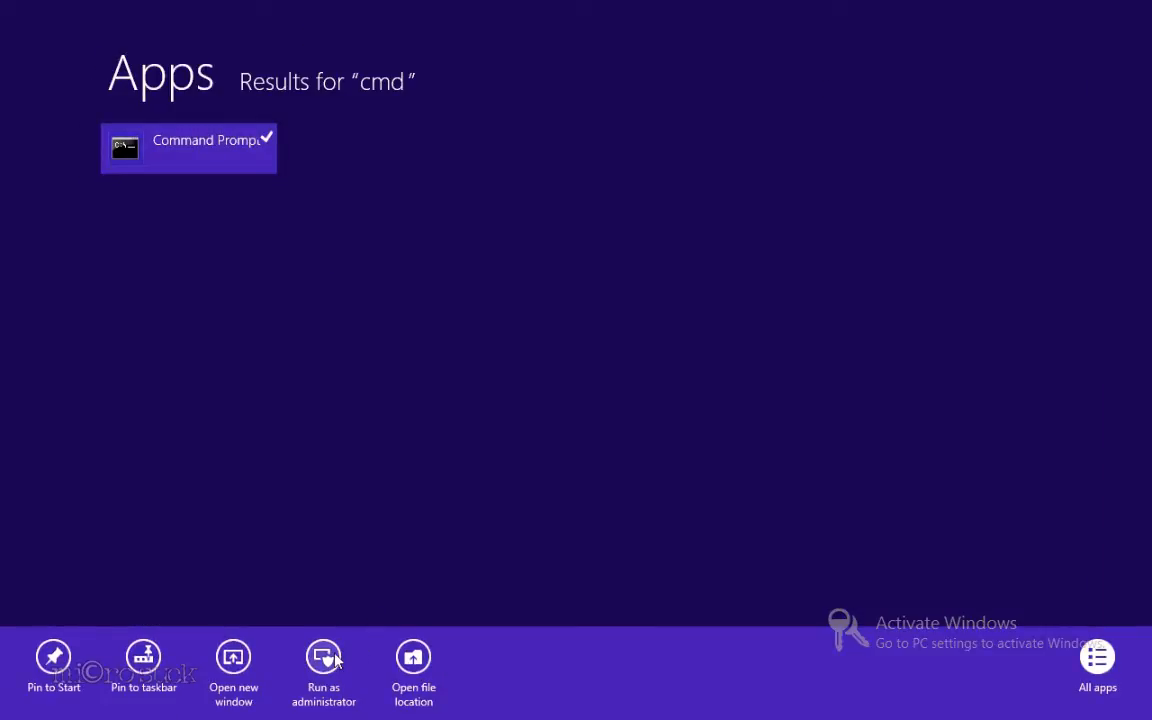
{"action": "left_click", "coordinate": [324, 664]}
{"action": "type", "text": "s"}
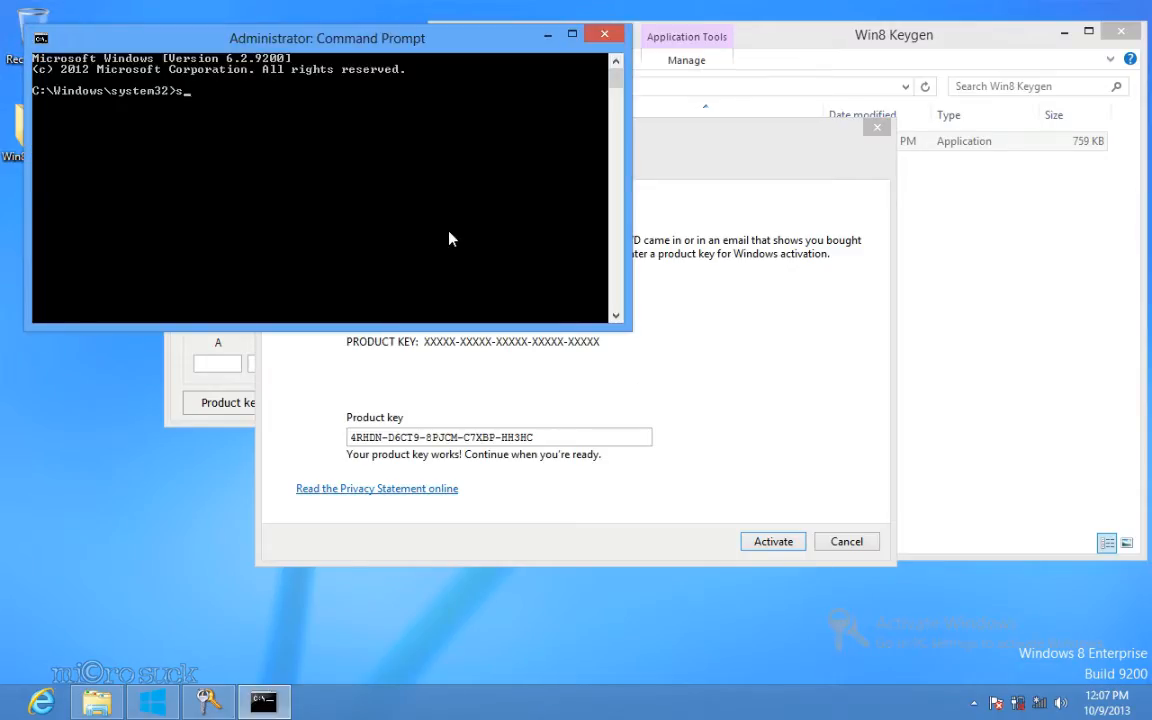
Enter slmgr.vbs -ipk with the generated key, then close Command Prompt.
{"action": "type", "text": "lmgr"}
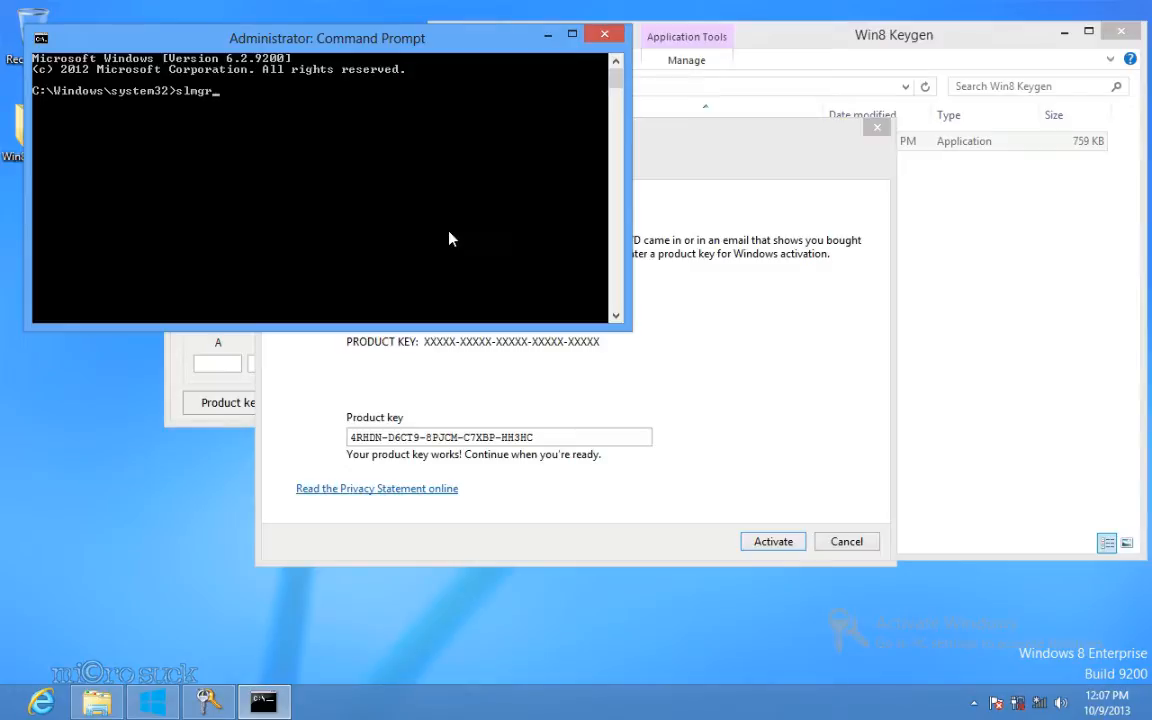
{"action": "type", "text": "."}
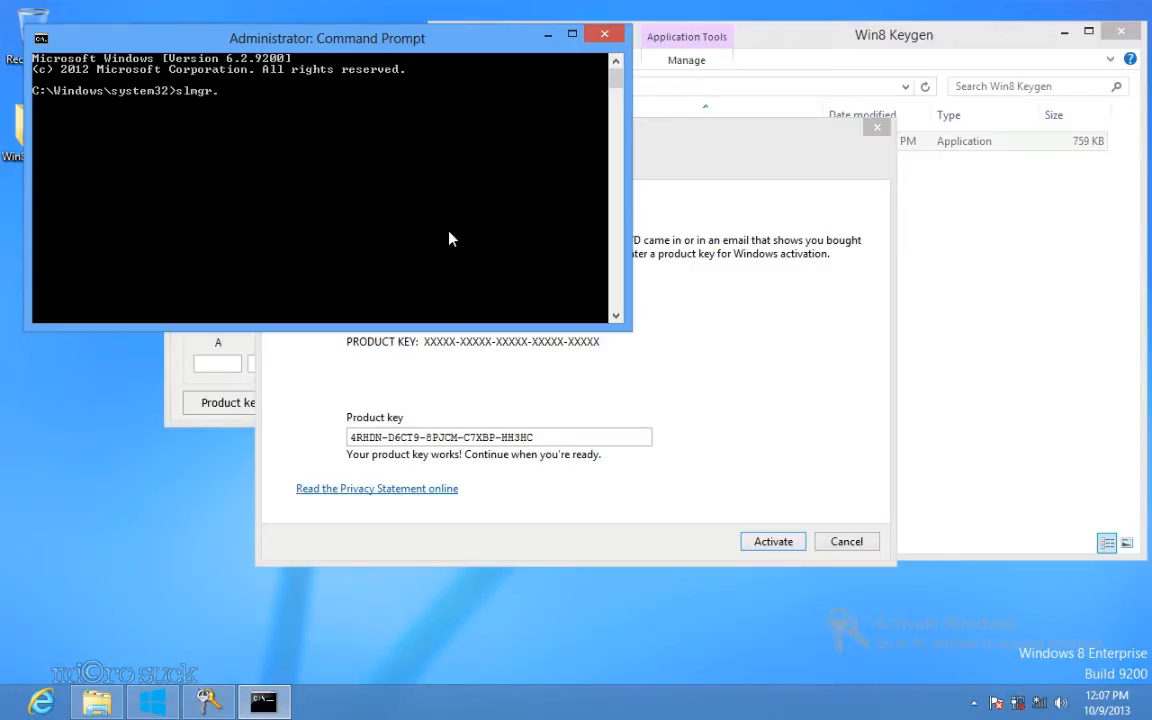
{"action": "type", "text": "vbs"}
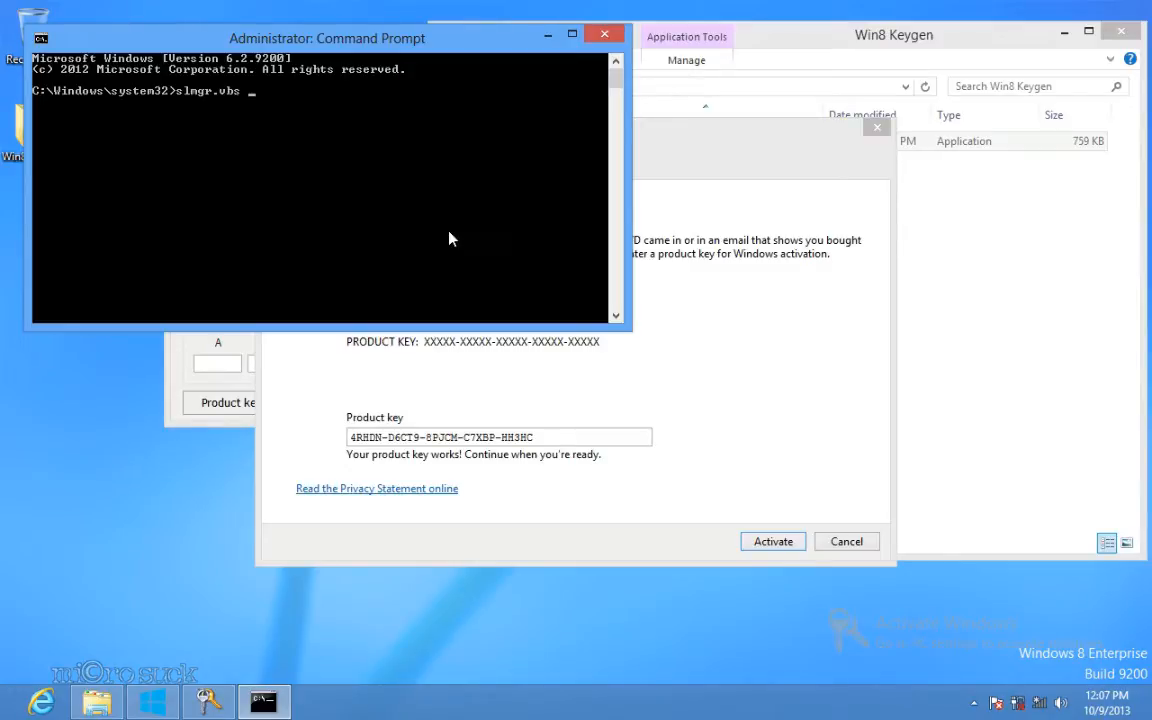
{"action": "type", "text": "-ipk"}
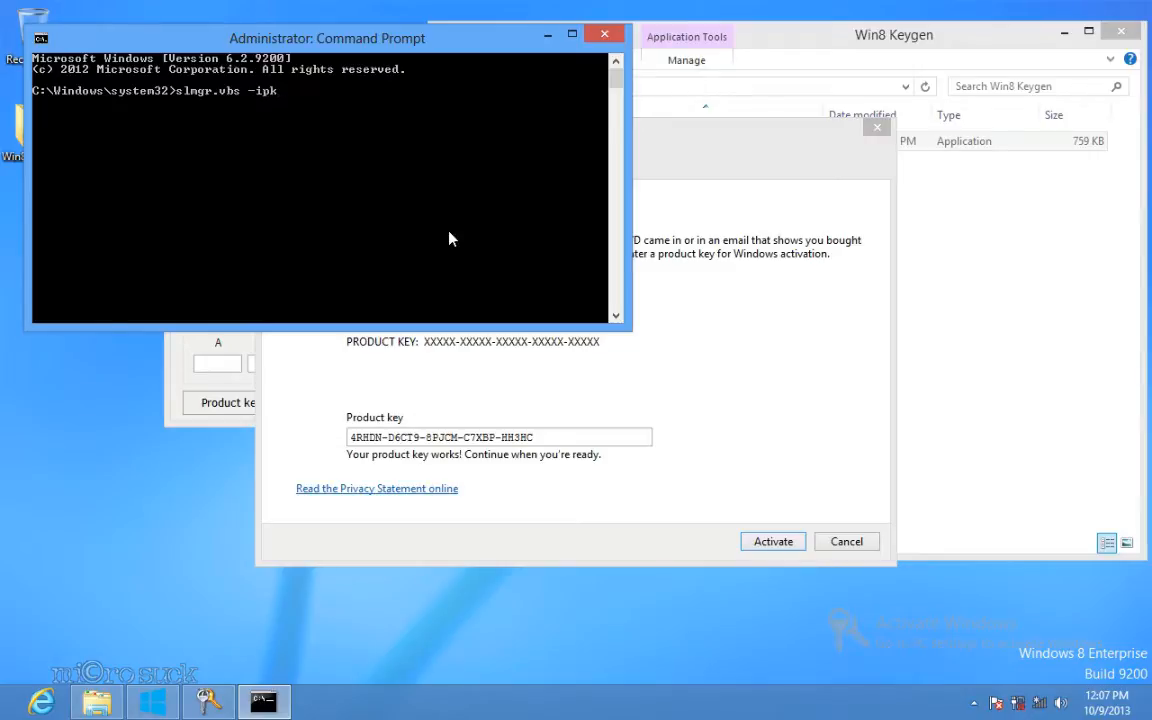
{"action": "mouse_move", "coordinate": [364, 284]}
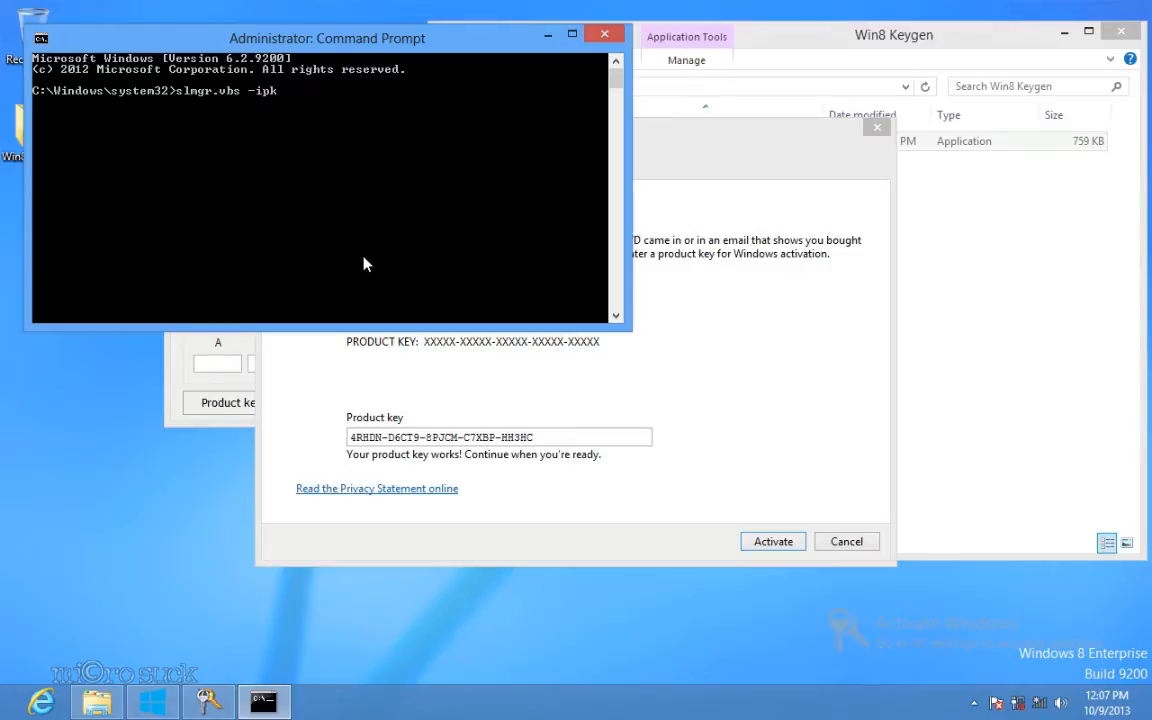
{"action": "mouse_move", "coordinate": [268, 142]}
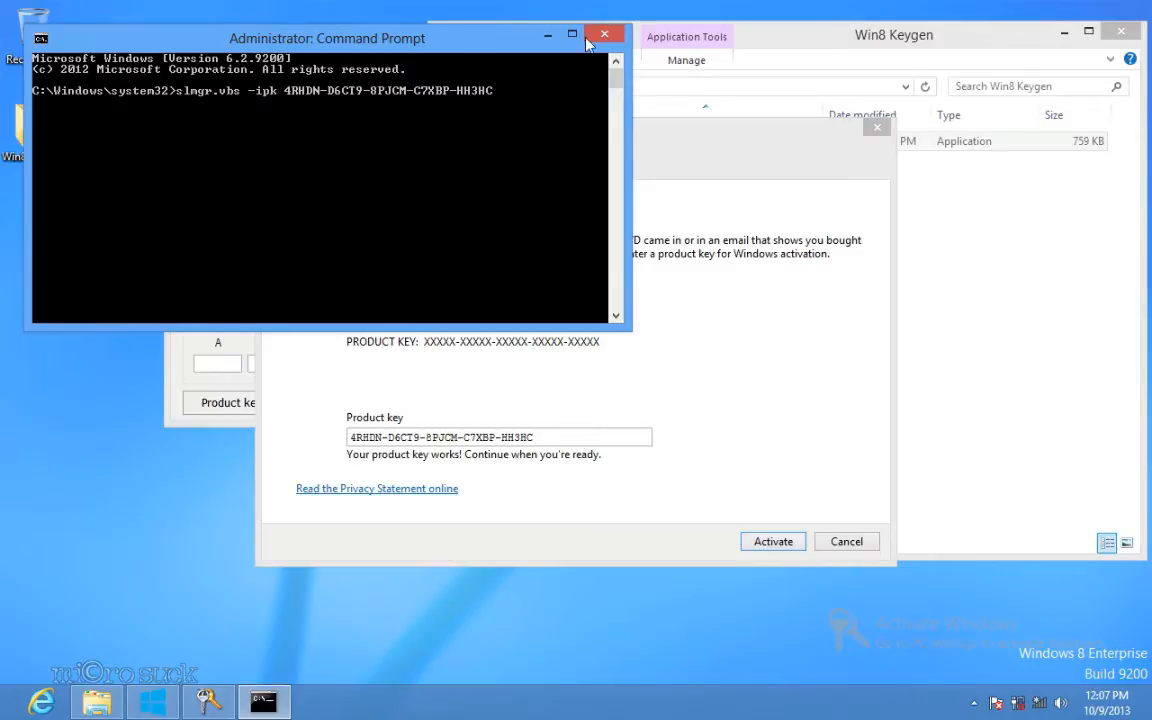
{"action": "mouse_move", "coordinate": [590, 50]}
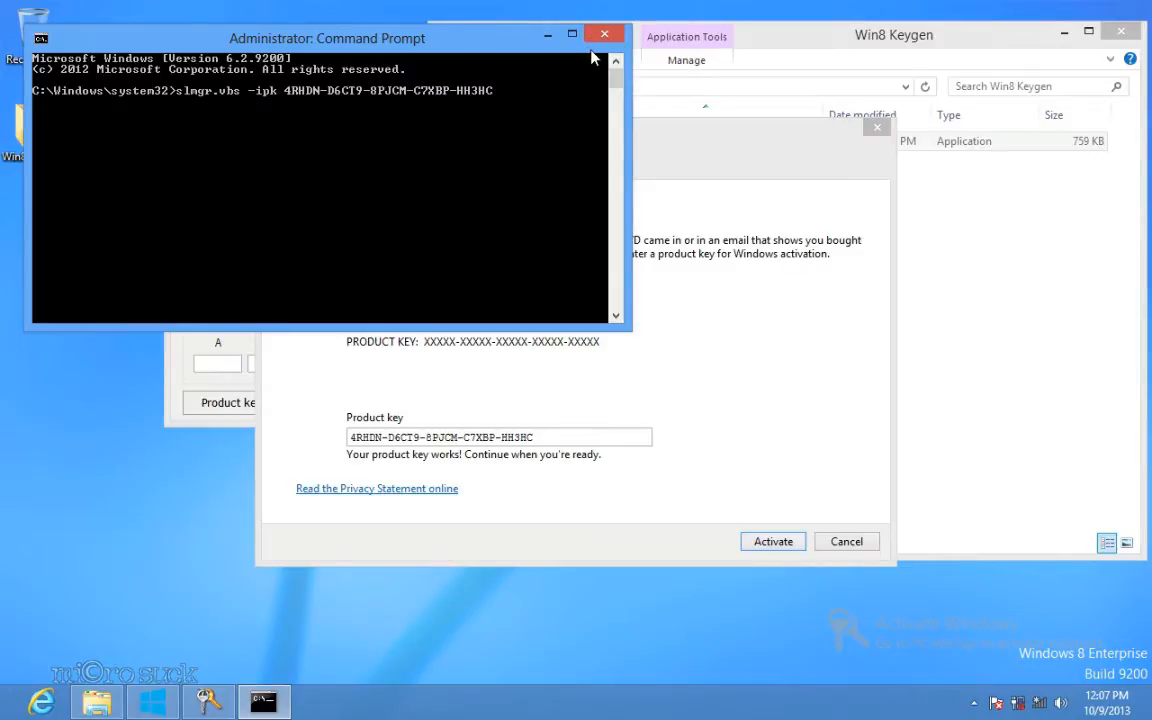
{"action": "mouse_move", "coordinate": [700, 188]}
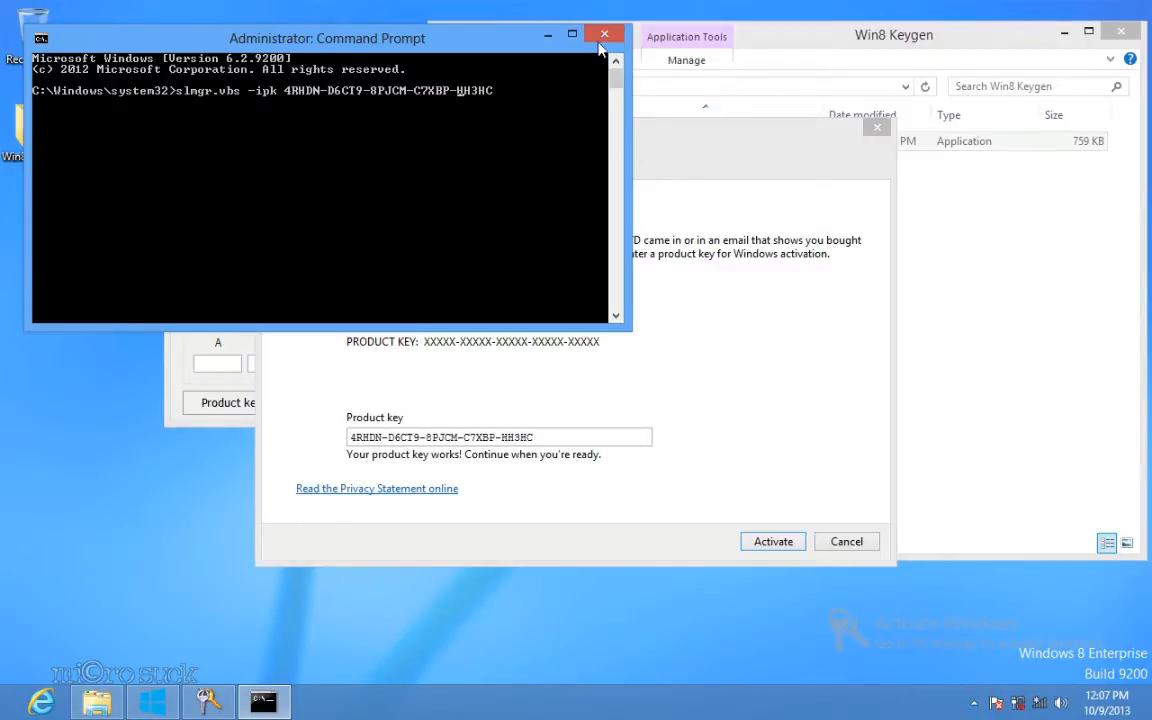
{"action": "mouse_move", "coordinate": [604, 34]}
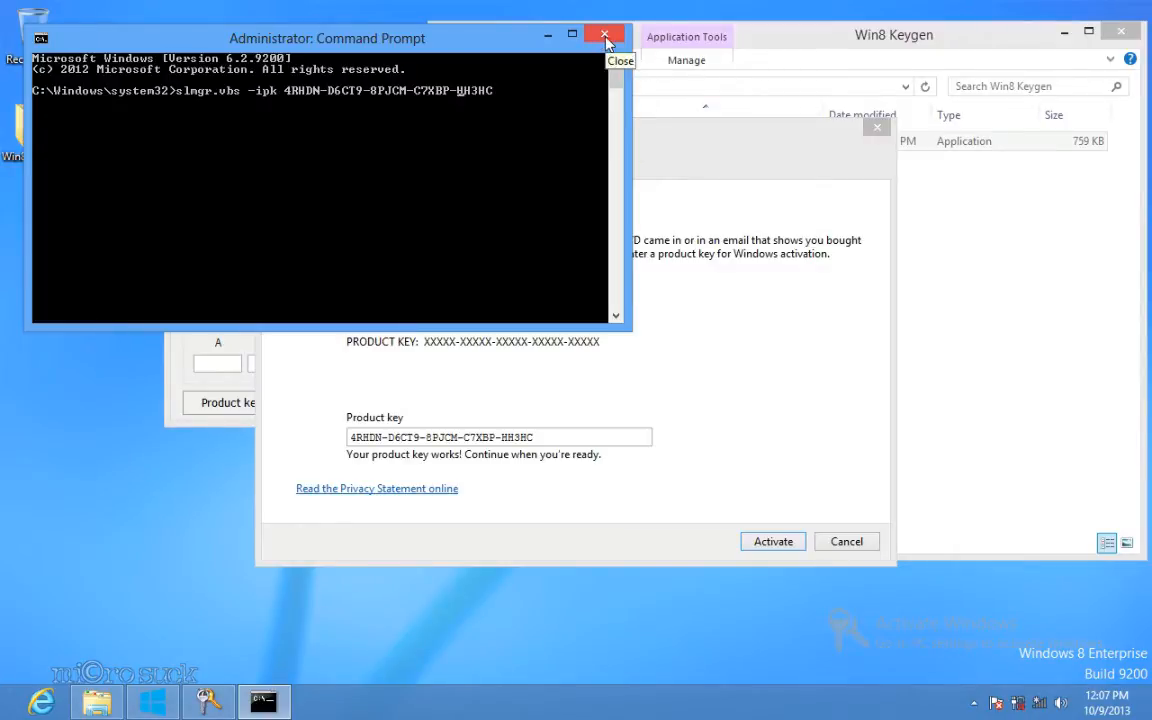
{"action": "left_click", "coordinate": [604, 36]}
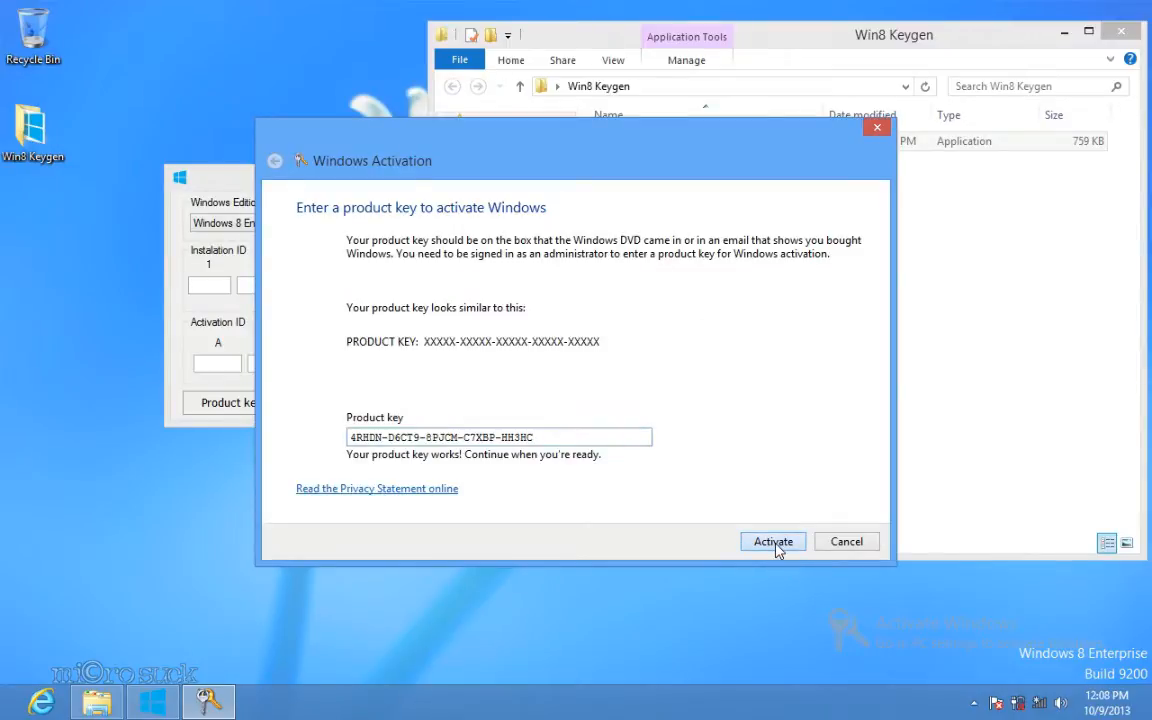
Submit the key for activation and dismiss the 0x80072EE7 failure message.
{"action": "left_click", "coordinate": [772, 540]}
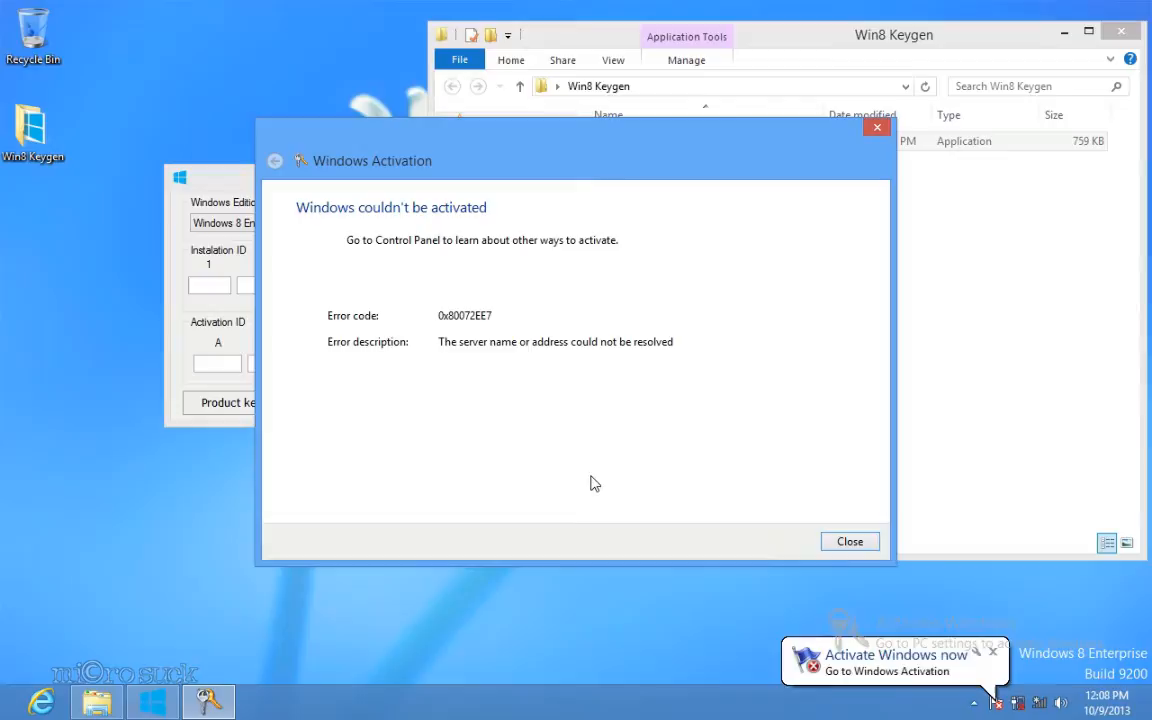
{"action": "mouse_move", "coordinate": [640, 412]}
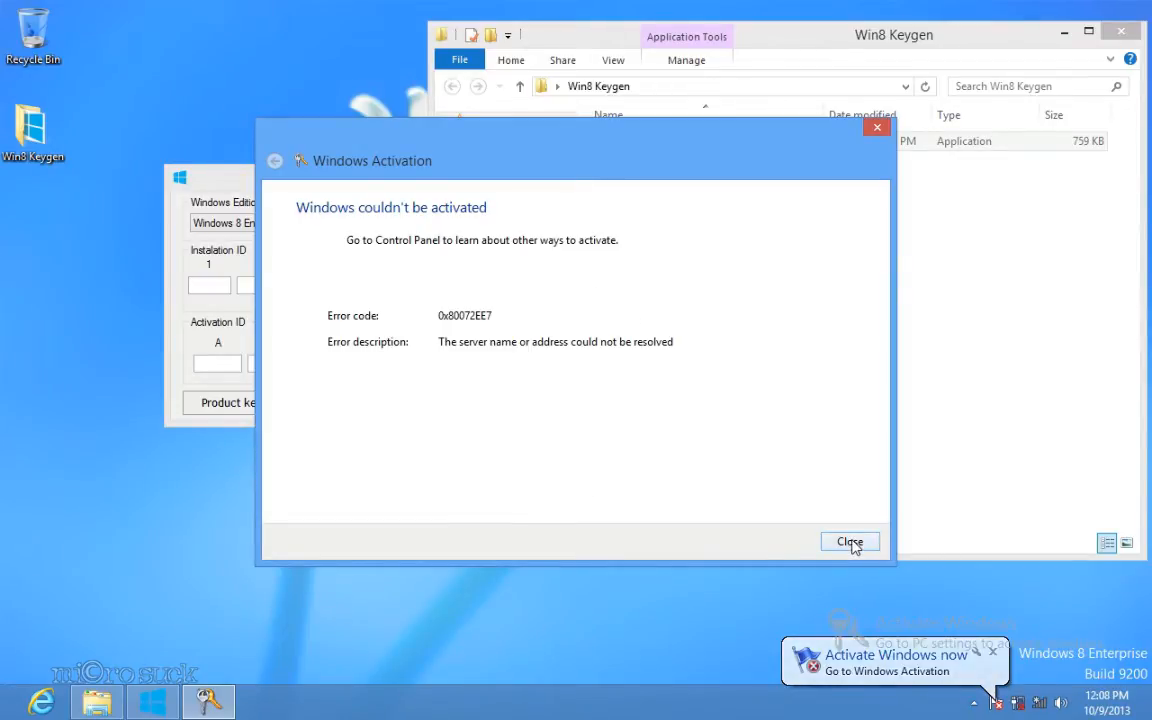
{"action": "left_click", "coordinate": [848, 540]}
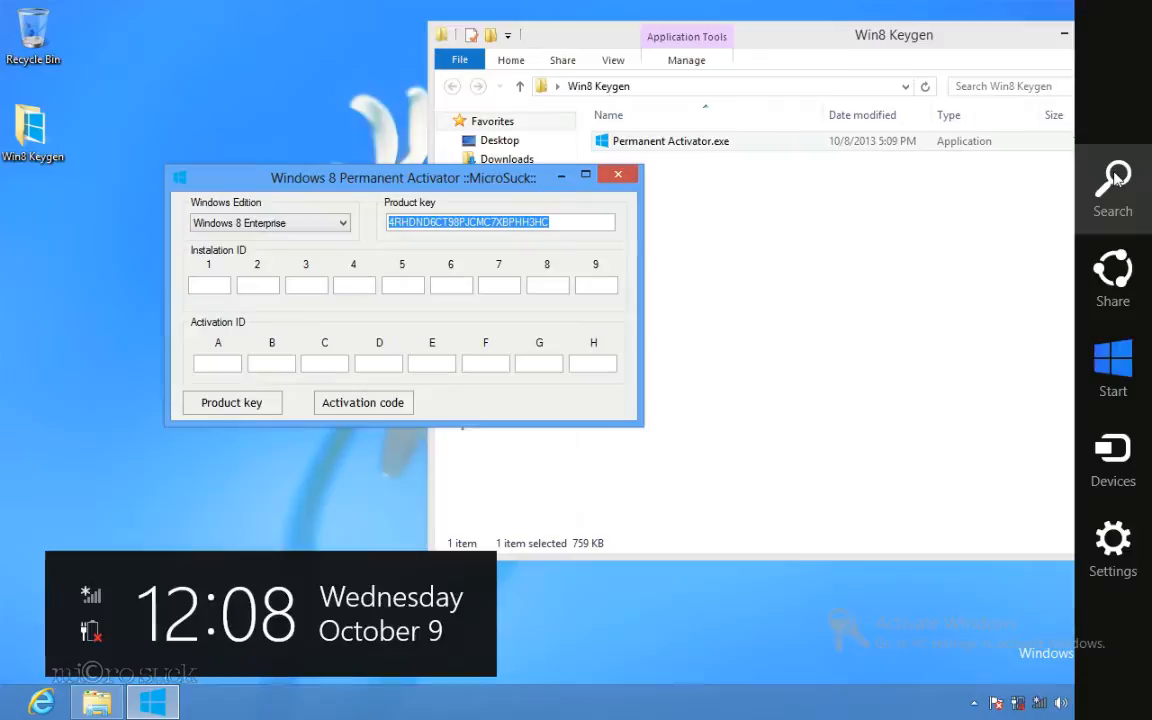
Search for slui.exe 0x4 and launch it to begin phone activation.
{"action": "left_click", "coordinate": [1112, 180]}
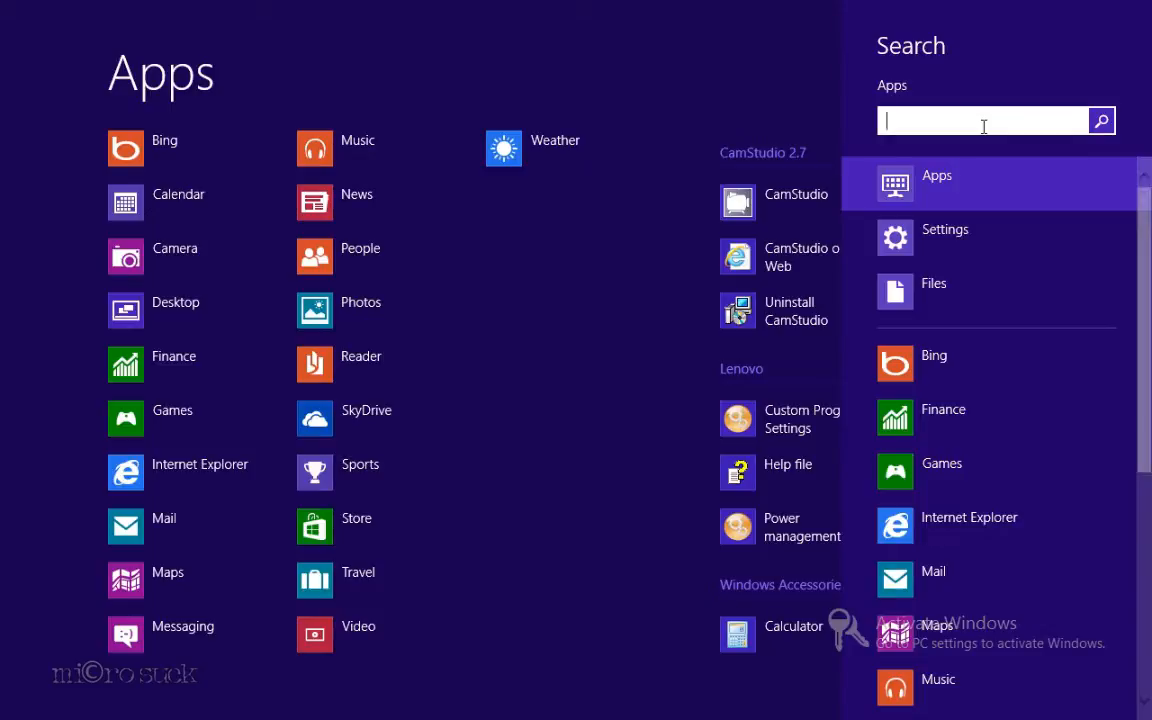
{"action": "type", "text": "slui"}
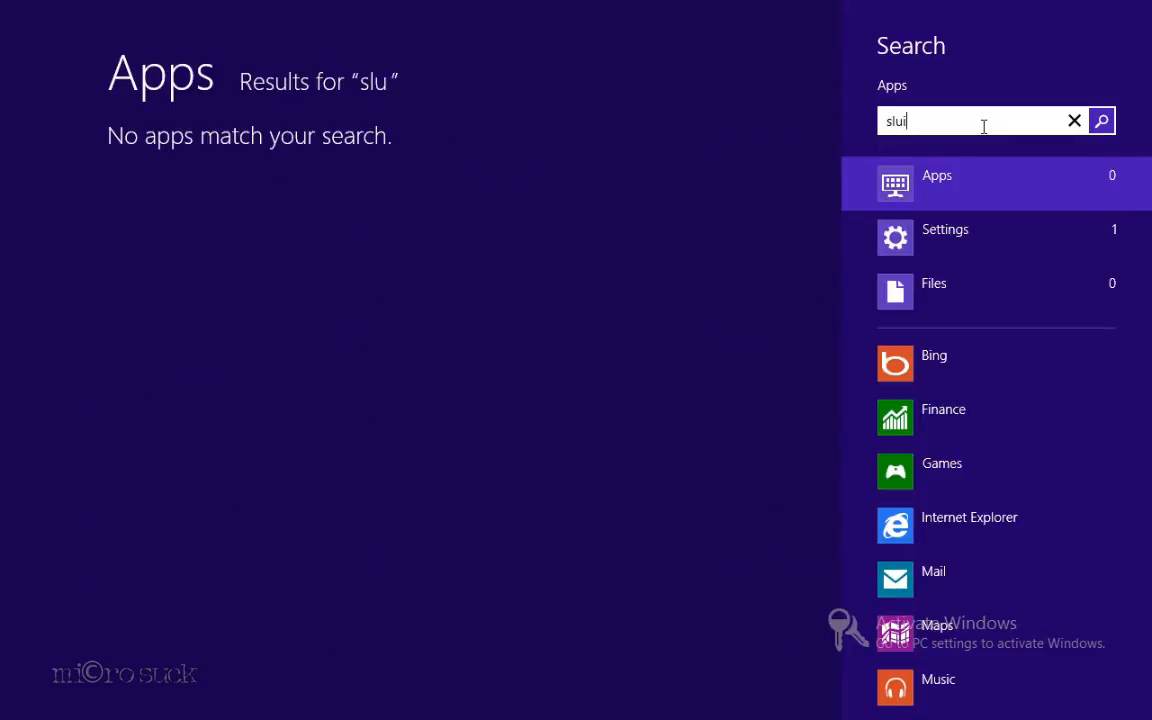
{"action": "type", "text": "."}
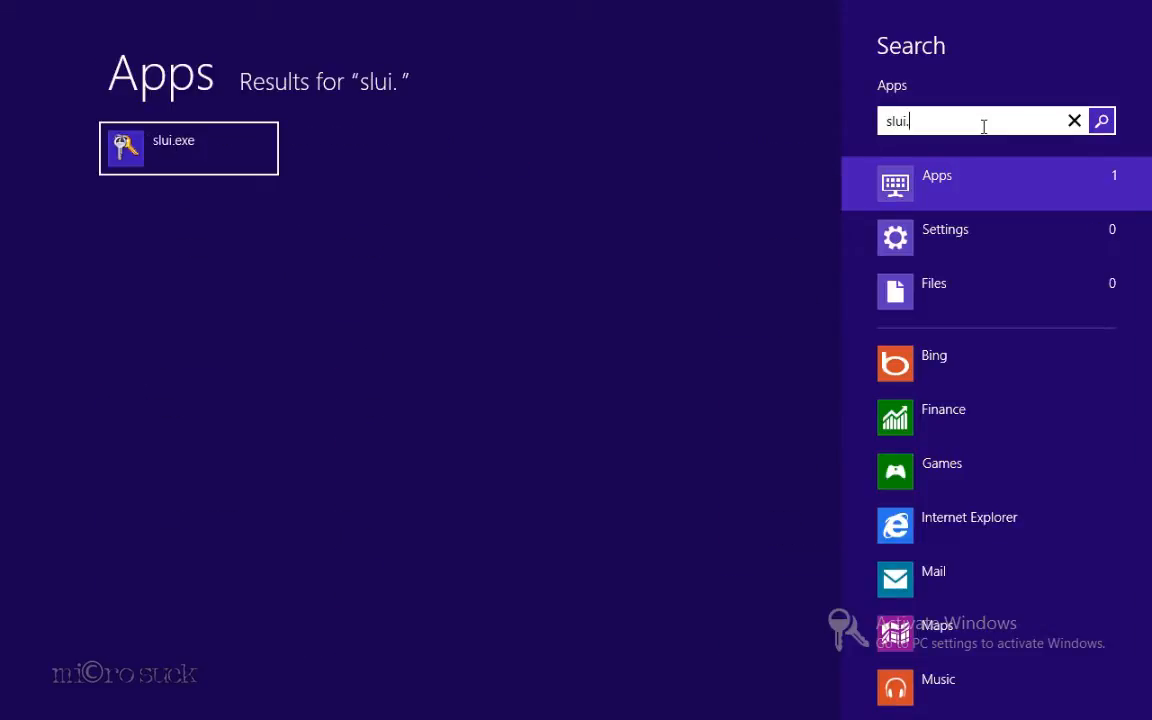
{"action": "type", "text": "exe"}
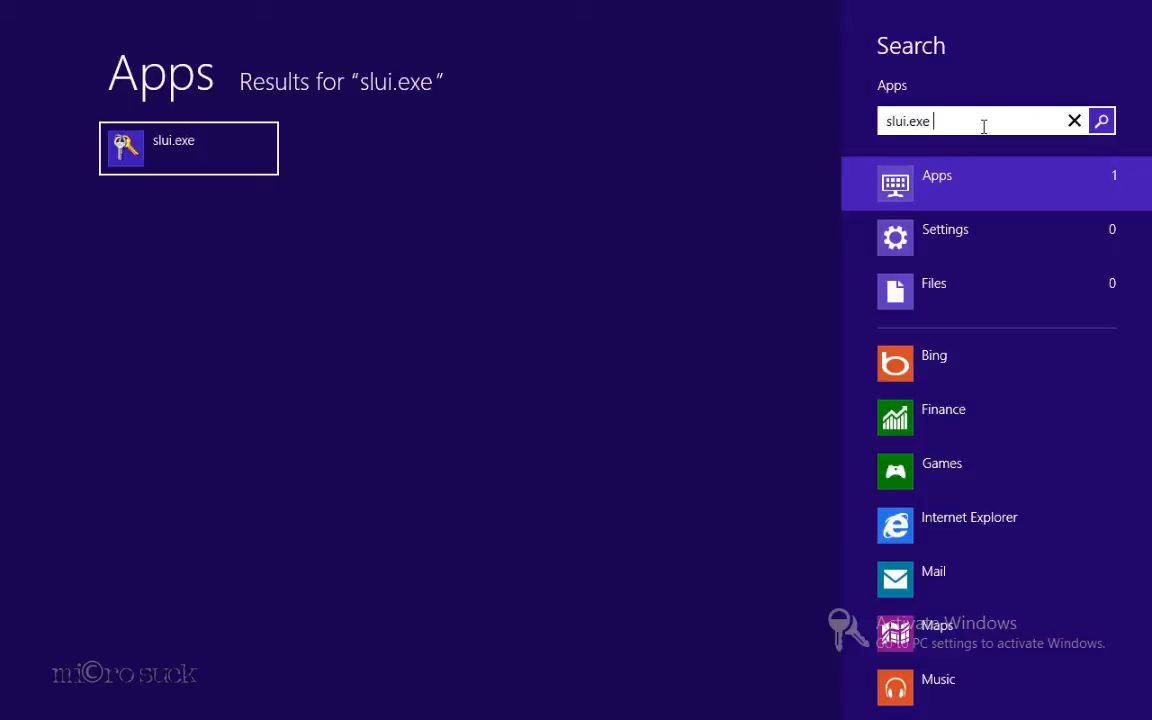
{"action": "type", "text": "0"}
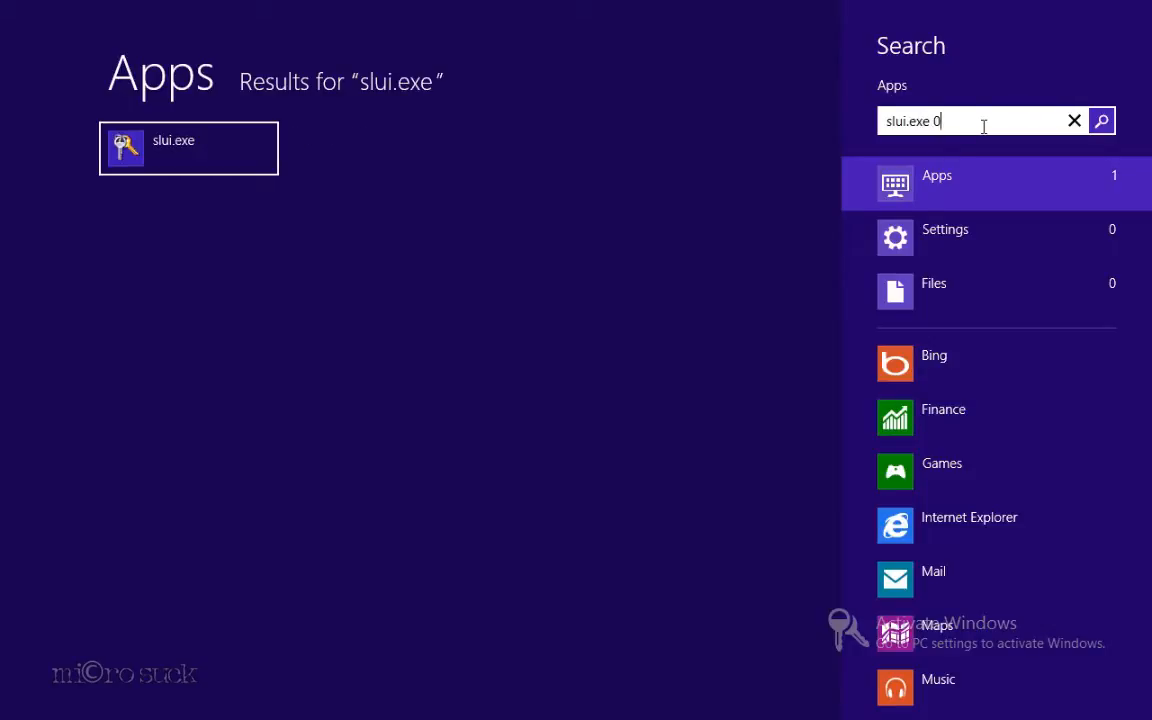
{"action": "type", "text": "x4"}
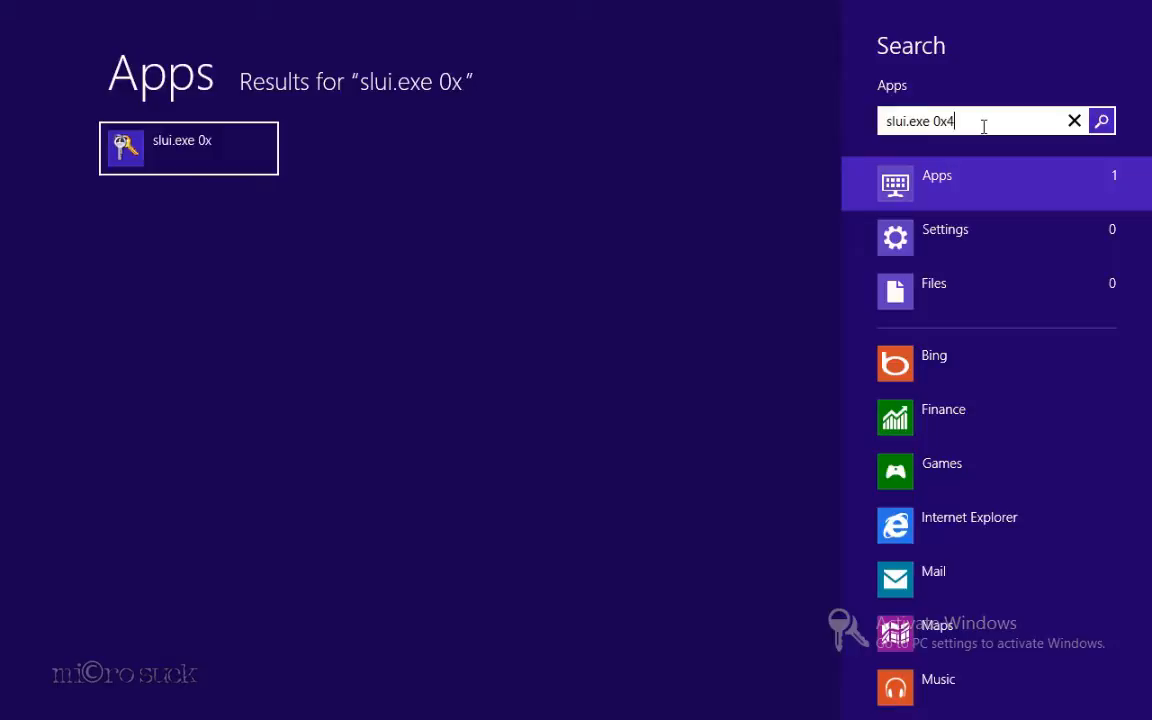
{"action": "type", "text": "4"}
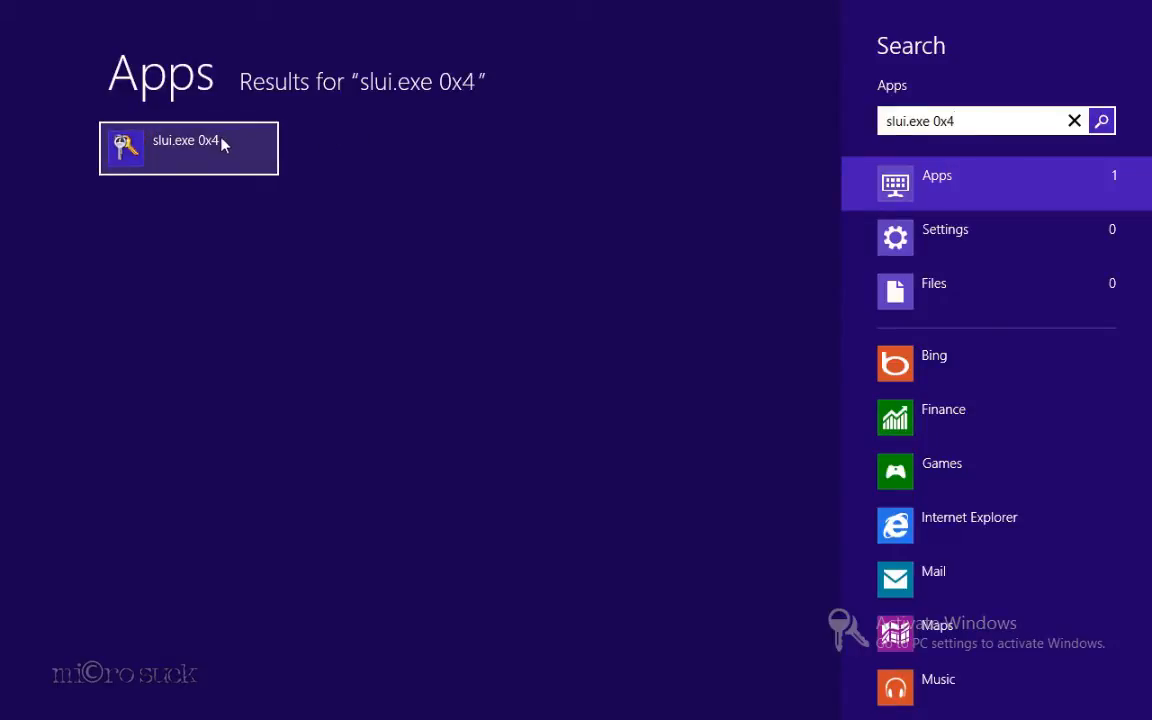
{"action": "right_click", "coordinate": [188, 148]}
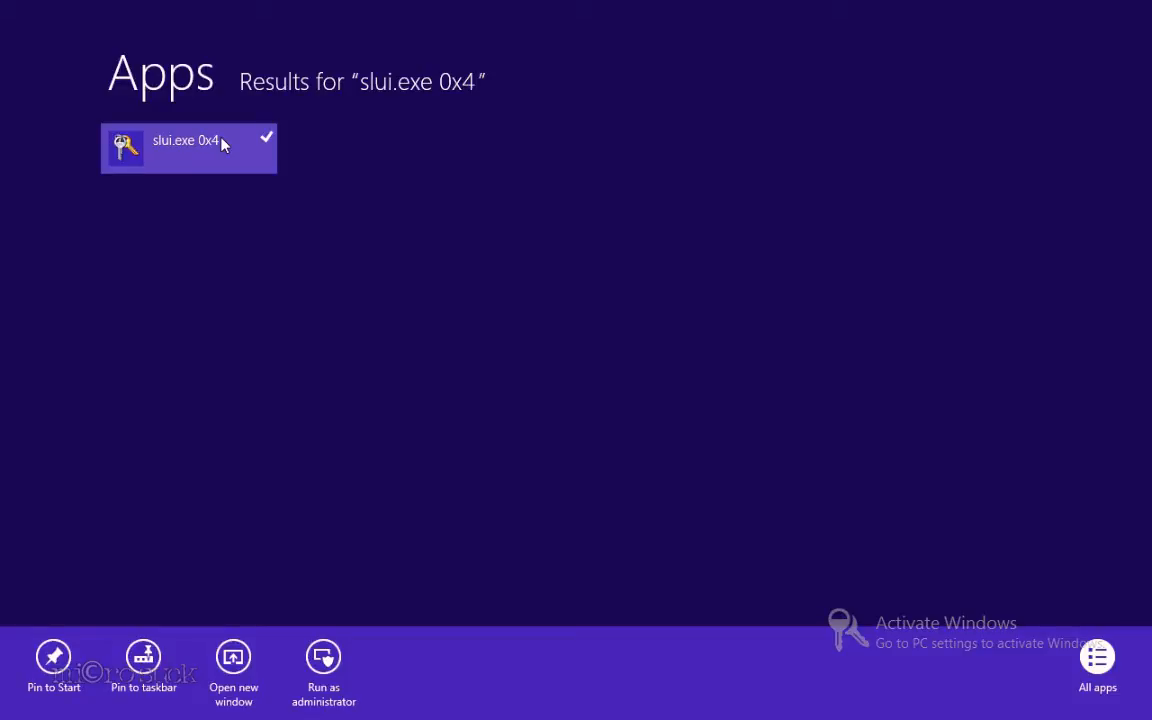
{"action": "mouse_move", "coordinate": [324, 660]}
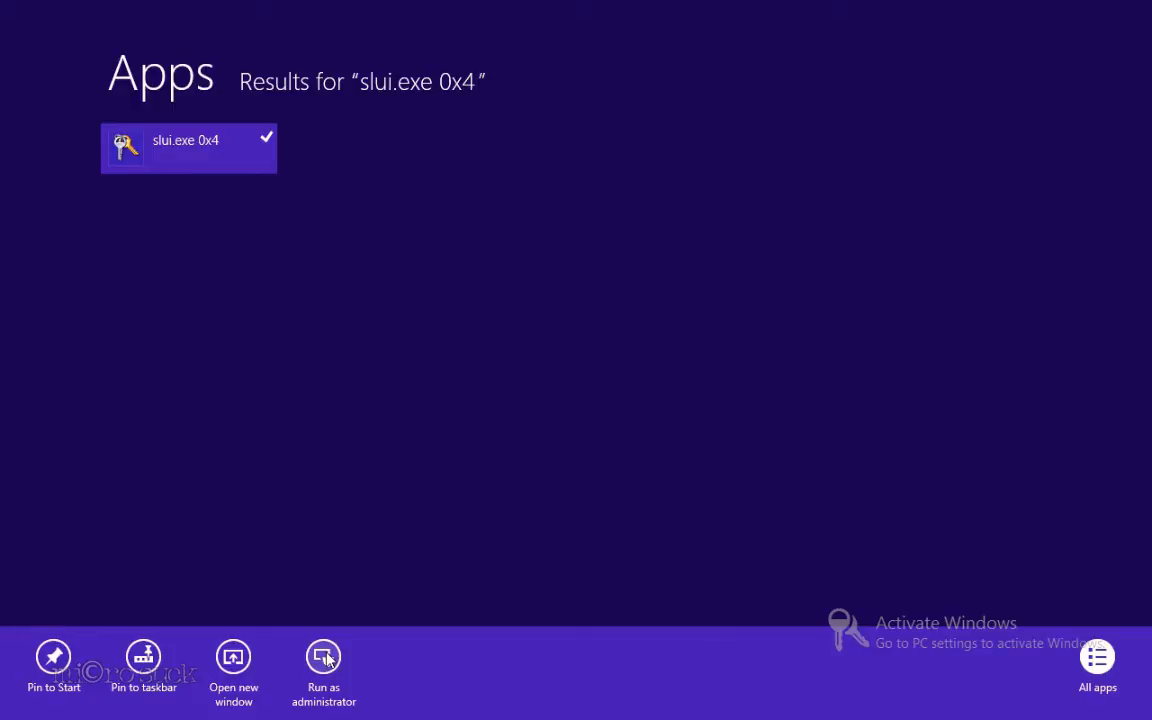
{"action": "left_click", "coordinate": [324, 670]}
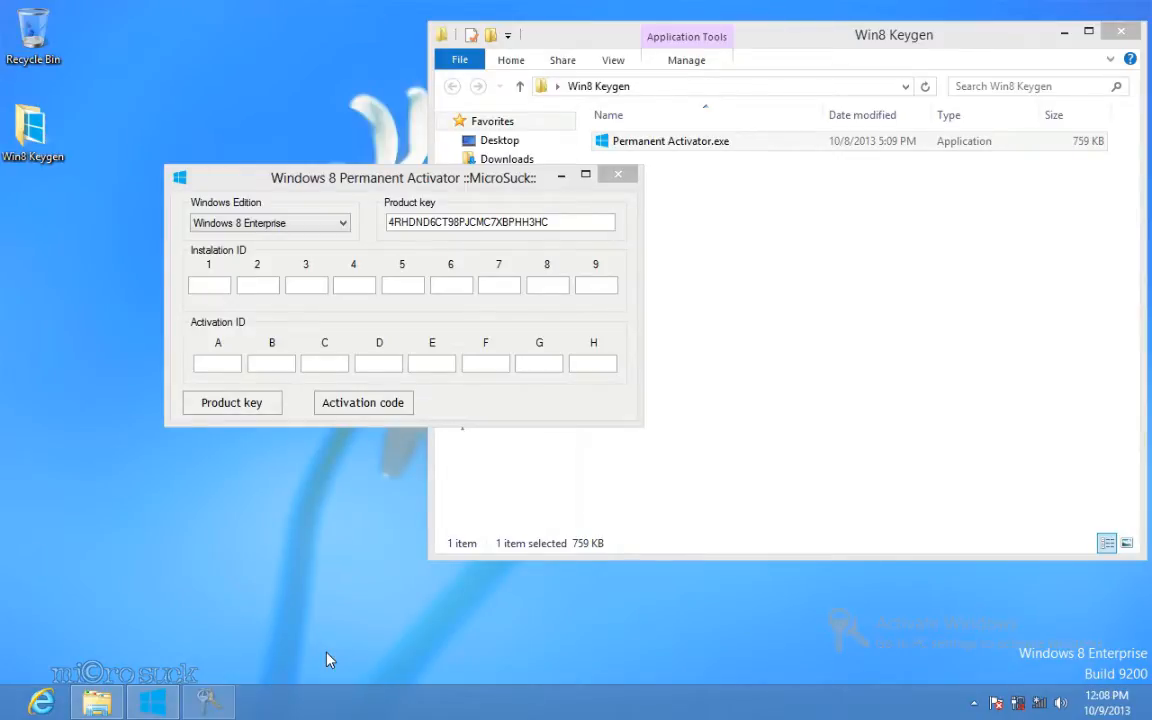
Choose United Kingdom as the nearest location for phone activation numbers.
{"action": "left_click", "coordinate": [362, 402]}
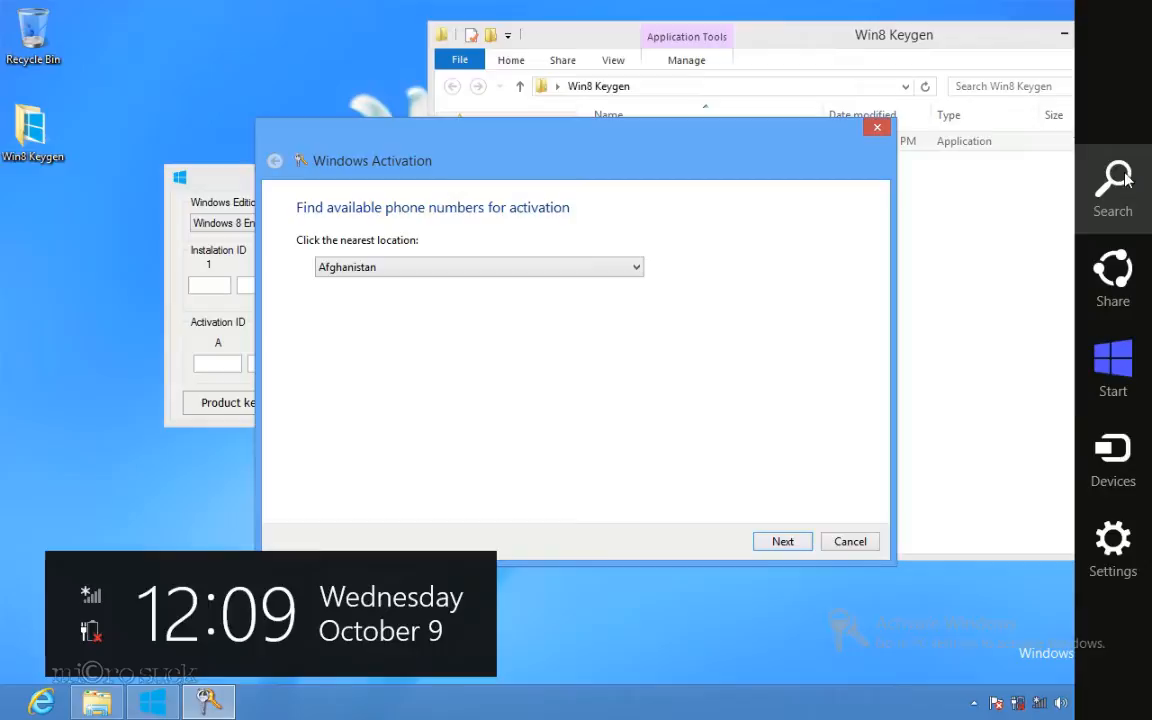
{"action": "left_click", "coordinate": [632, 268]}
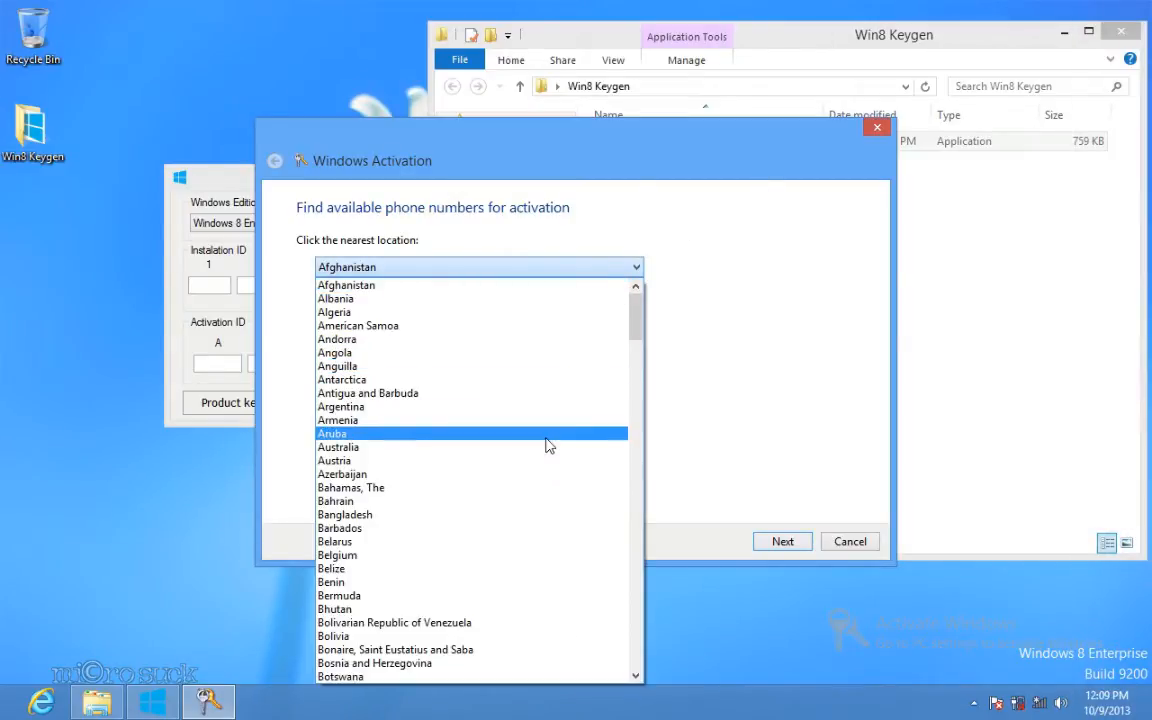
{"action": "scroll", "scroll_direction": "down", "scroll_amount": 3}
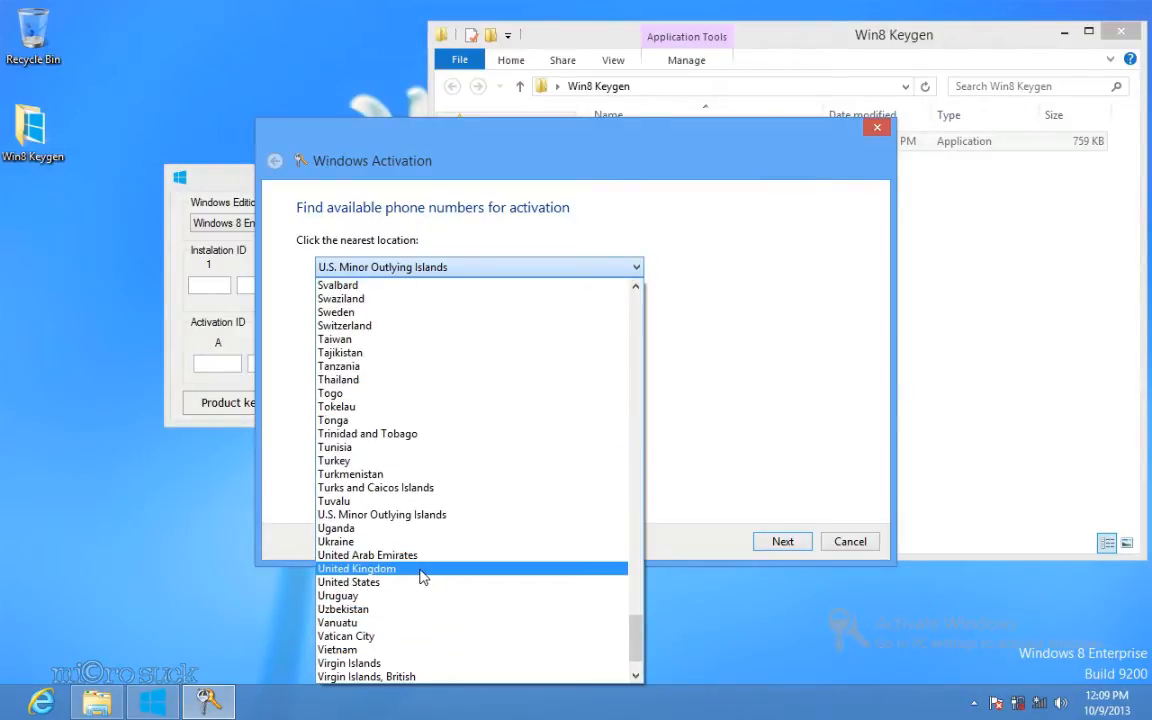
{"action": "left_click", "coordinate": [356, 568]}
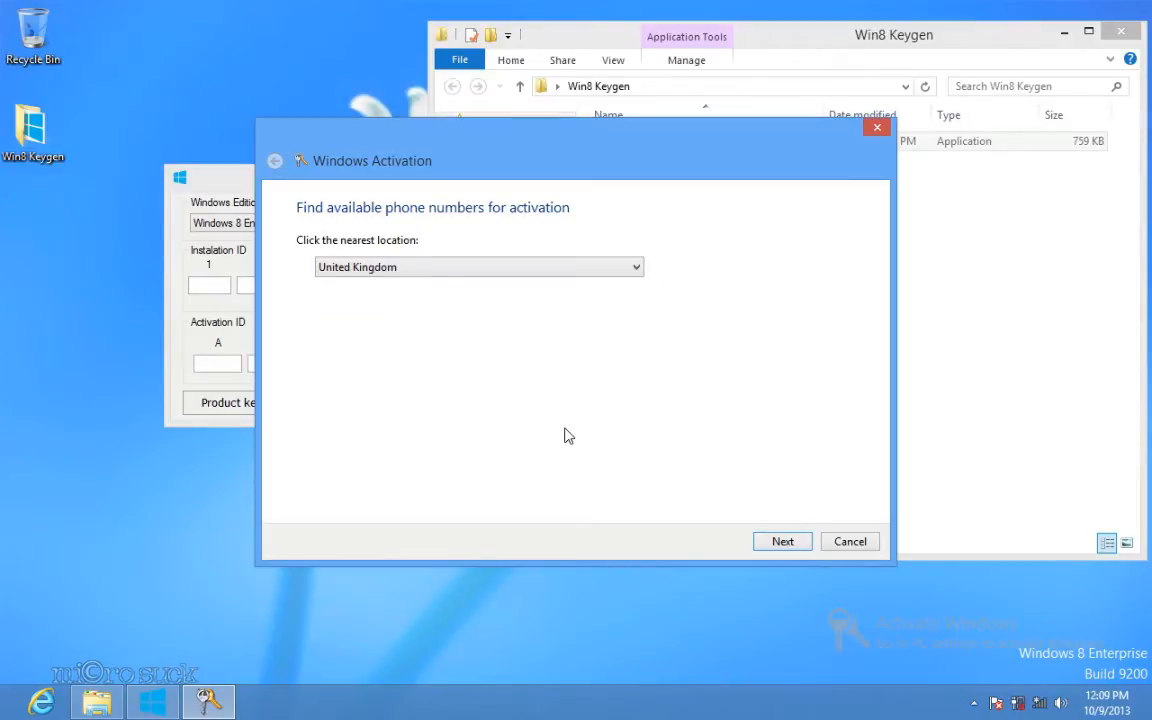
{"action": "mouse_move", "coordinate": [756, 518]}
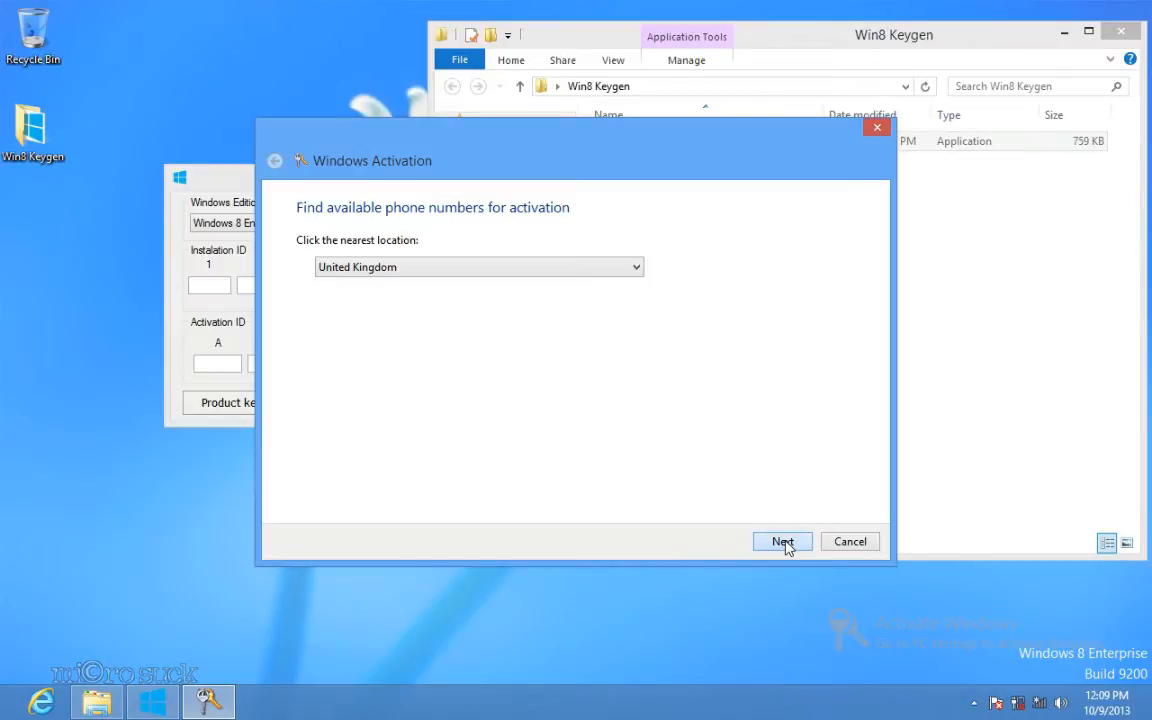
Advance to the Activate Windows by phone page and select the ninth installation ID group.
{"action": "left_click", "coordinate": [782, 540]}
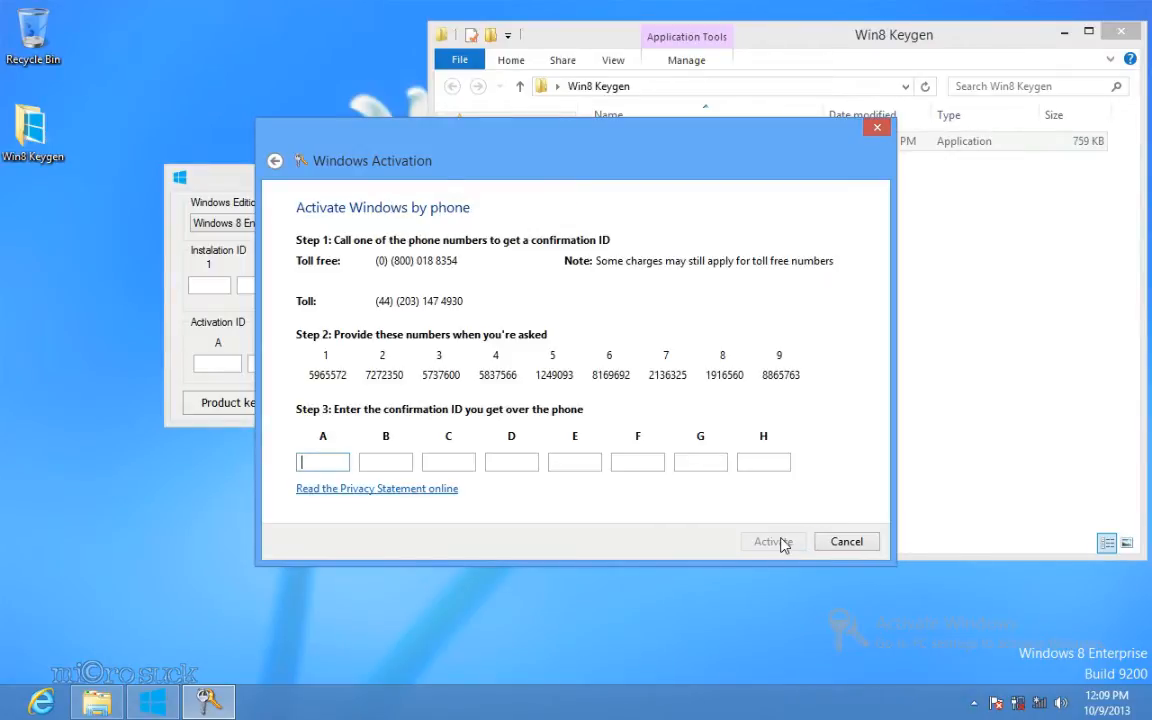
{"action": "mouse_move", "coordinate": [310, 384]}
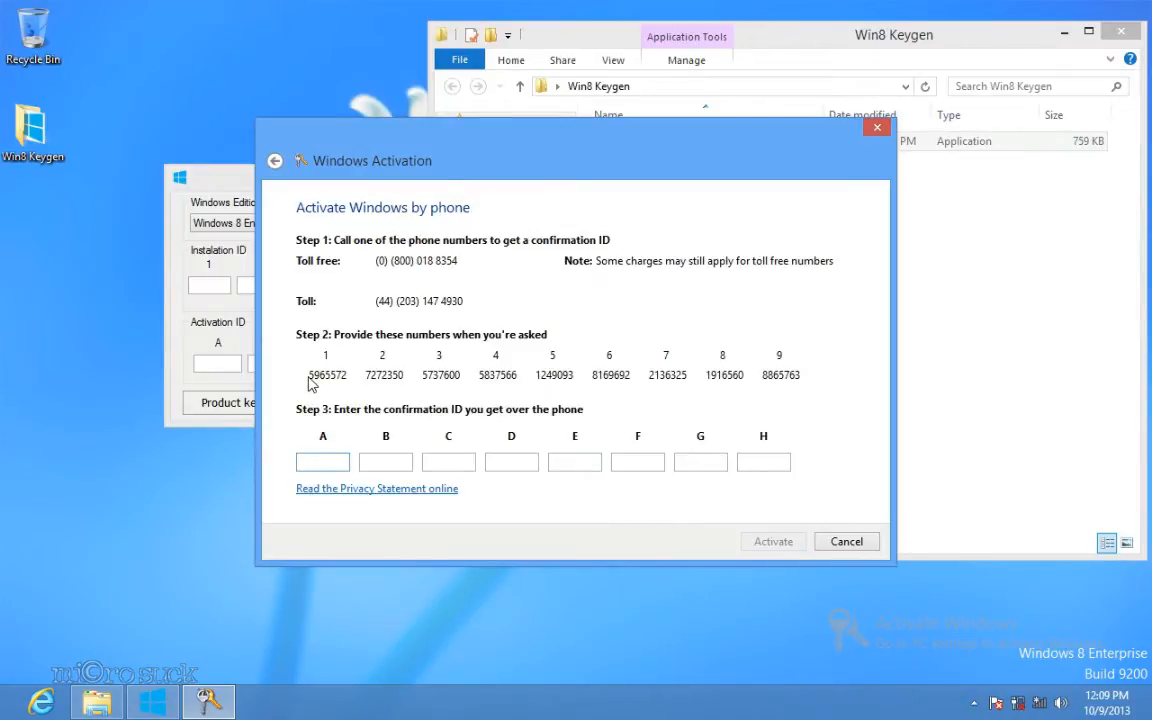
{"action": "mouse_move", "coordinate": [816, 384]}
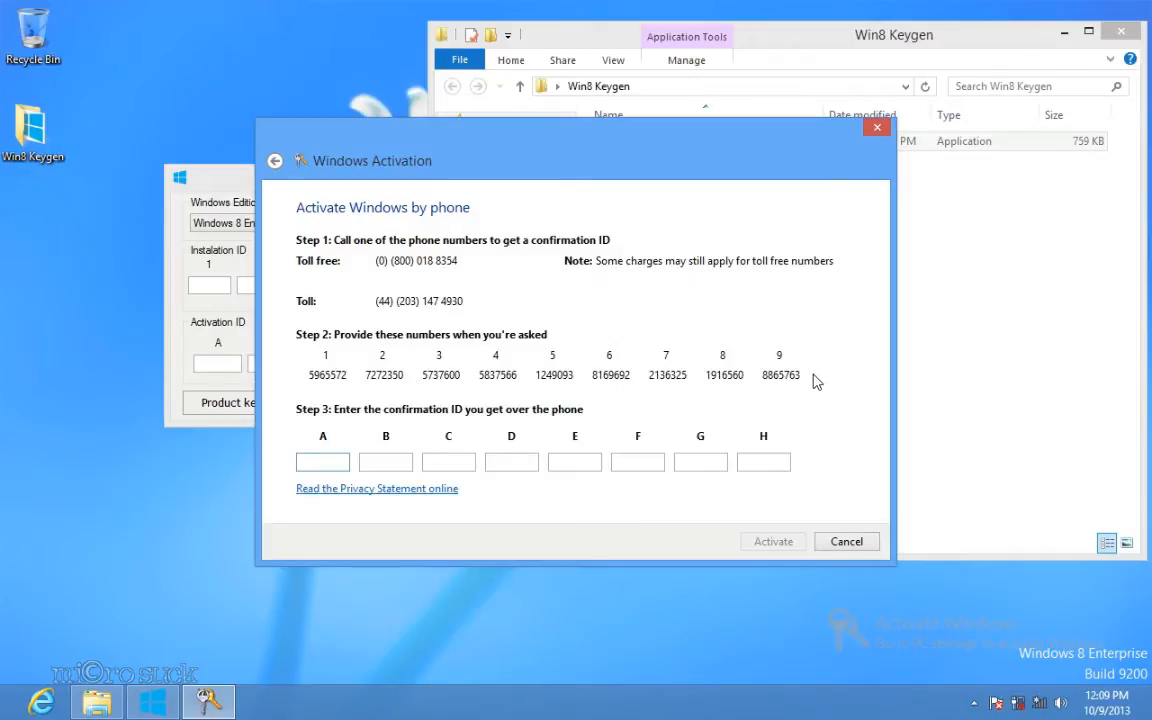
{"action": "double_click", "coordinate": [780, 376]}
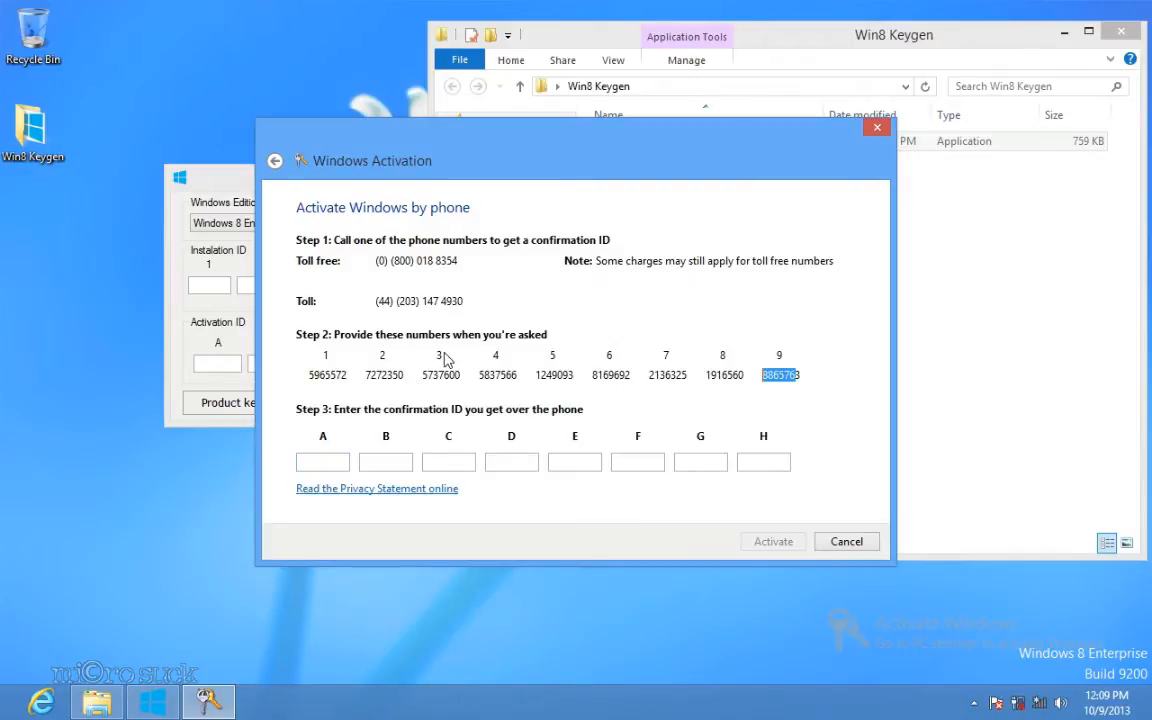
{"action": "mouse_move", "coordinate": [330, 364]}
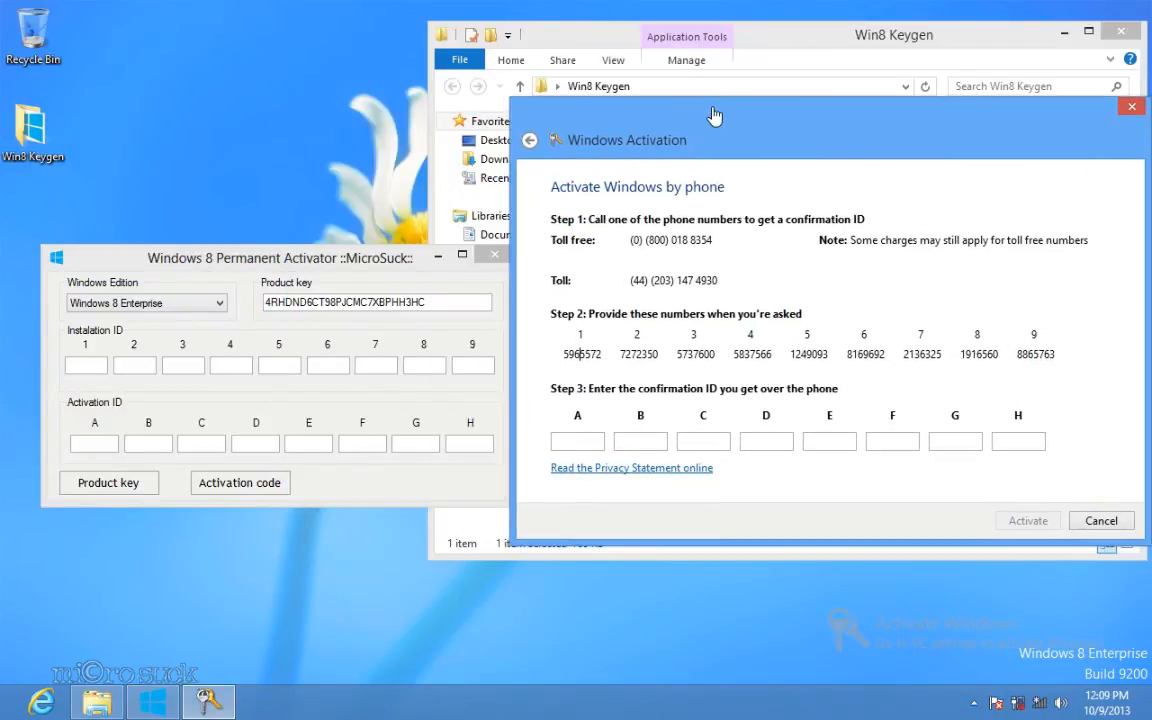
Copy installation ID groups 1–5 from the phone activation dialog into activator fields 1–5.
{"action": "double_click", "coordinate": [582, 354]}
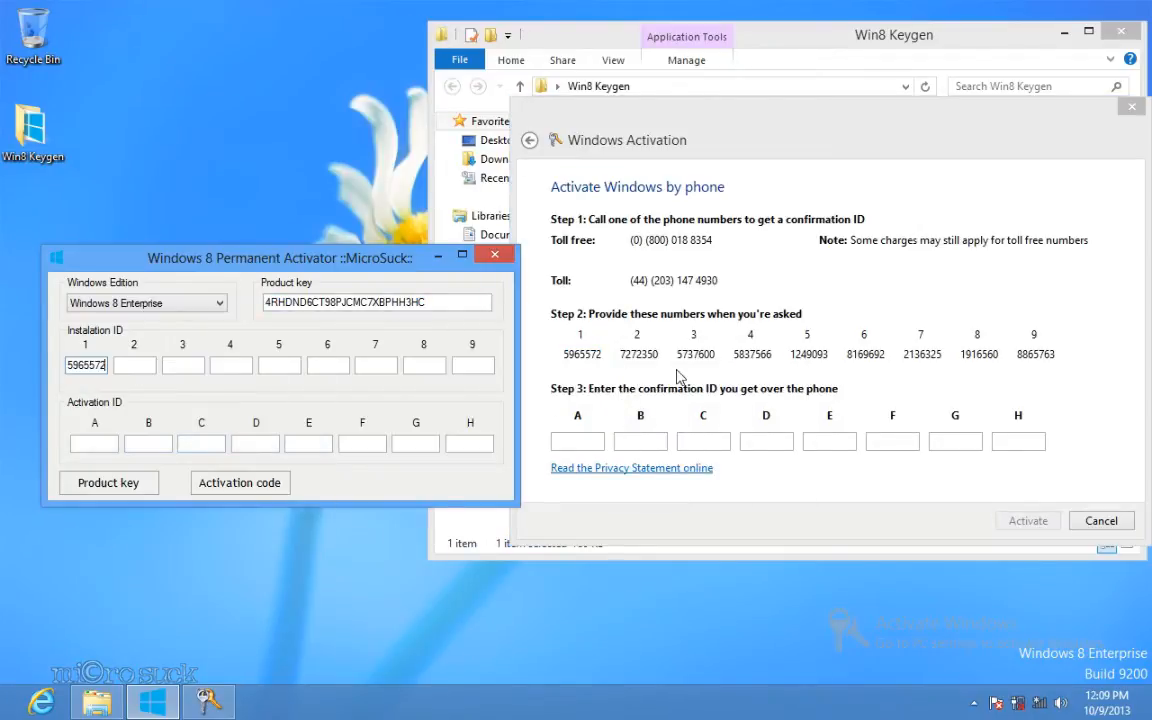
{"action": "right_click", "coordinate": [638, 354]}
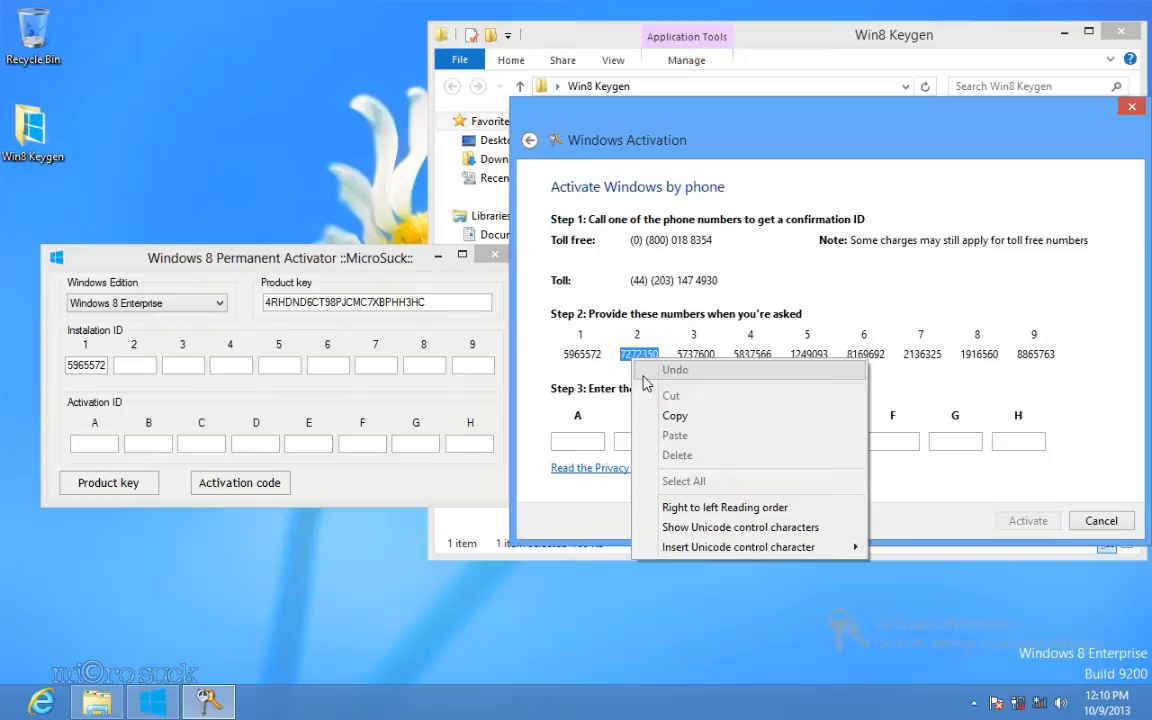
{"action": "right_click", "coordinate": [136, 364]}
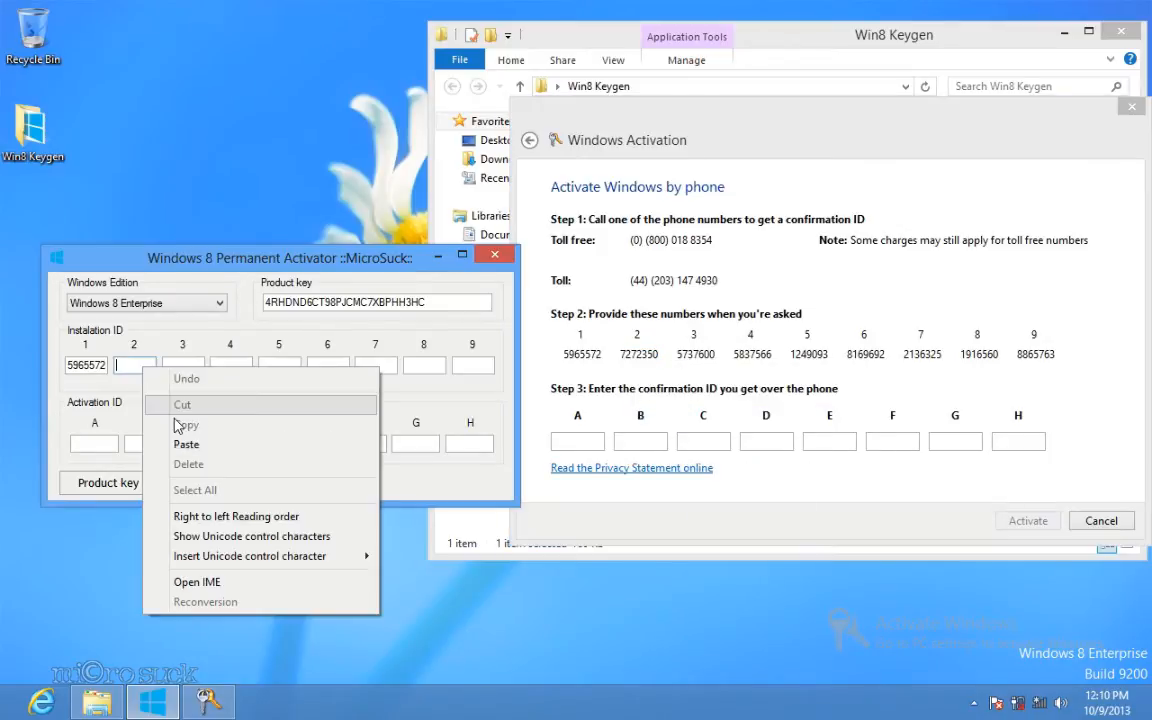
{"action": "left_click", "coordinate": [188, 444]}
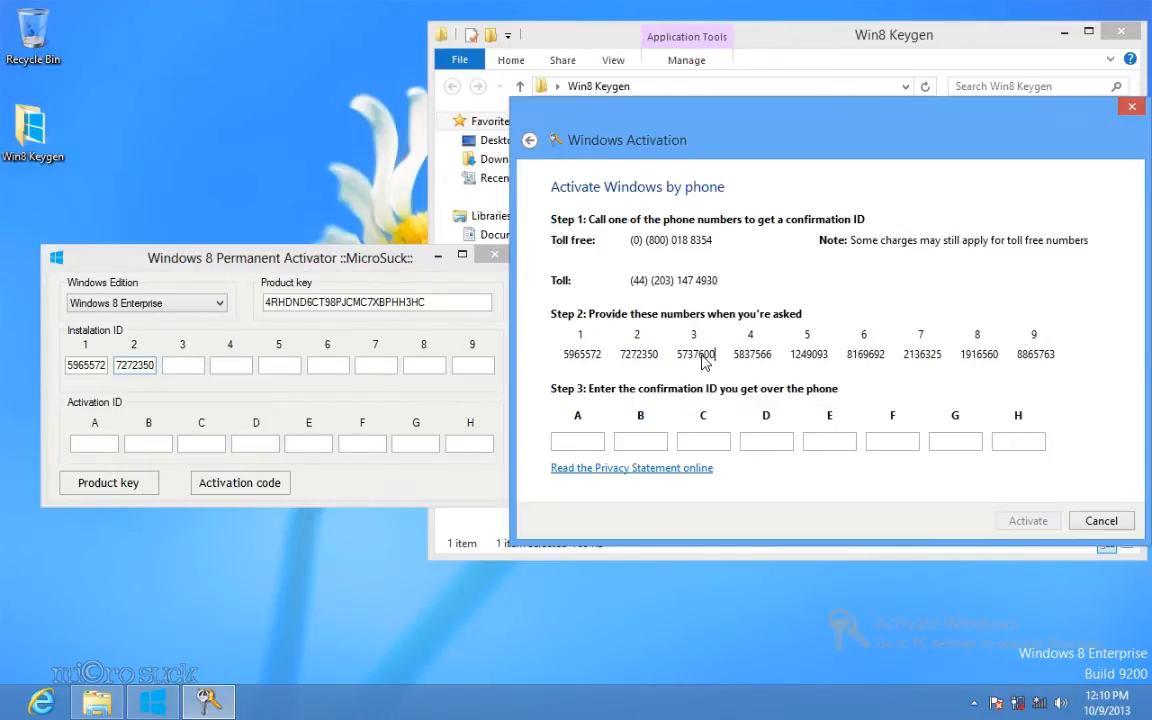
{"action": "right_click", "coordinate": [692, 354]}
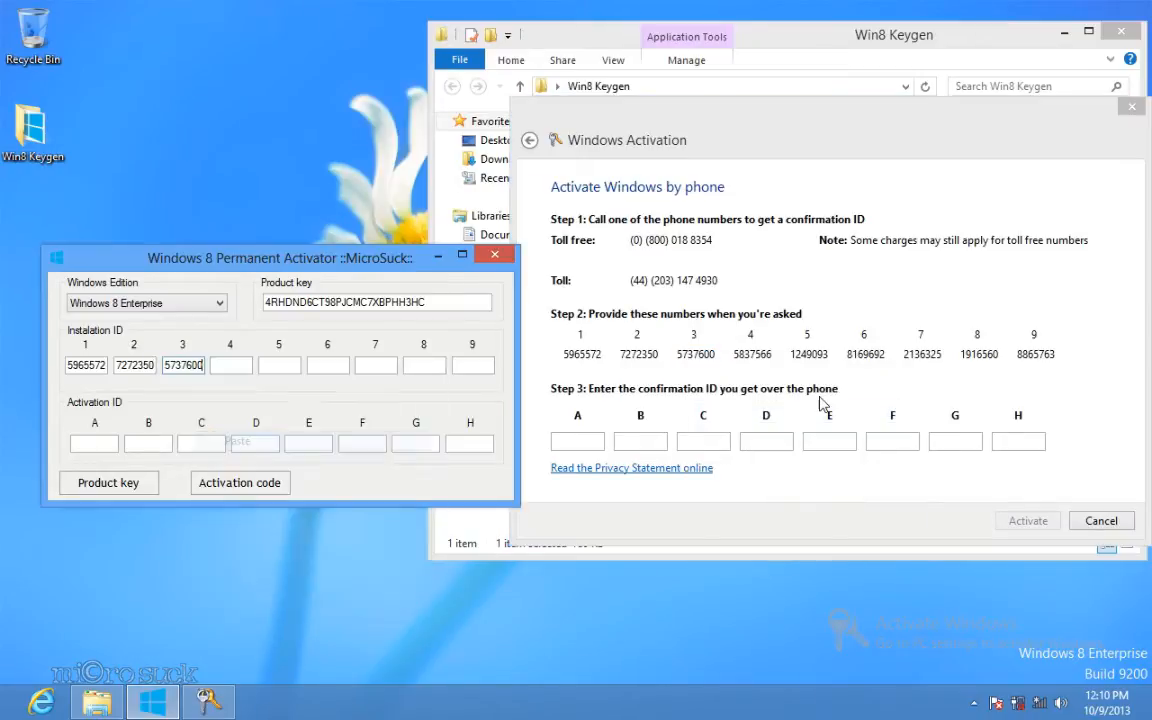
{"action": "double_click", "coordinate": [752, 354]}
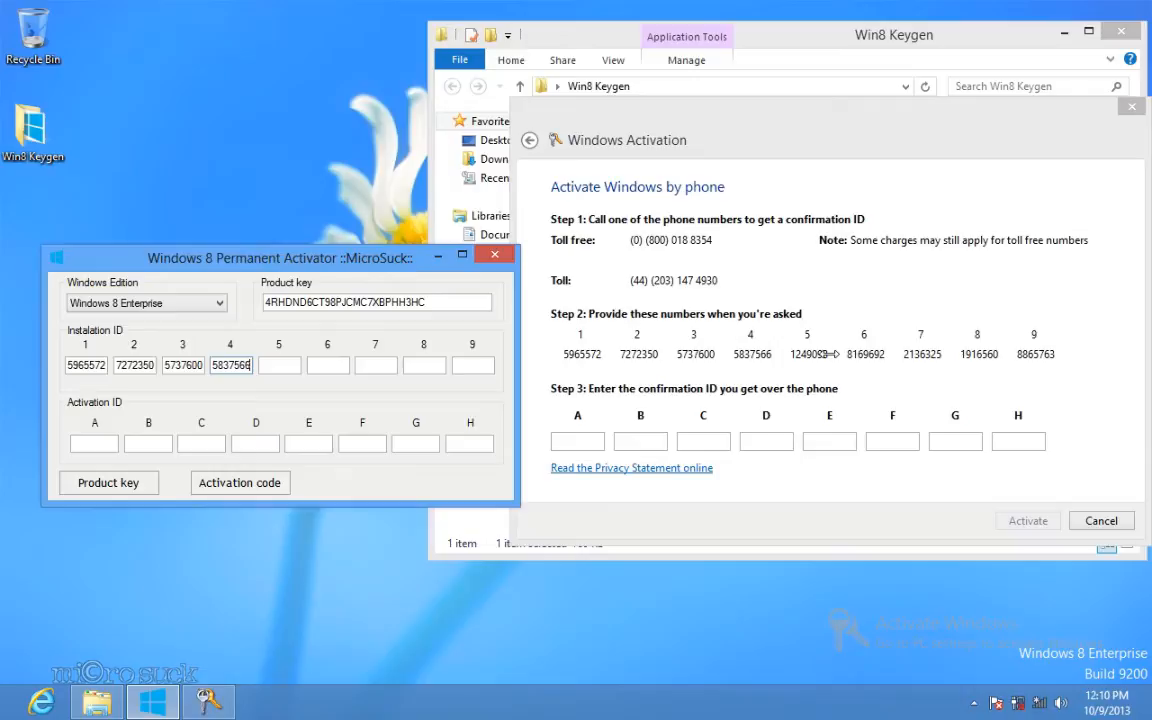
{"action": "right_click", "coordinate": [808, 354]}
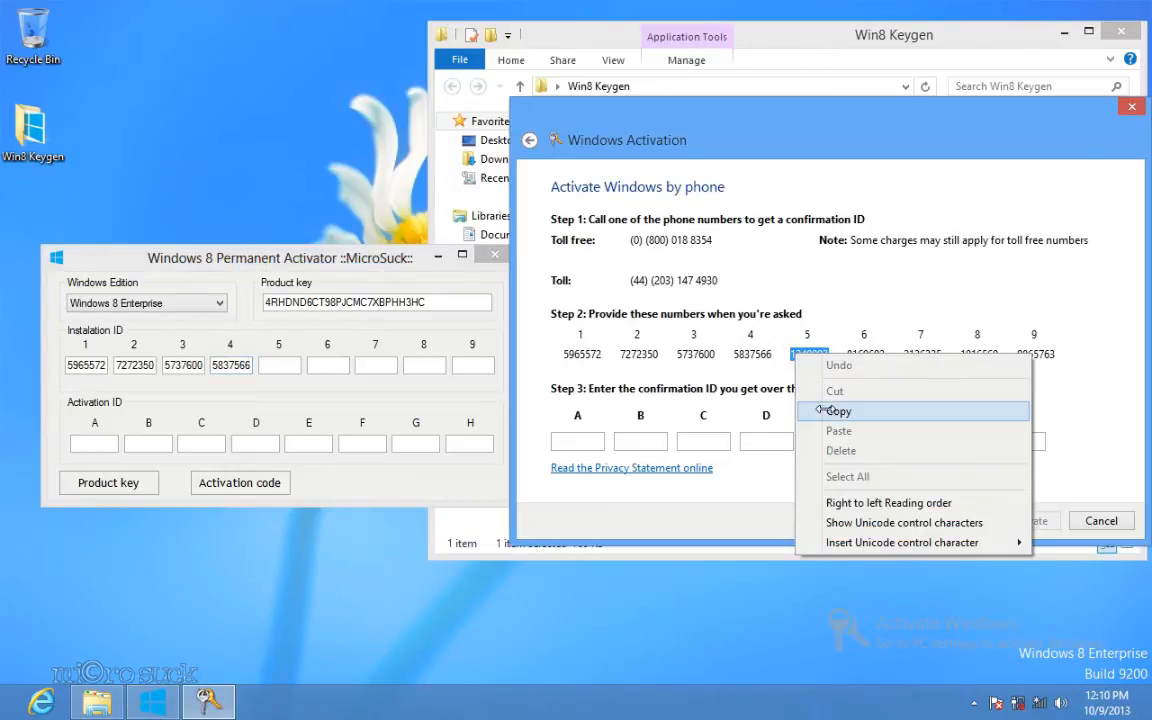
{"action": "right_click", "coordinate": [280, 364]}
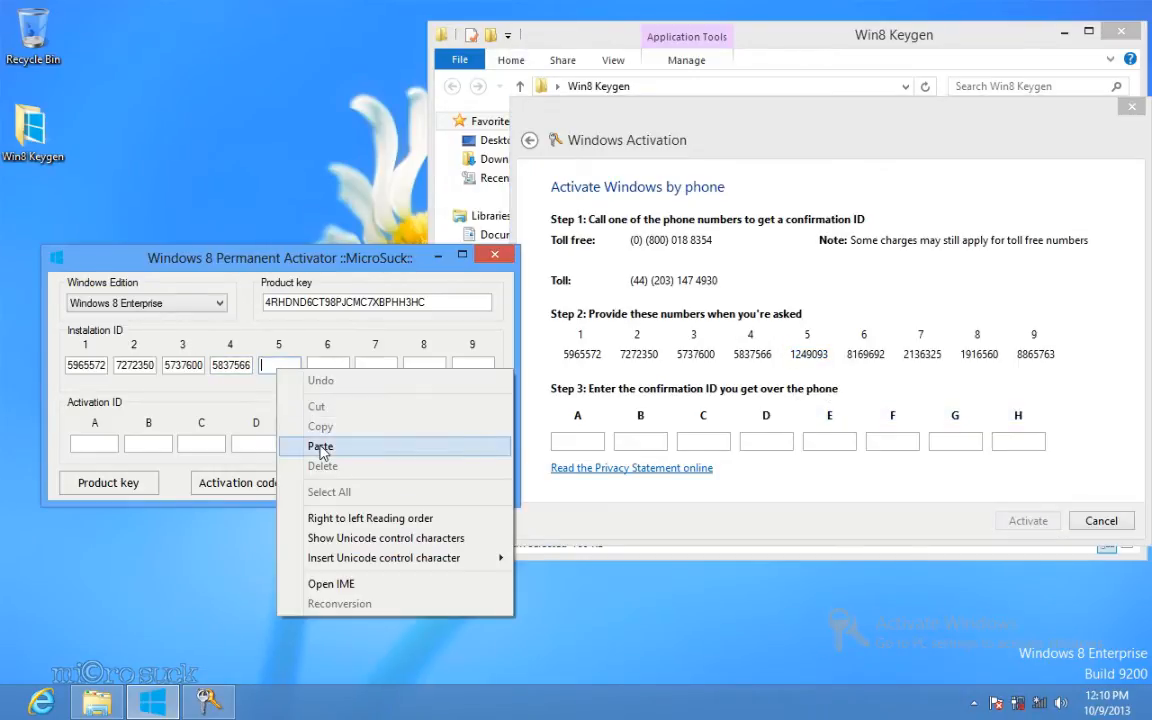
{"action": "left_click", "coordinate": [320, 446]}
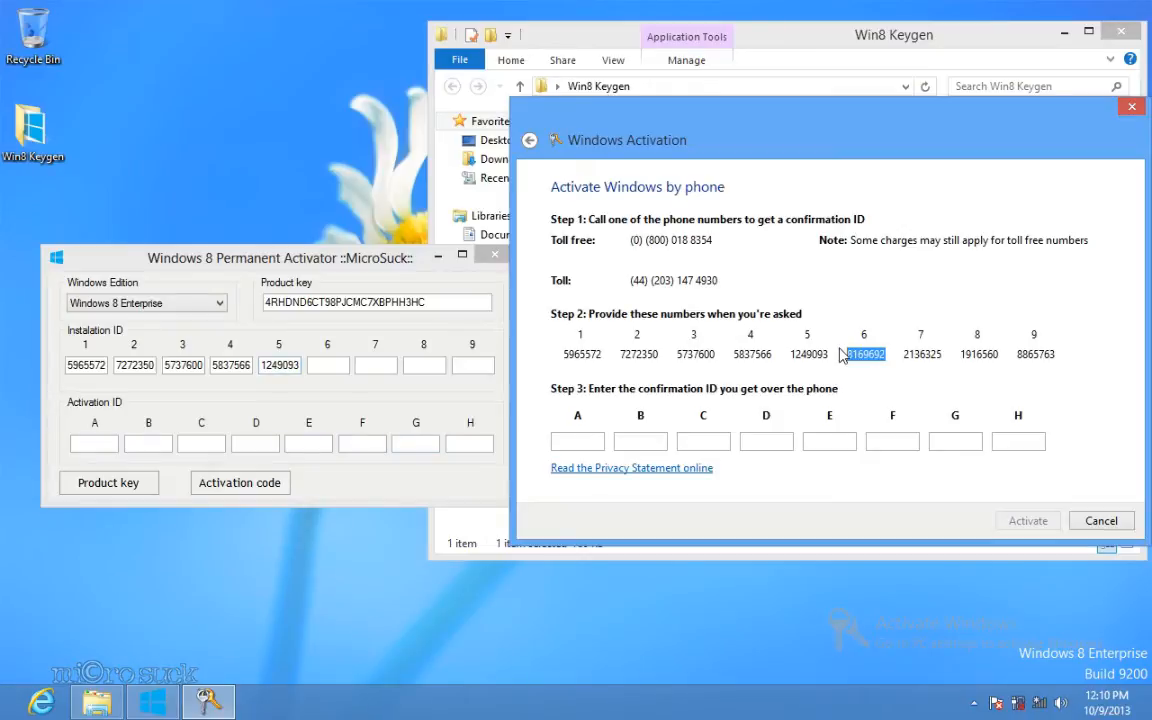
{"action": "mouse_move", "coordinate": [324, 376]}
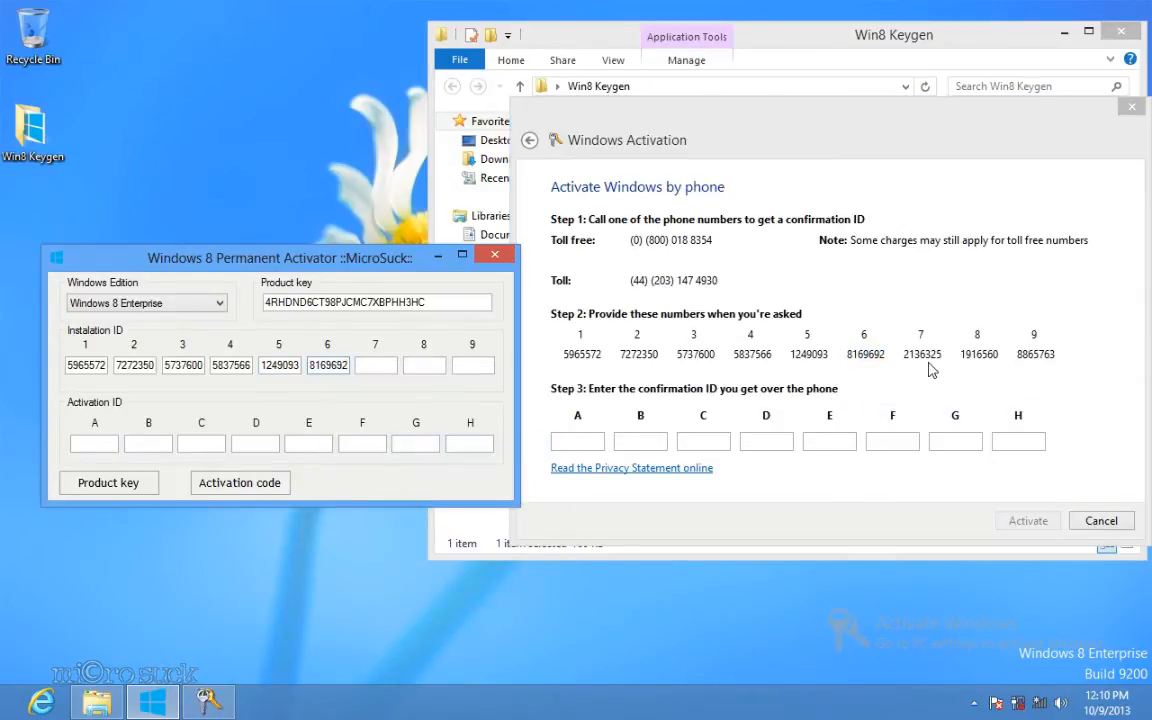
Copy installation ID groups 7–9 into the remaining activator fields, completing all nine.
{"action": "right_click", "coordinate": [920, 352]}
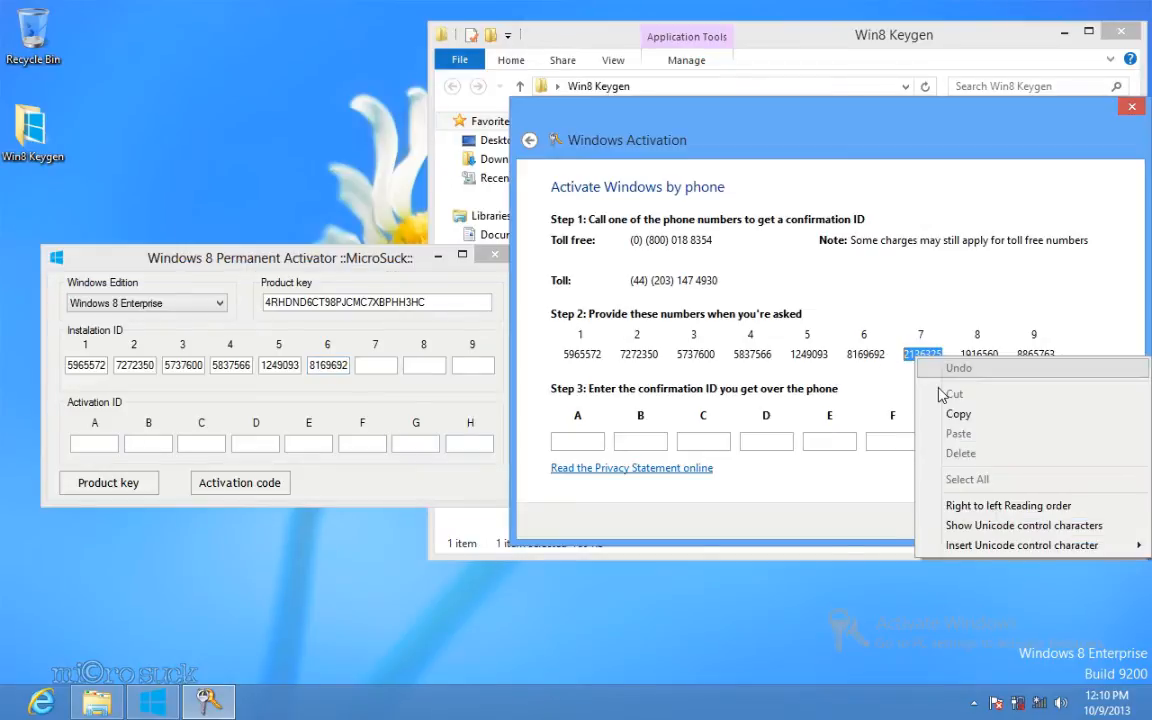
{"action": "right_click", "coordinate": [376, 364]}
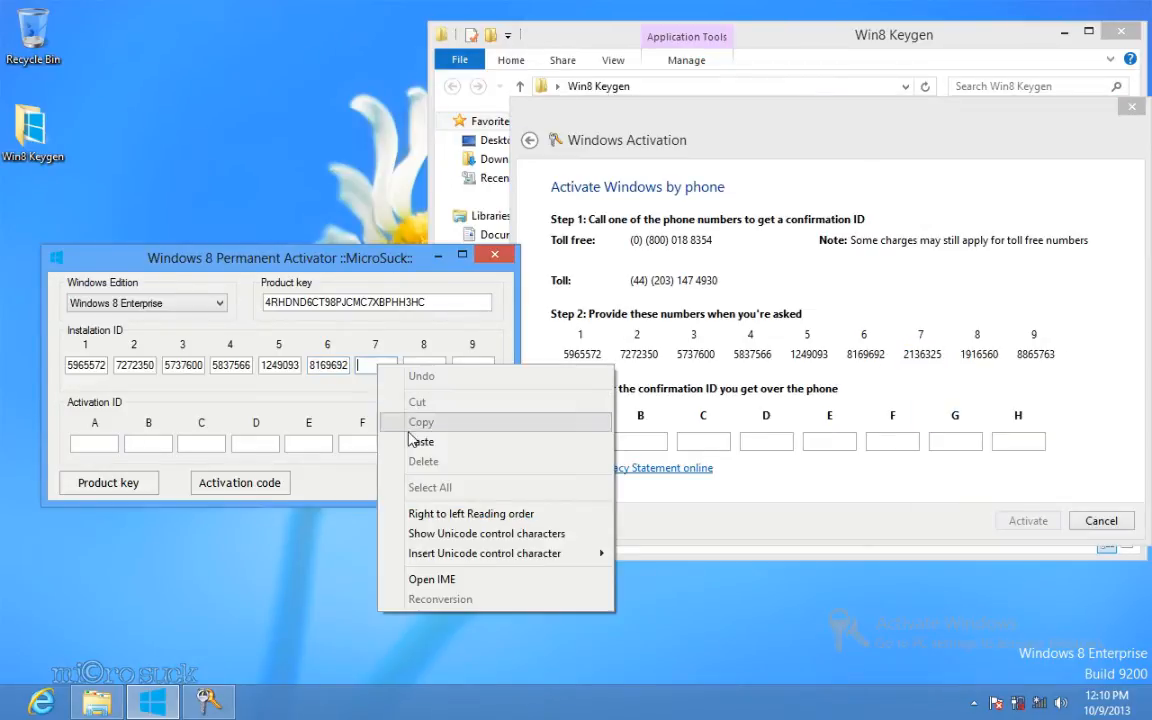
{"action": "left_click", "coordinate": [420, 442]}
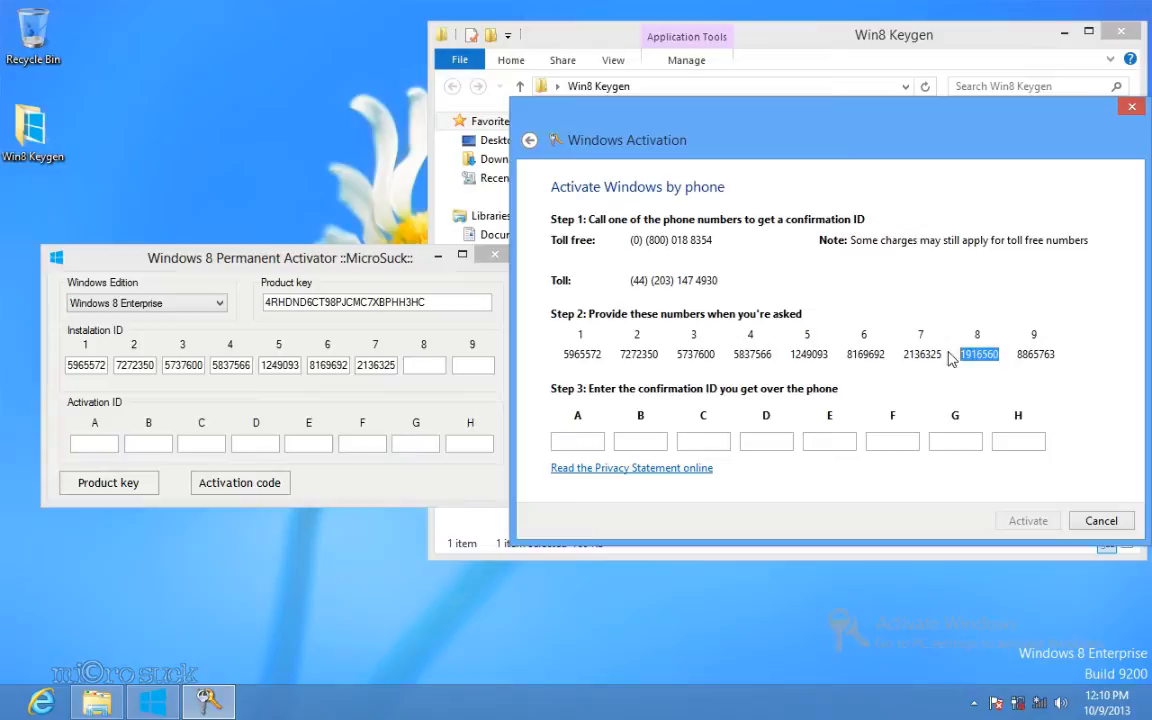
{"action": "mouse_move", "coordinate": [430, 396]}
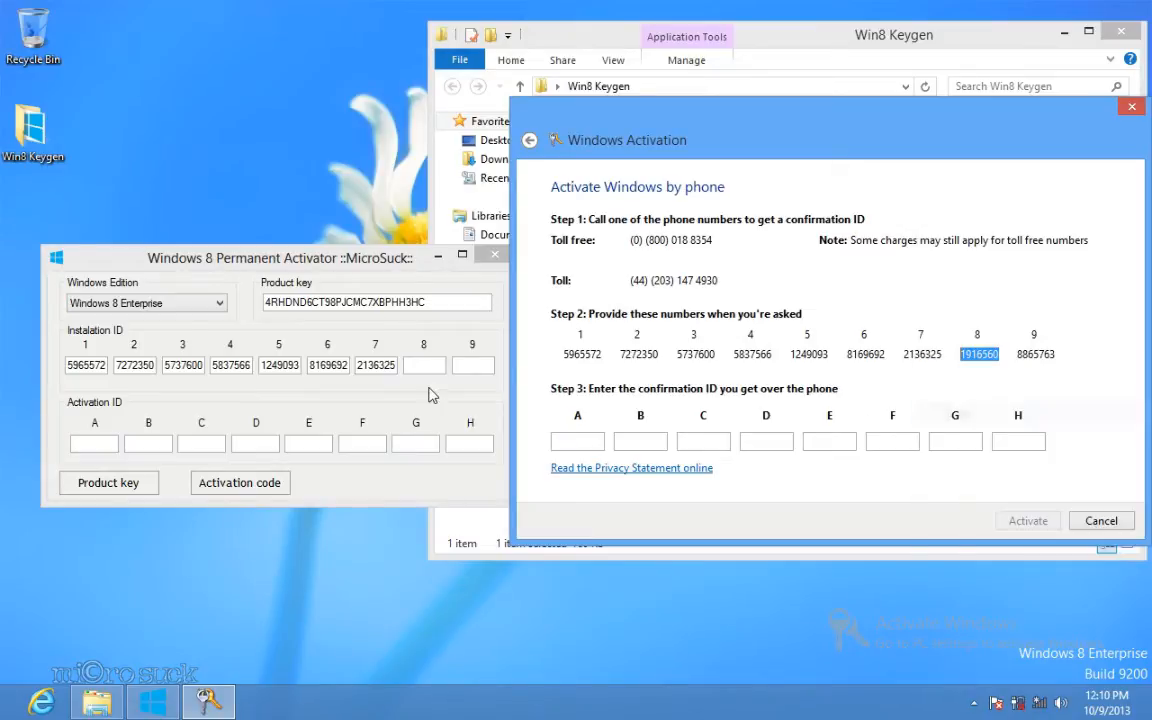
{"action": "left_click", "coordinate": [424, 364]}
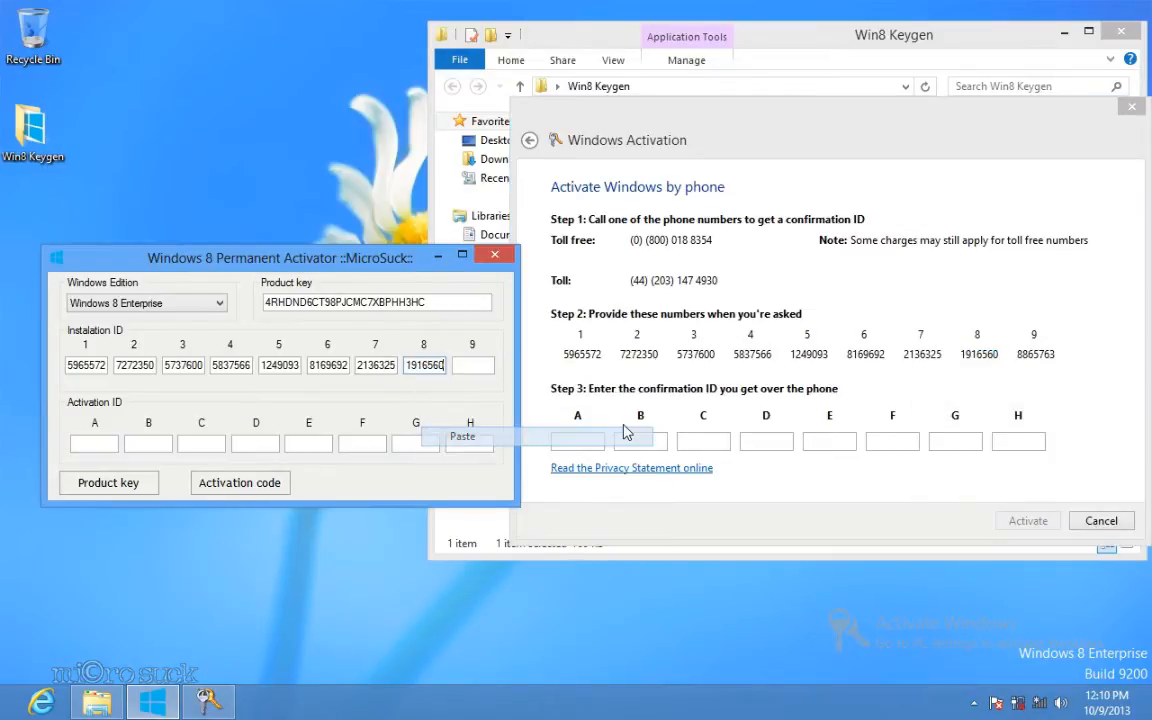
{"action": "right_click", "coordinate": [1032, 354]}
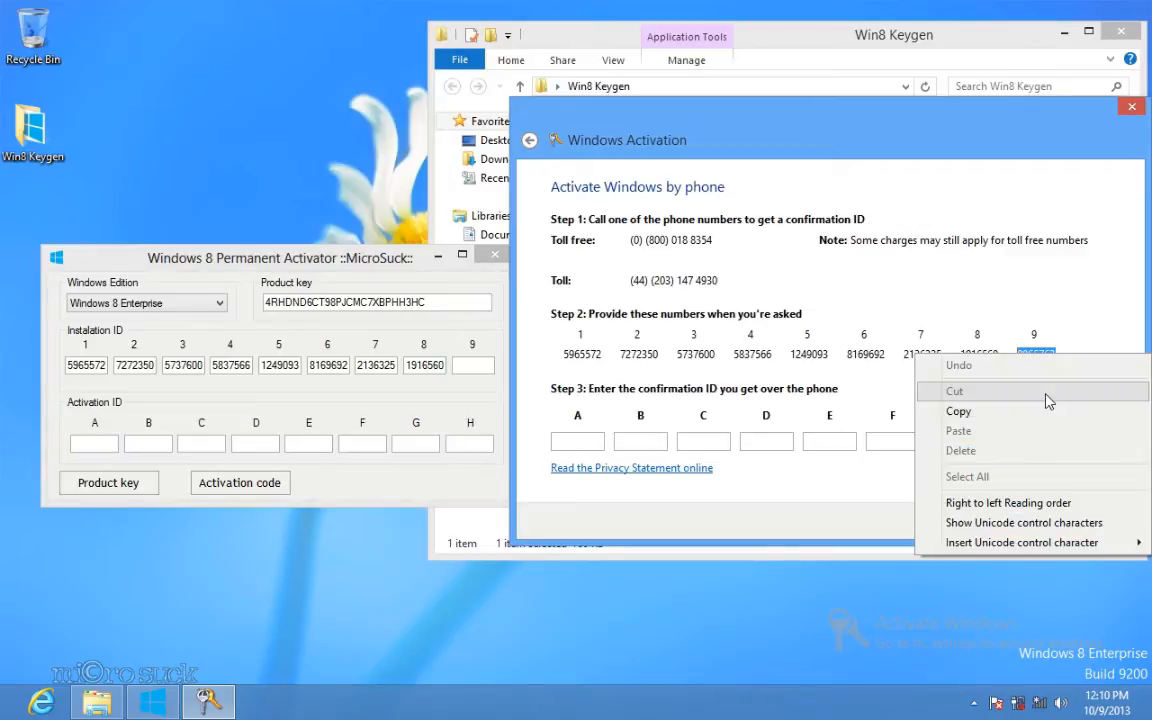
{"action": "right_click", "coordinate": [472, 364]}
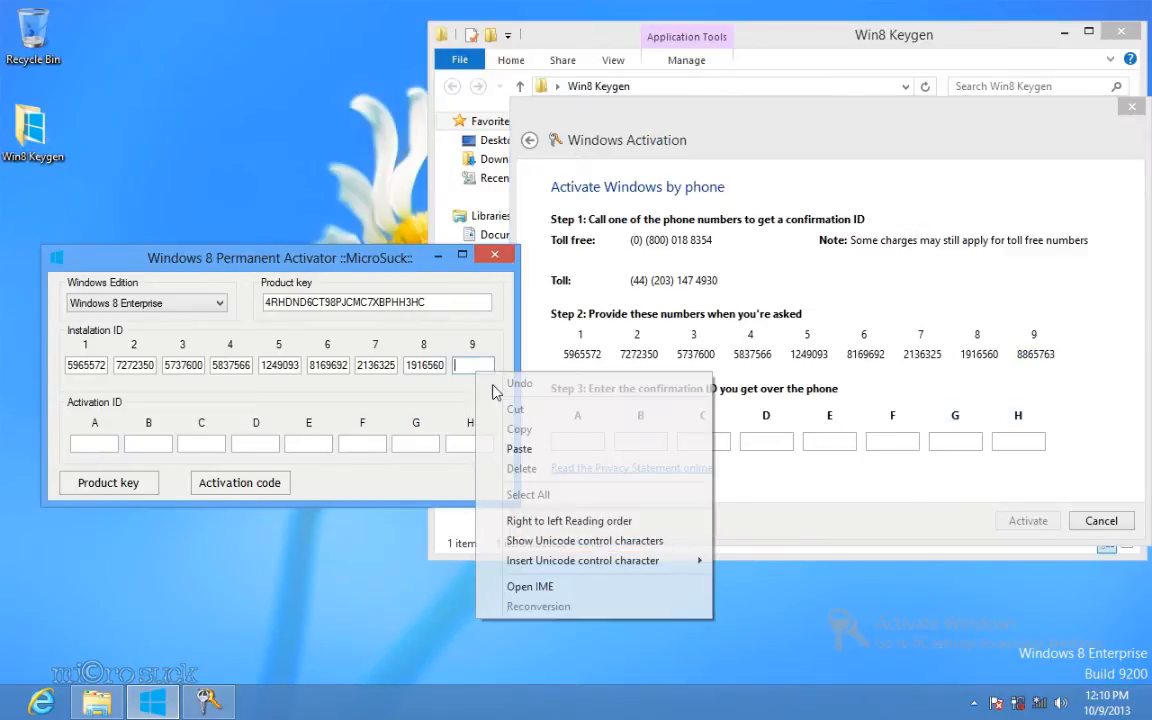
{"action": "left_click", "coordinate": [520, 448]}
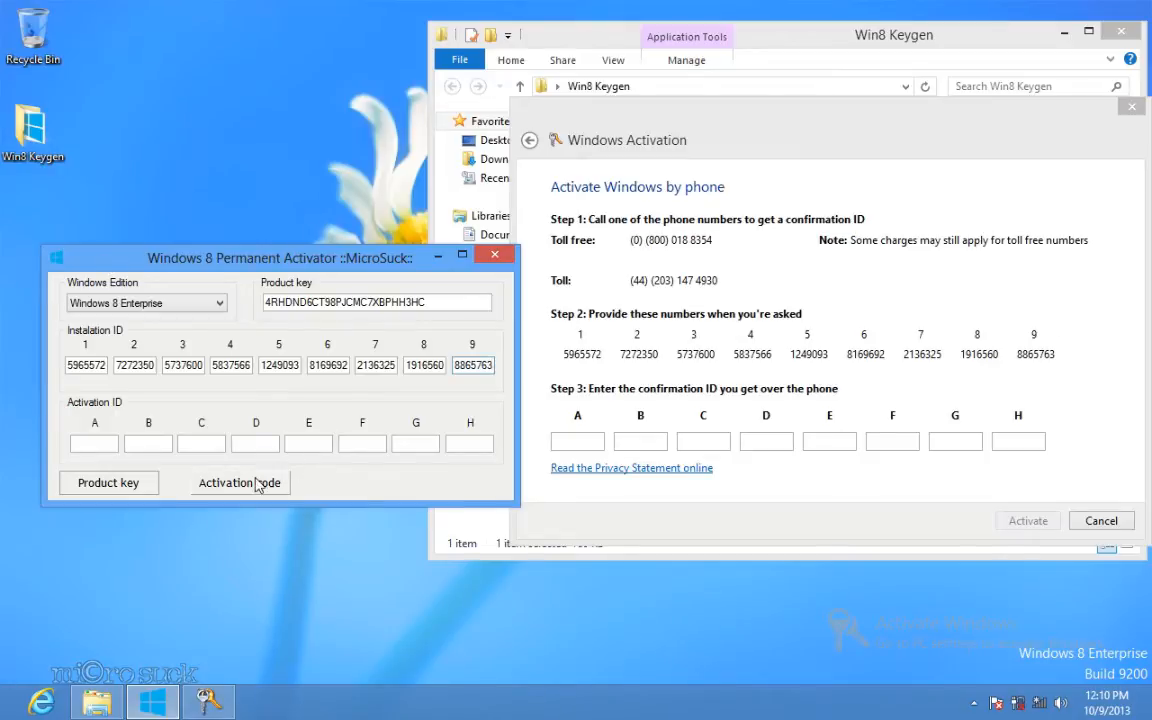
Generate the activation ID from the installation ID and select activation group A.
{"action": "left_click", "coordinate": [240, 482]}
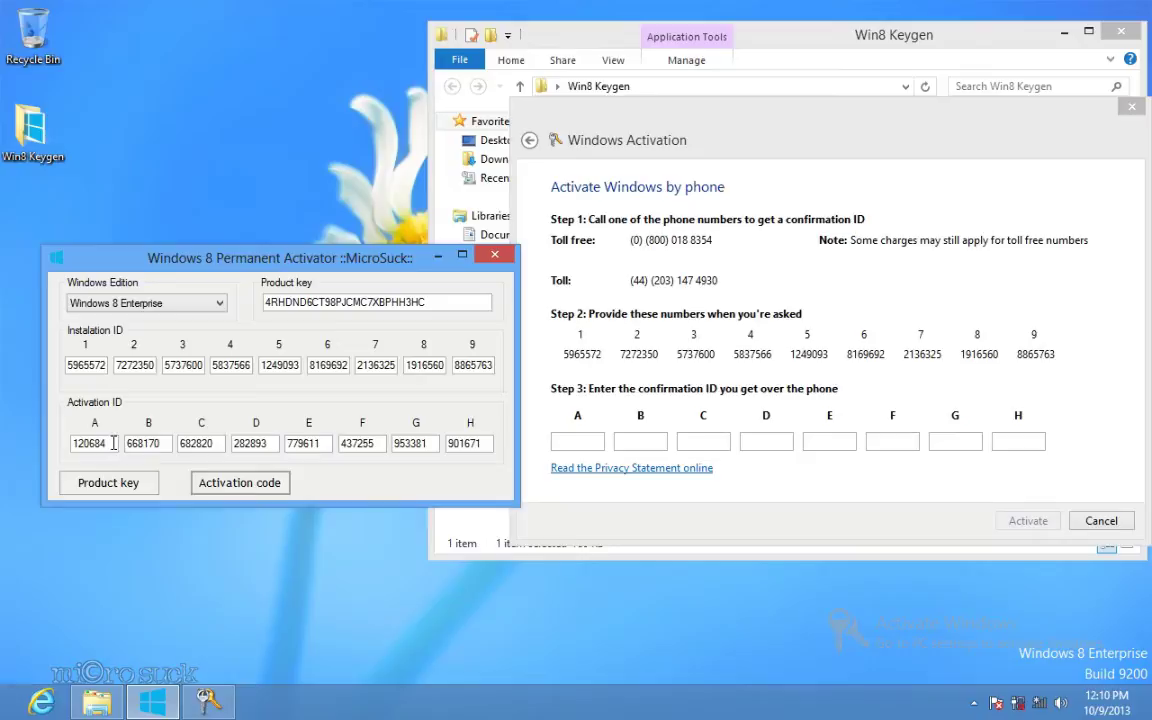
{"action": "triple_click", "coordinate": [94, 444]}
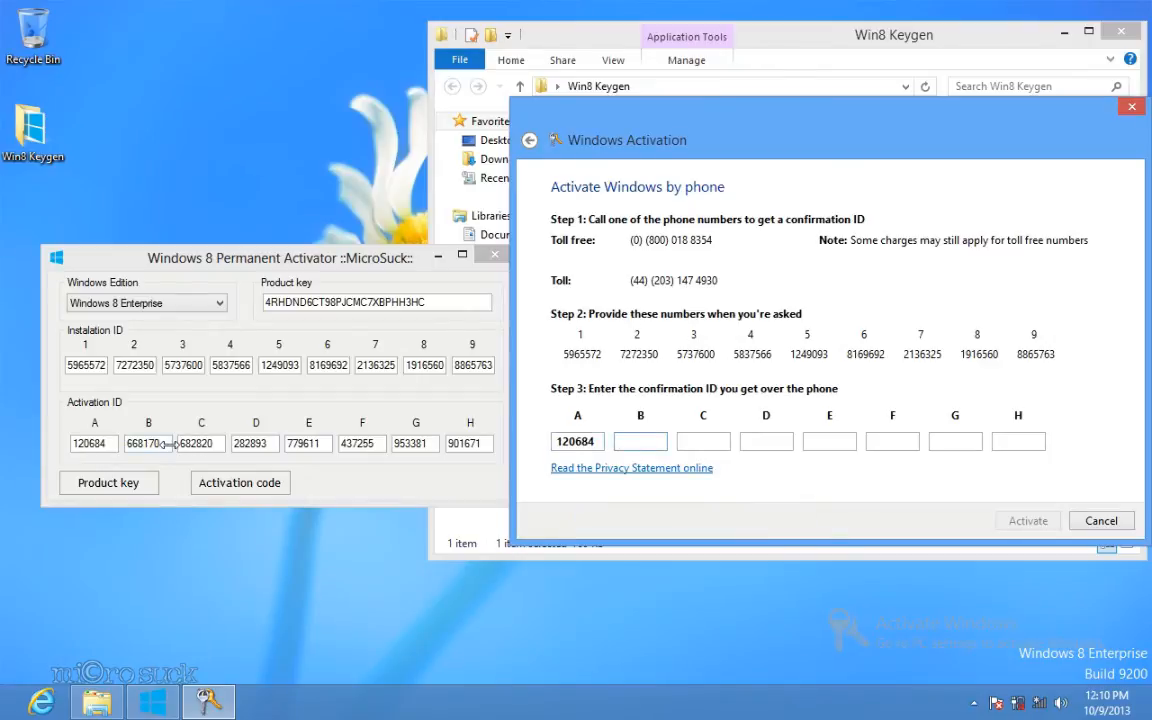
Paste activation ID groups B–E from the activator into the confirmation ID boxes.
{"action": "right_click", "coordinate": [148, 444]}
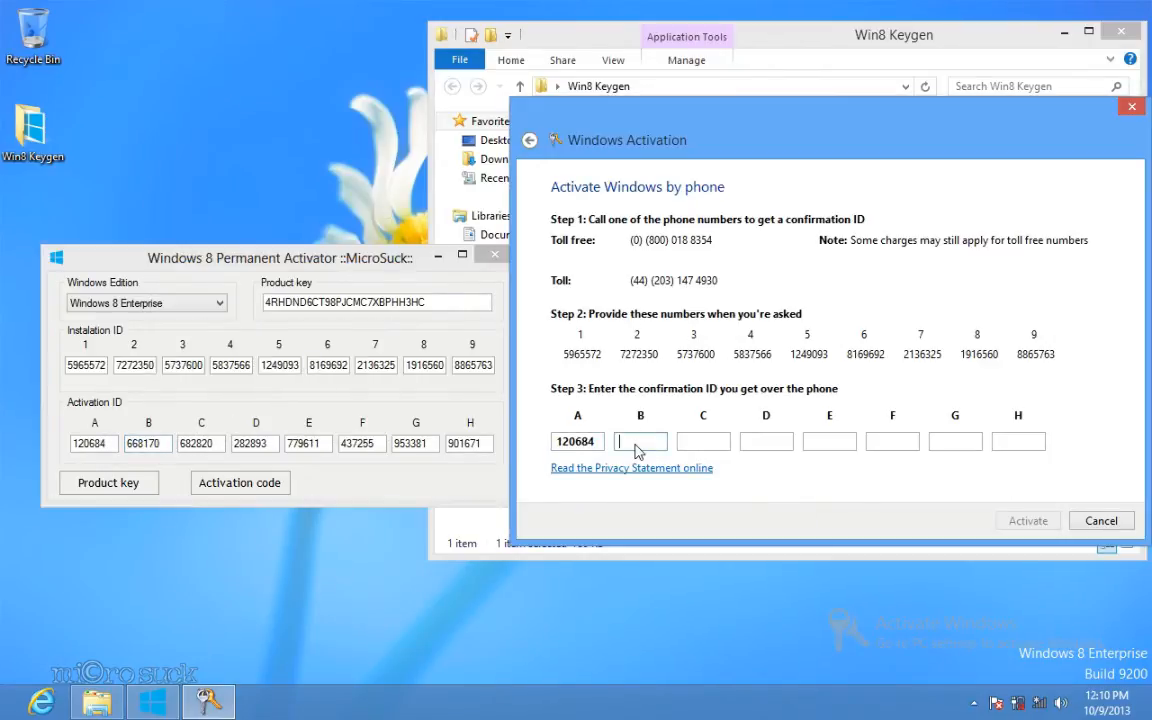
{"action": "right_click", "coordinate": [640, 442]}
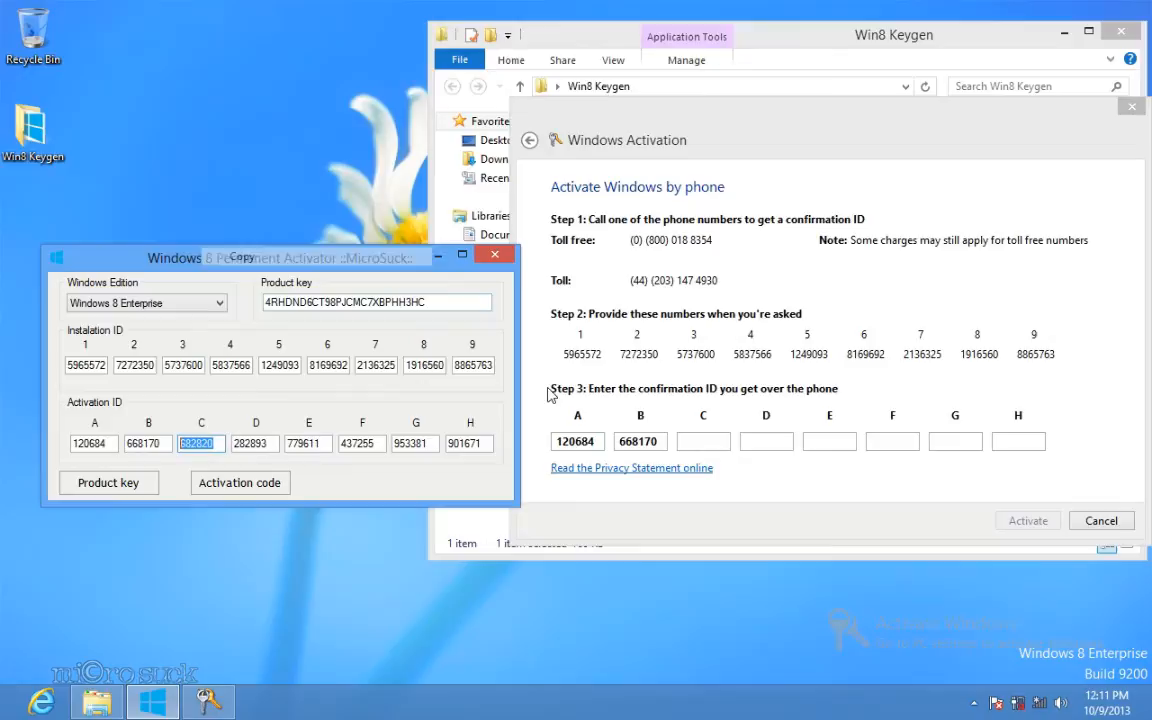
{"action": "left_click", "coordinate": [704, 442]}
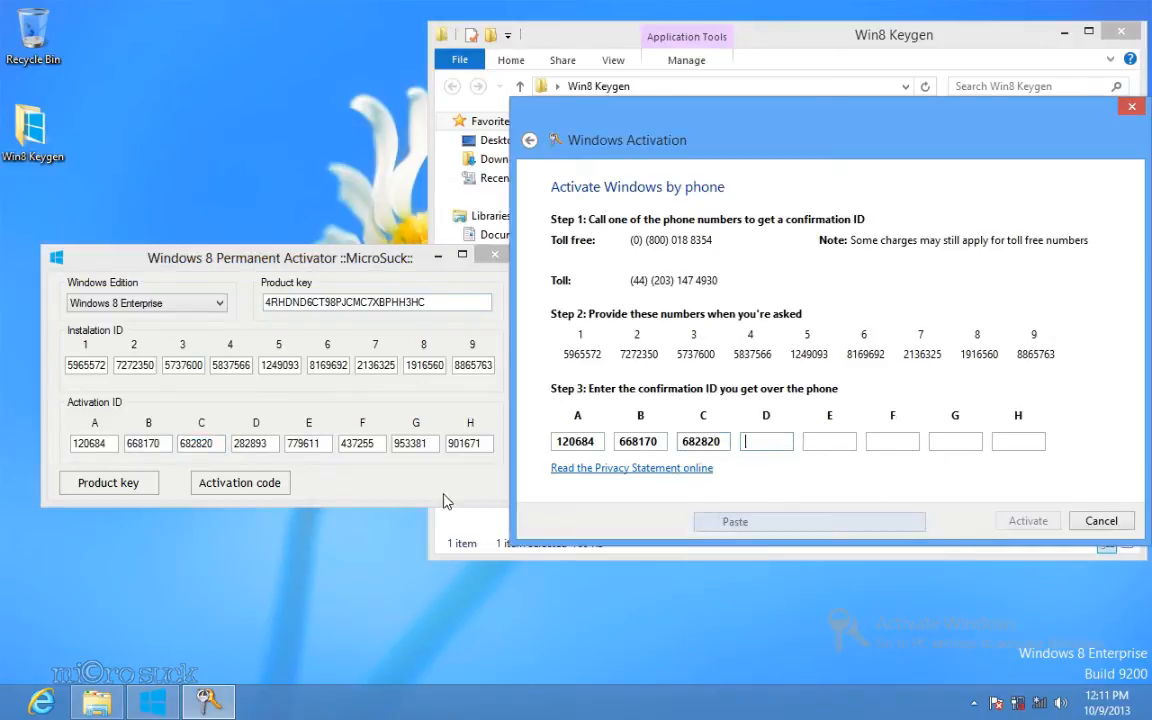
{"action": "double_click", "coordinate": [256, 444]}
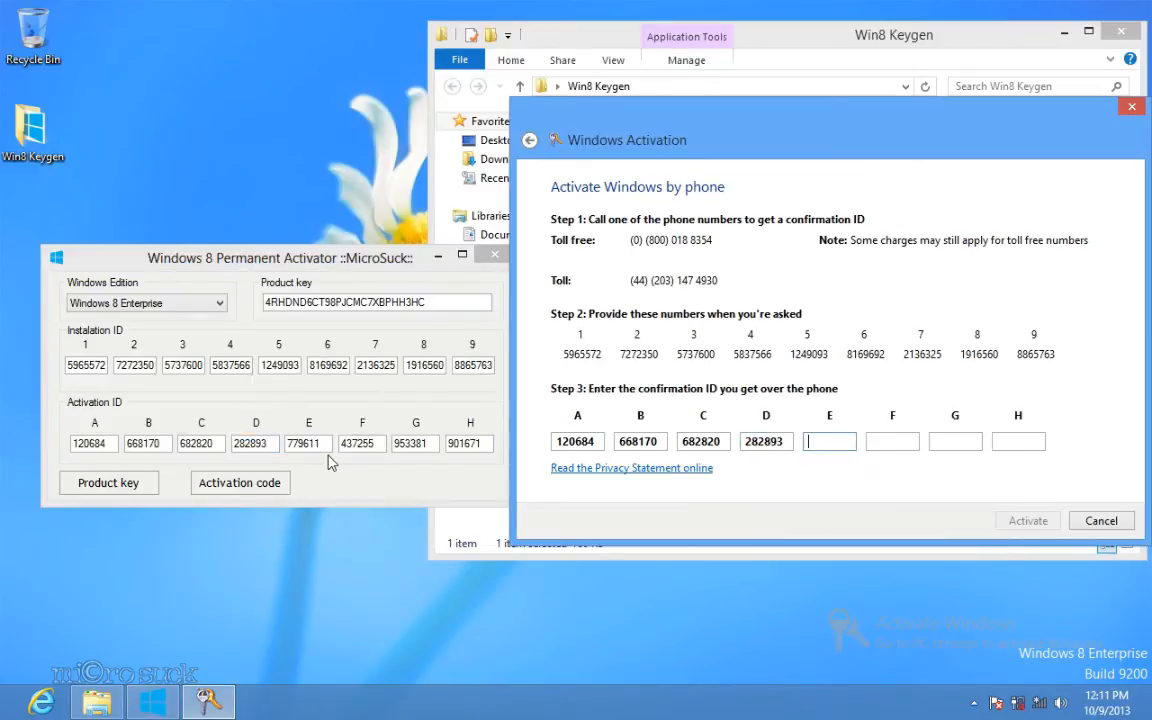
{"action": "right_click", "coordinate": [308, 444]}
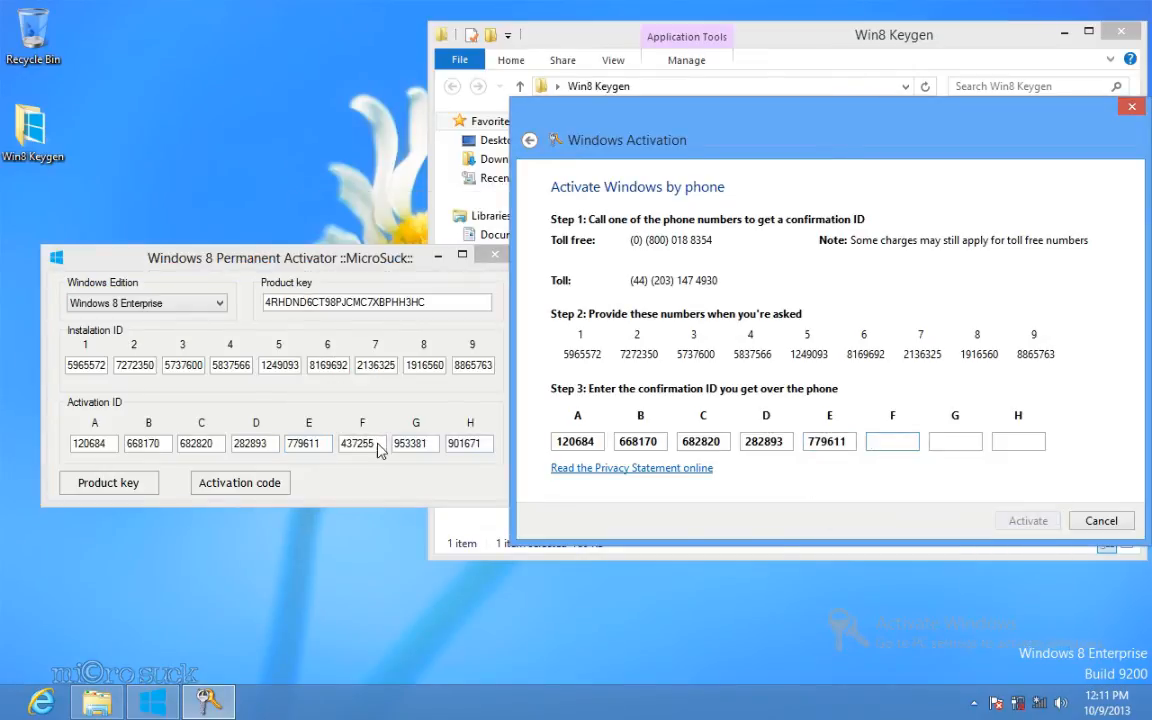
Paste activation ID groups F–H into the remaining confirmation ID boxes.
{"action": "right_click", "coordinate": [362, 444]}
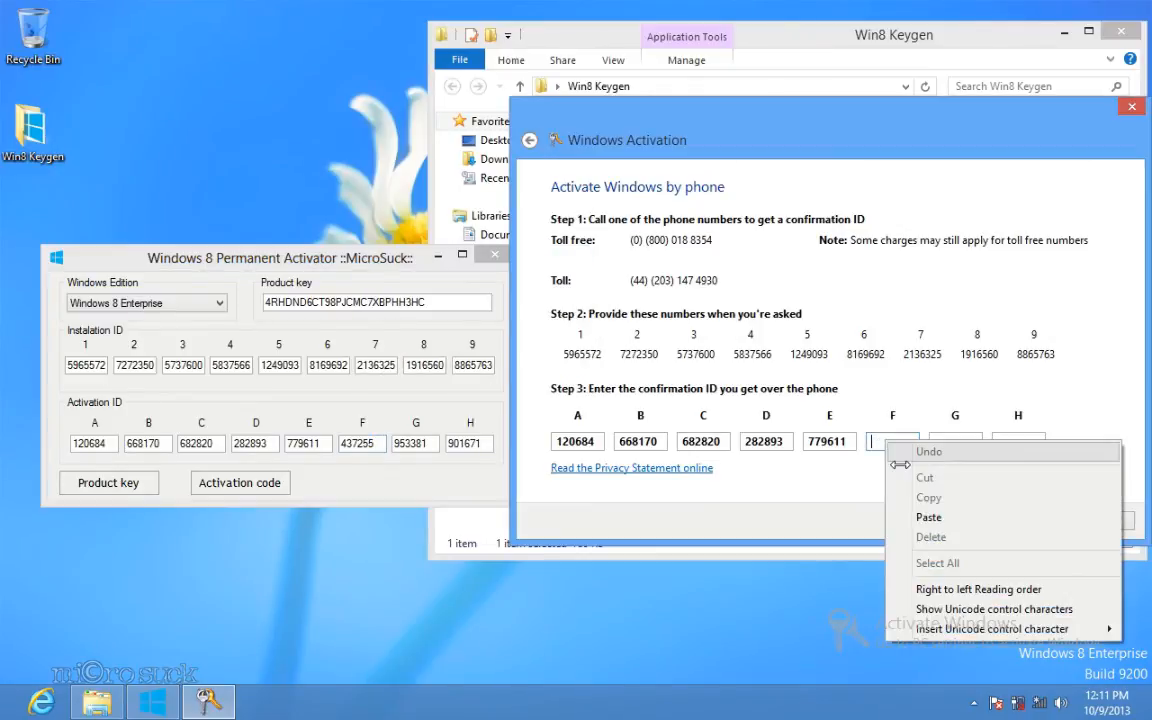
{"action": "left_click", "coordinate": [928, 516]}
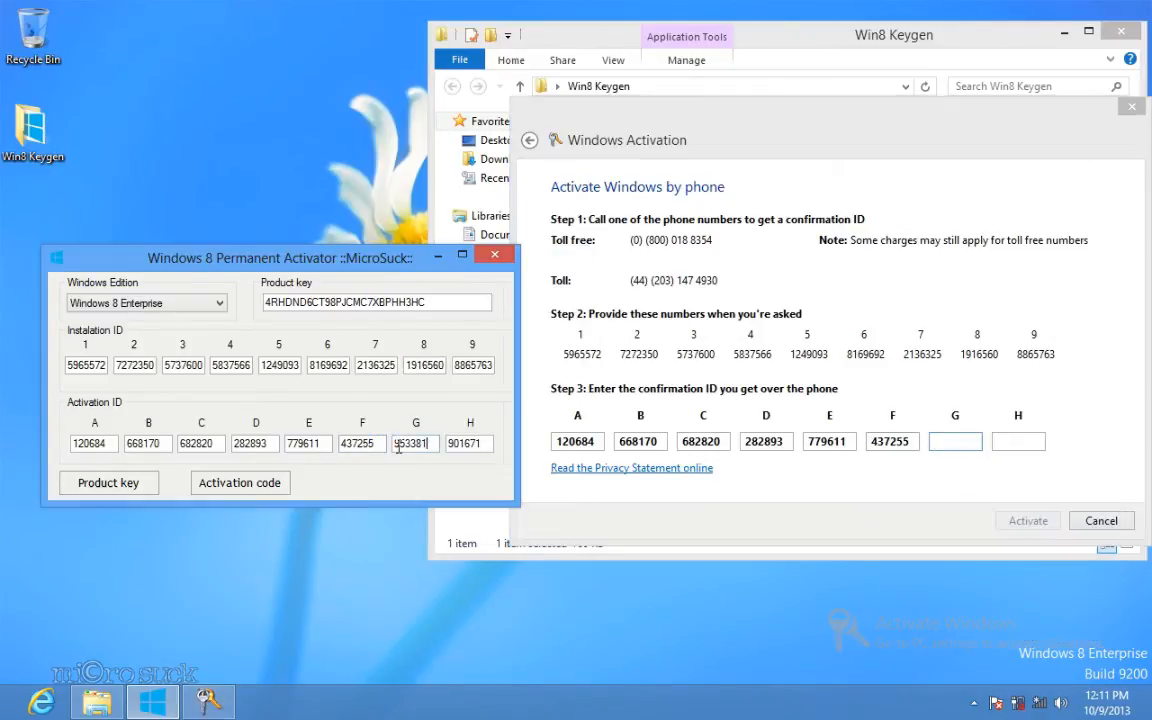
{"action": "right_click", "coordinate": [416, 444]}
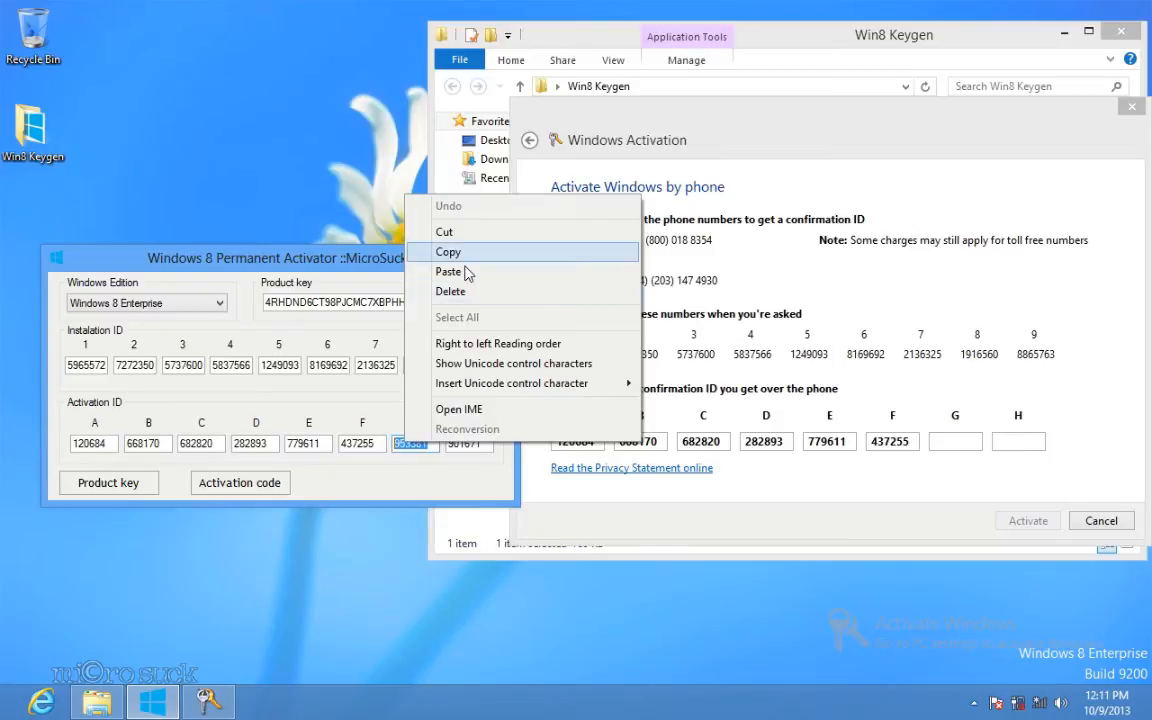
{"action": "left_click", "coordinate": [448, 252]}
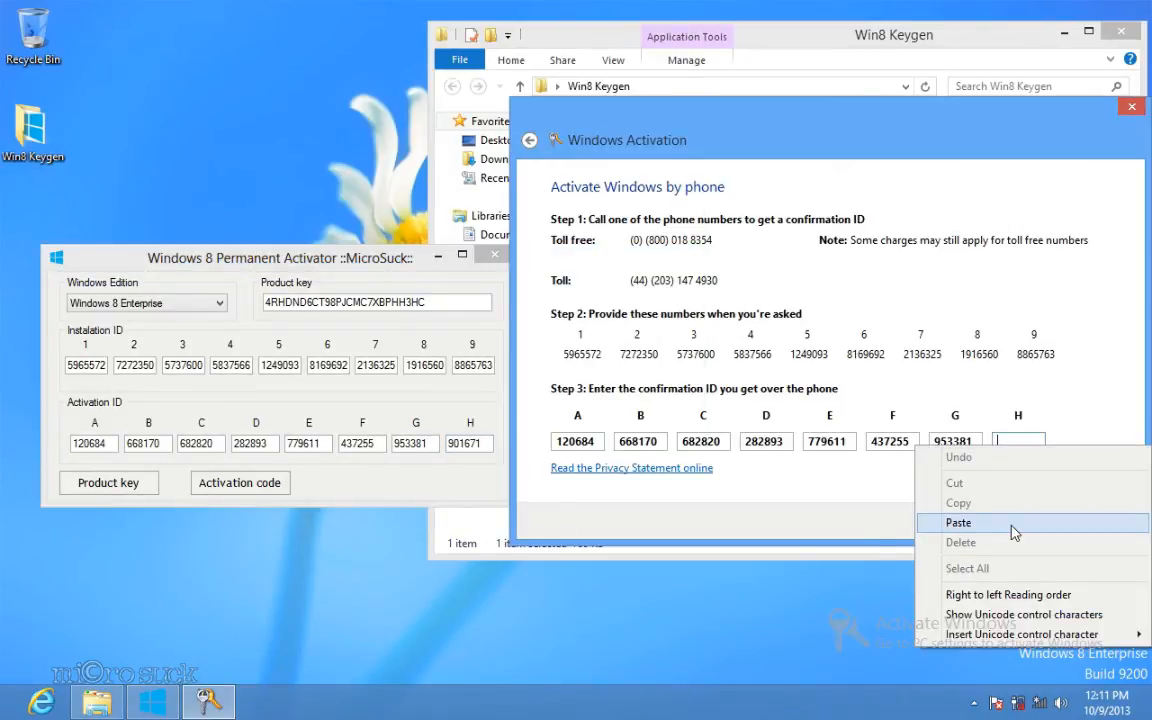
{"action": "left_click", "coordinate": [956, 522]}
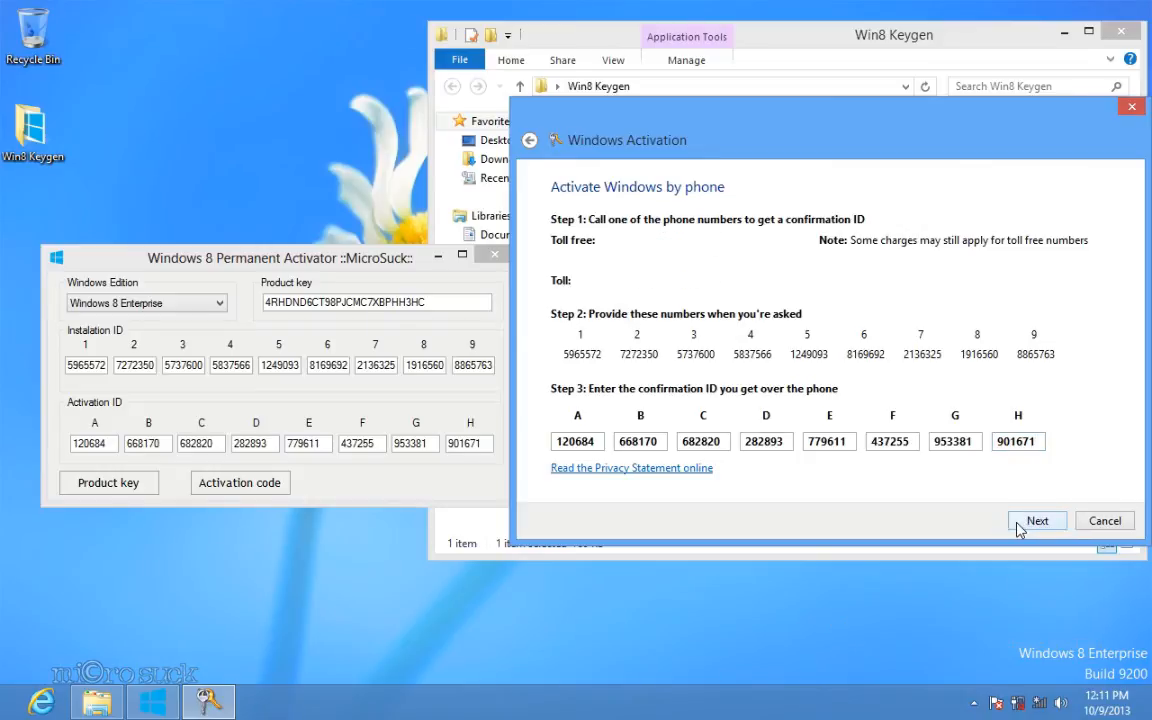
Submit the confirmation ID so Windows reports "Thanks, you're all done" and close the dialog.
{"action": "left_click", "coordinate": [1036, 520]}
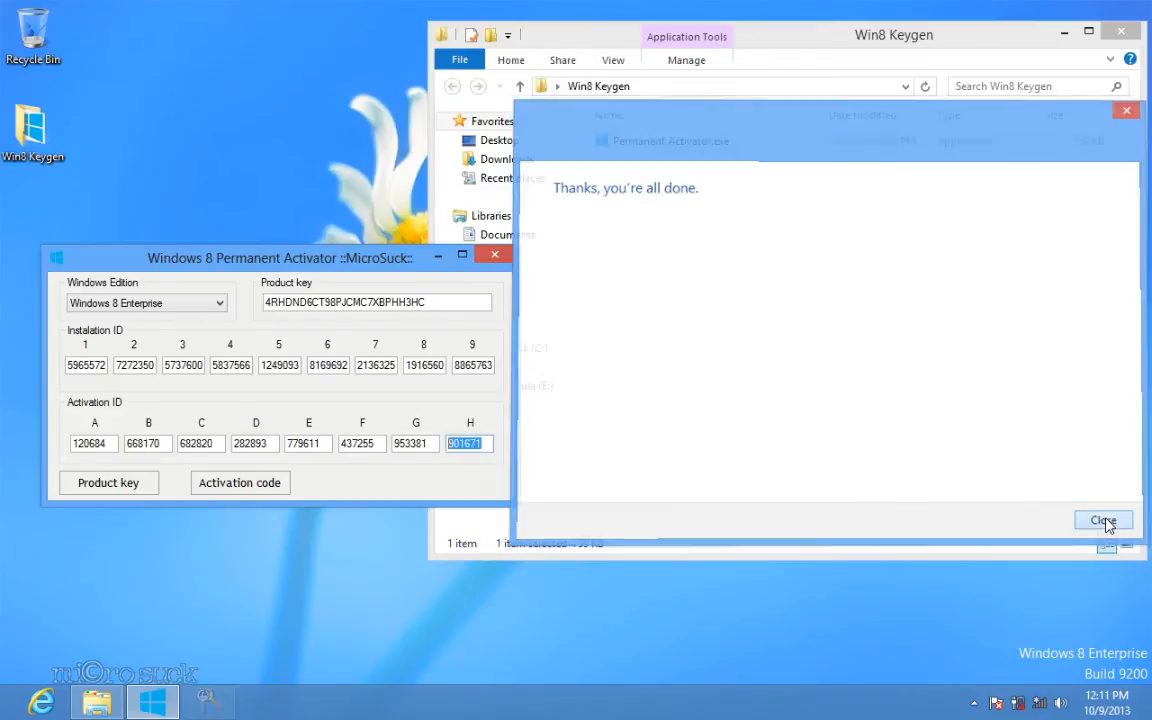
{"action": "left_click", "coordinate": [1104, 520]}
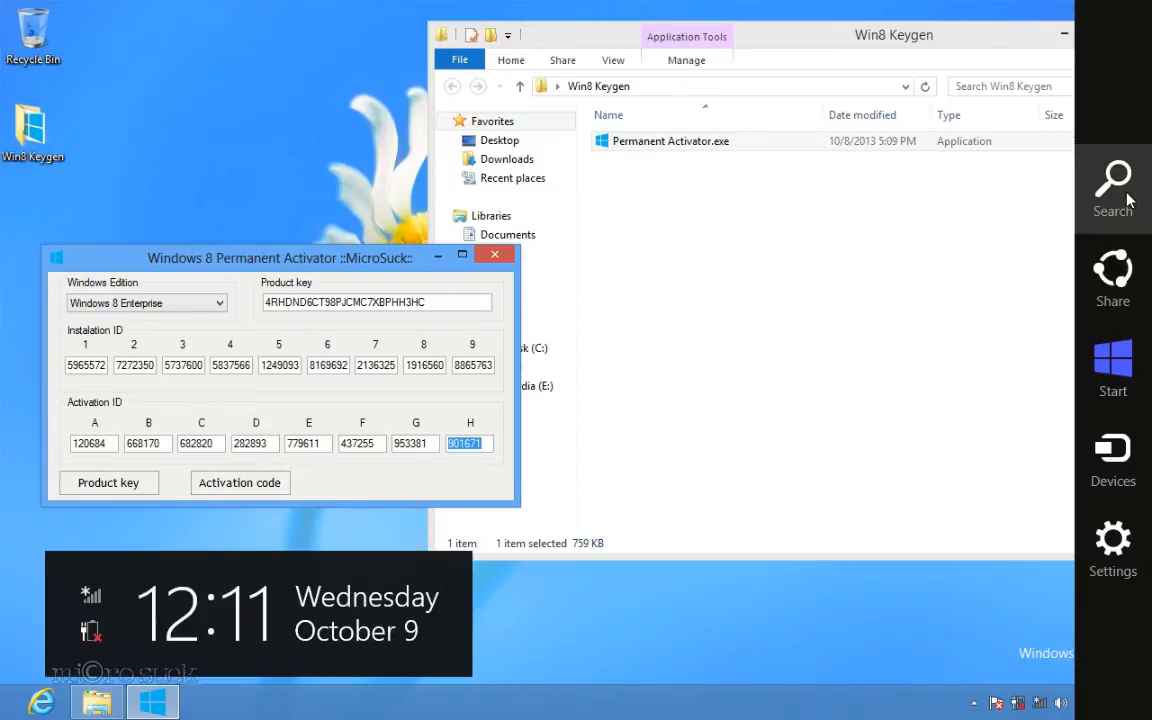
Search for cmd and run Command Prompt as administrator.
{"action": "left_click", "coordinate": [1112, 184]}
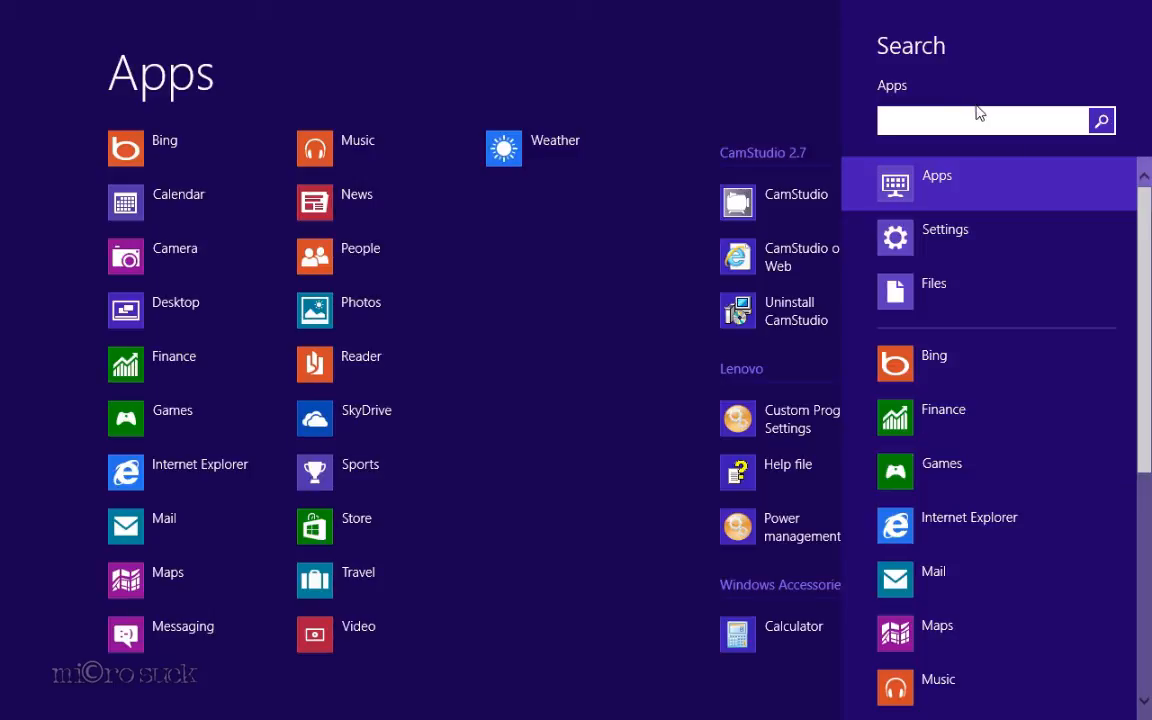
{"action": "type", "text": "c"}
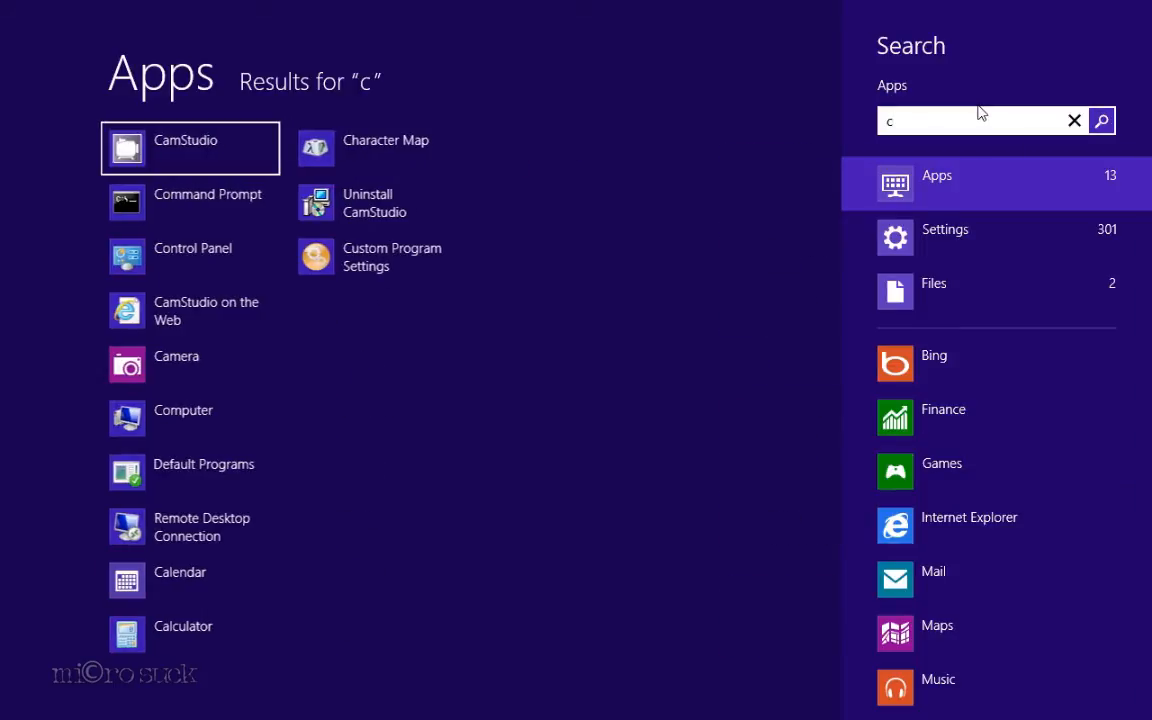
{"action": "type", "text": "md"}
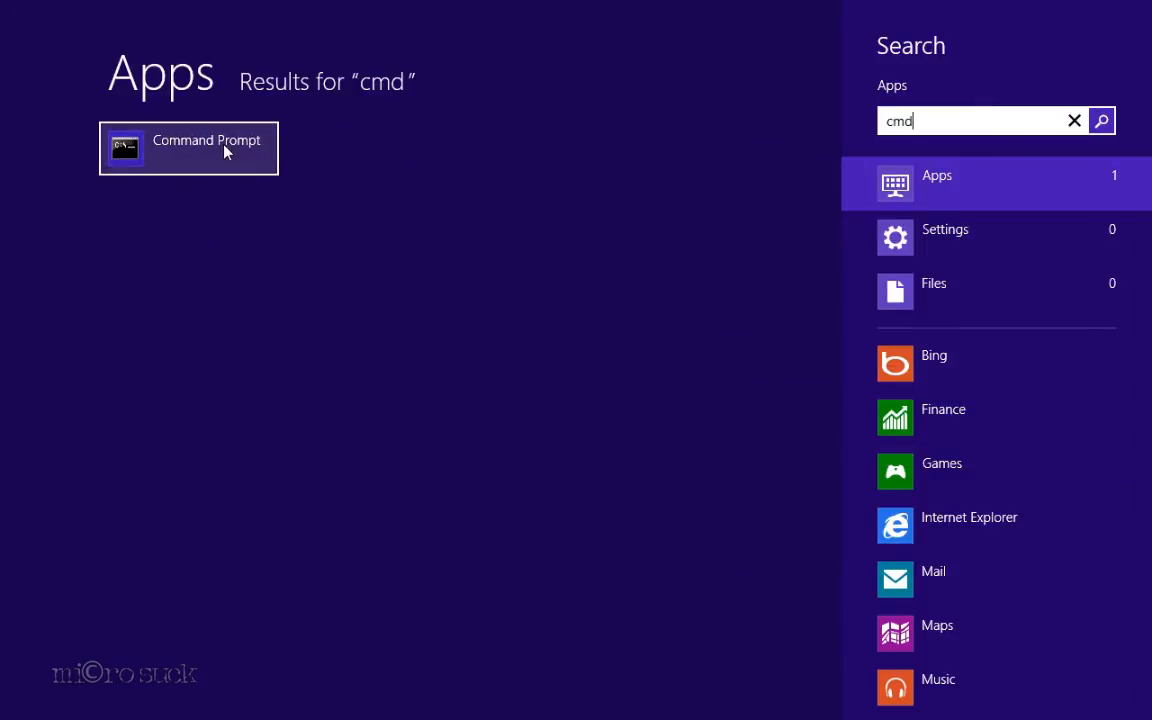
{"action": "right_click", "coordinate": [188, 148]}
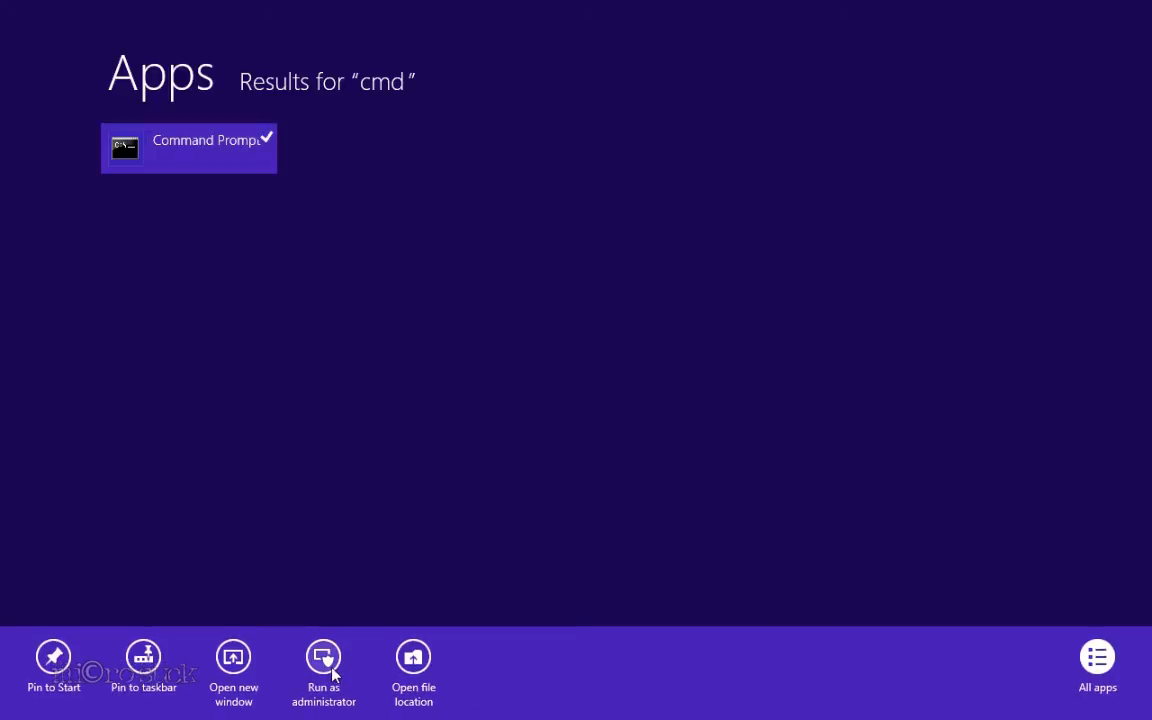
{"action": "left_click", "coordinate": [324, 670]}
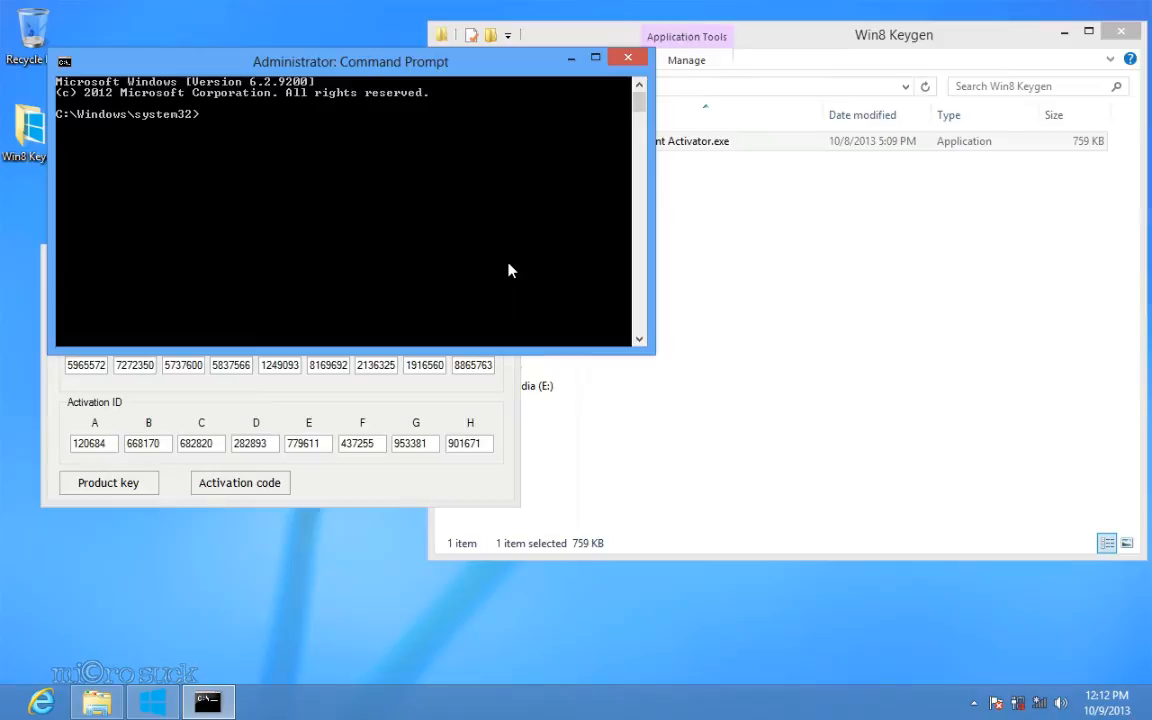
Run slmgr.vbs -ato in the administrator Command Prompt to activate Windows.
{"action": "type", "text": "s"}
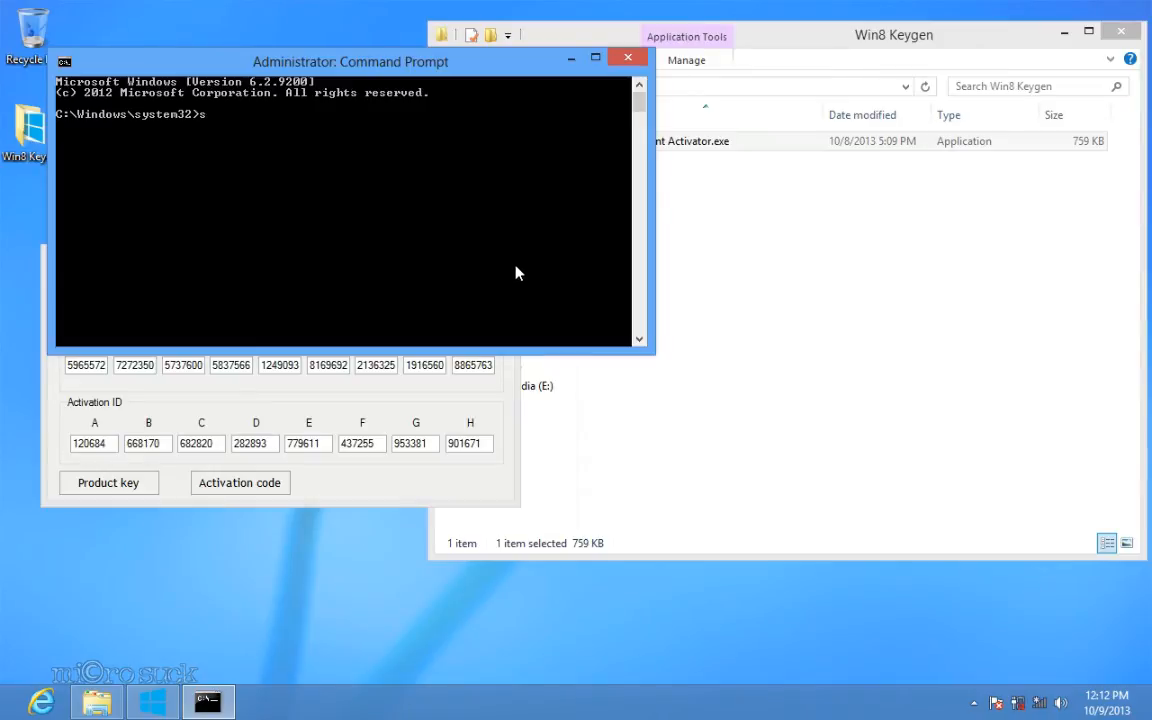
{"action": "type", "text": "l"}
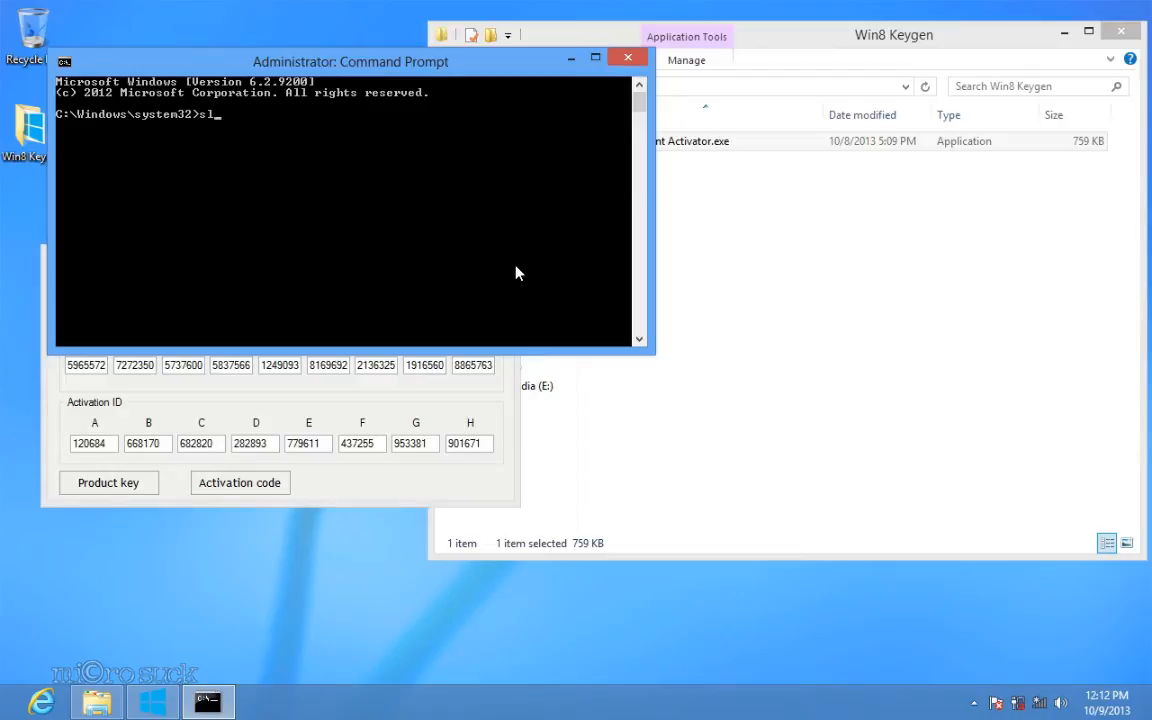
{"action": "type", "text": "mg"}
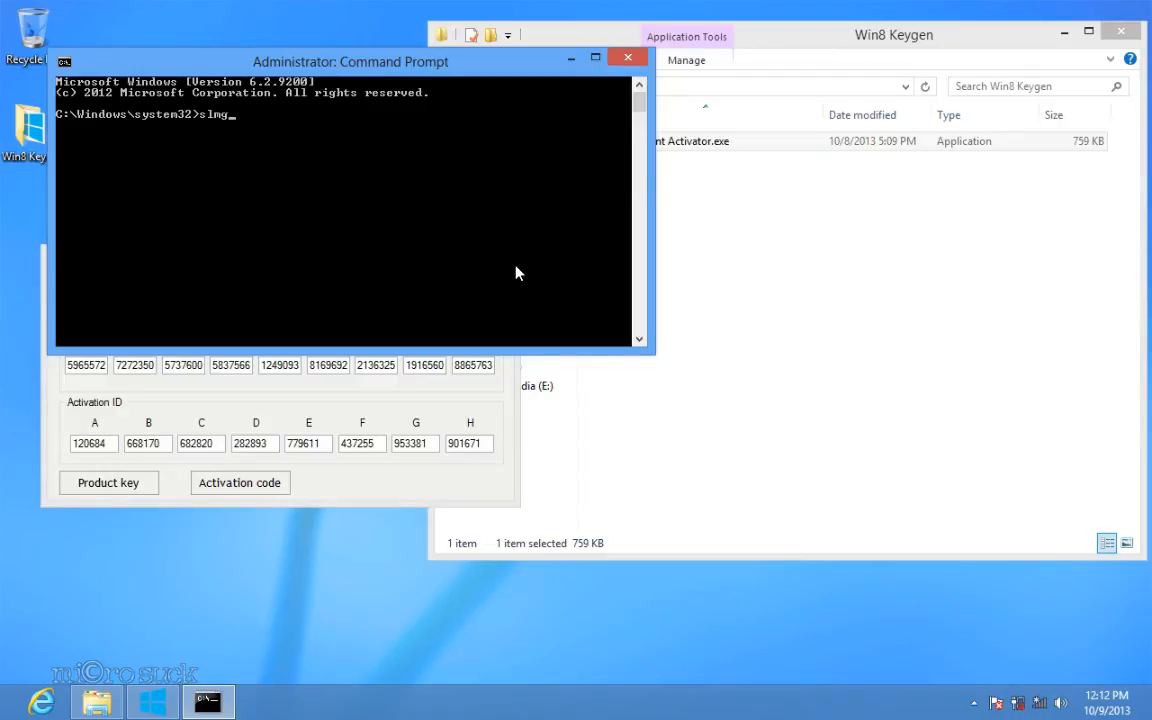
{"action": "type", "text": "r"}
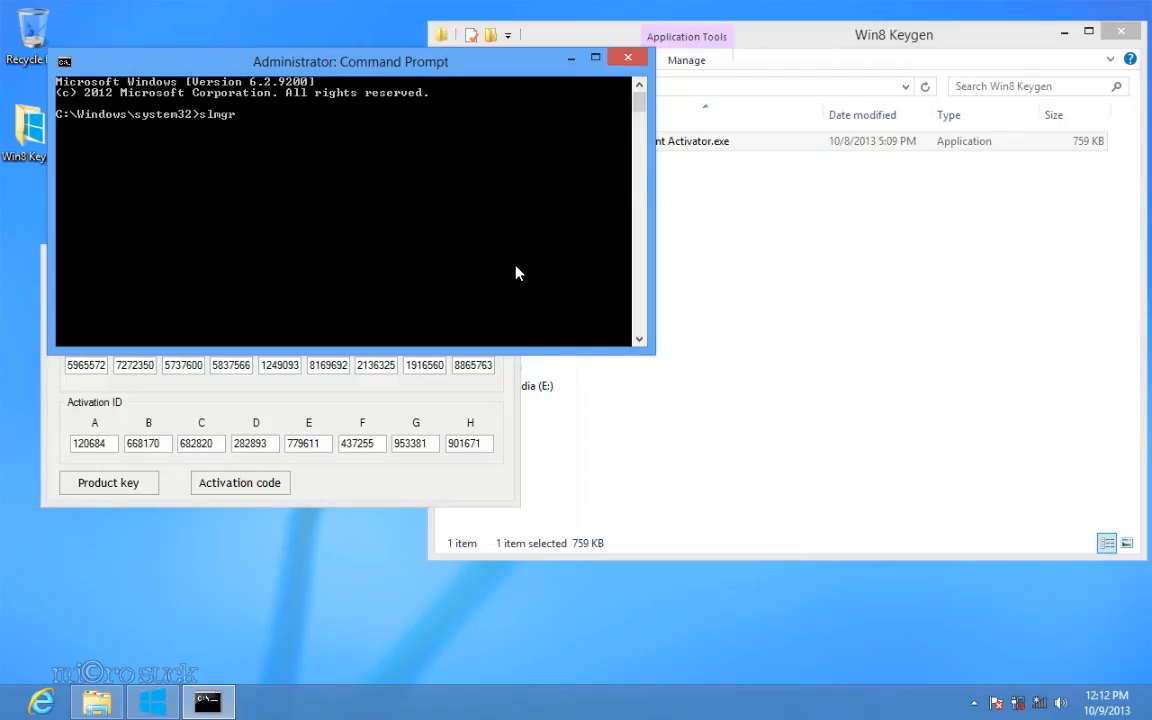
{"action": "type", "text": "vbs"}
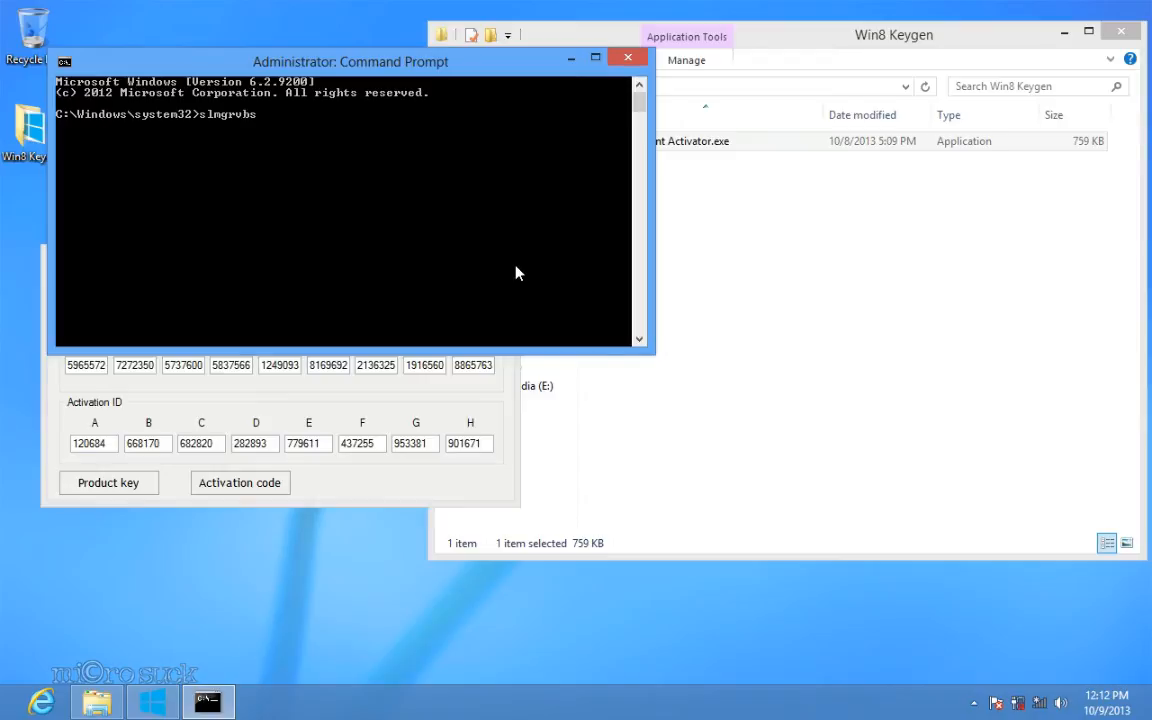
{"action": "type", "text": "-ato"}
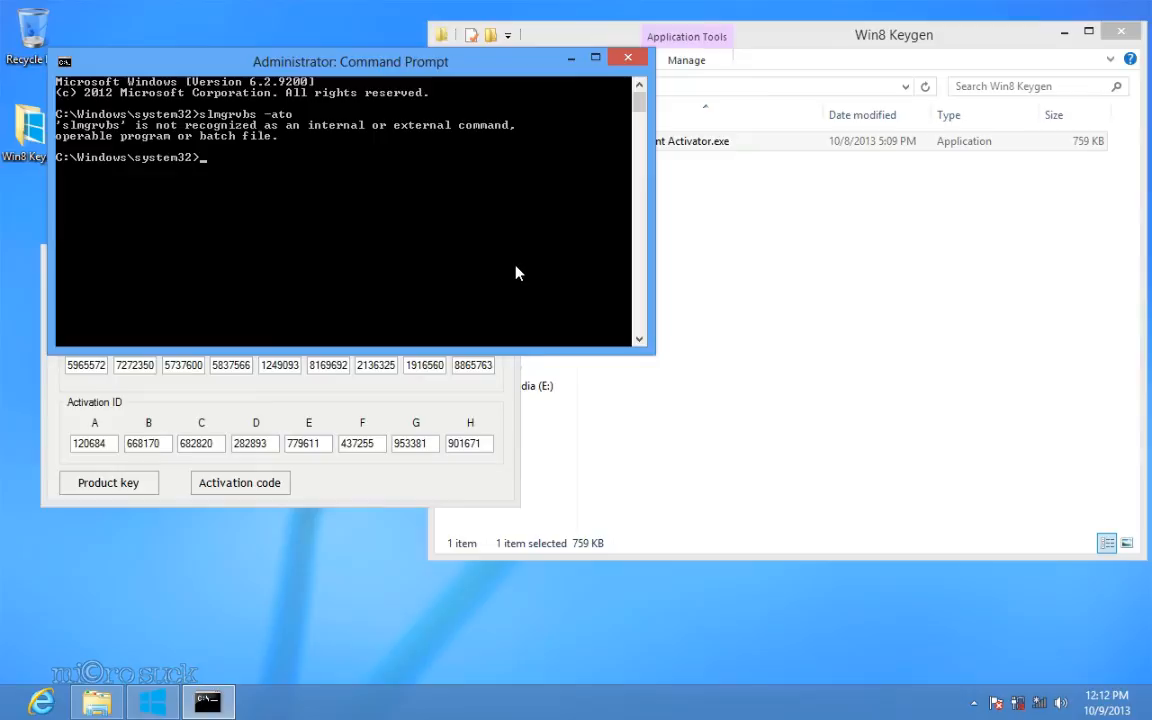
{"action": "type", "text": "slmgrvbs -ato"}
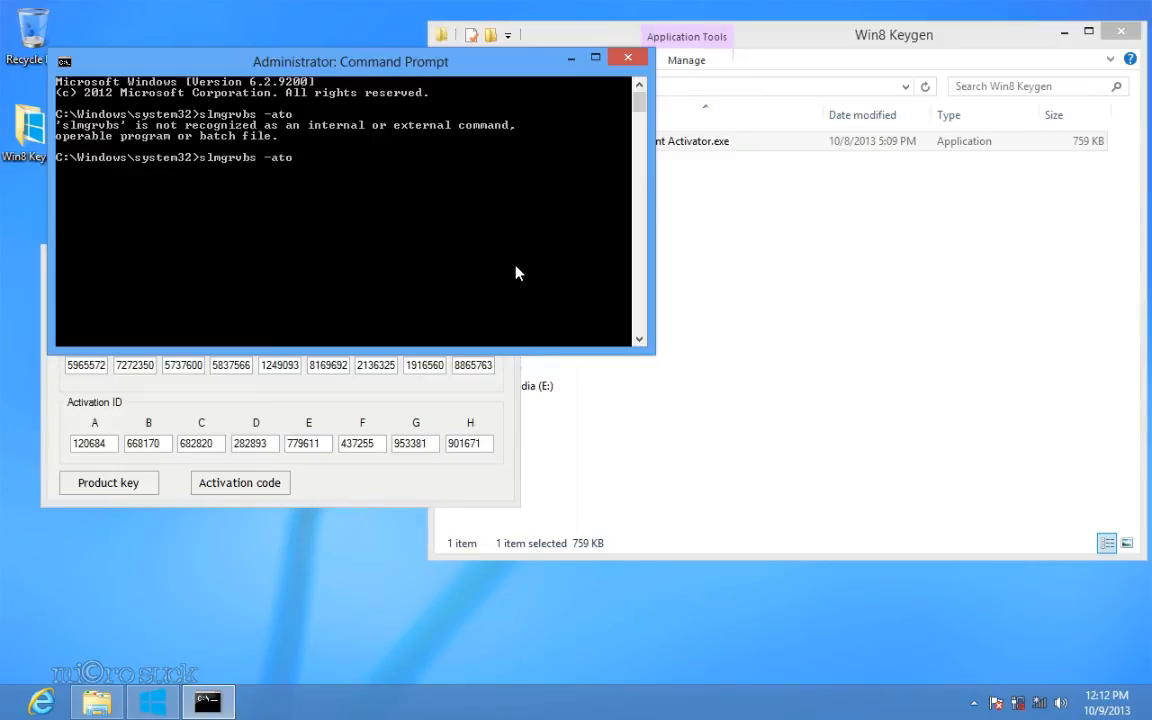
{"action": "type", "text": "."}
{"action": "key", "text": "Return"}
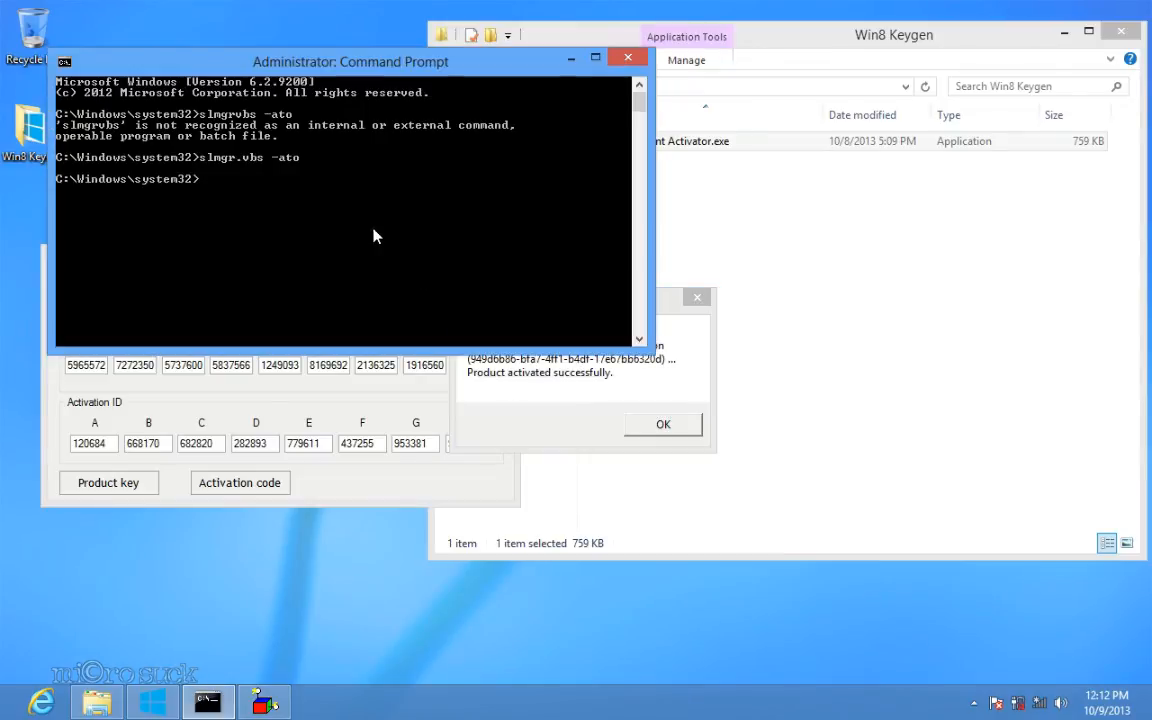
Run slmgr.vbs -xpr and slmgr.vbs -dlv to confirm permanent activation and Licensed status.
{"action": "type", "text": "slmgr.vbs -at"}
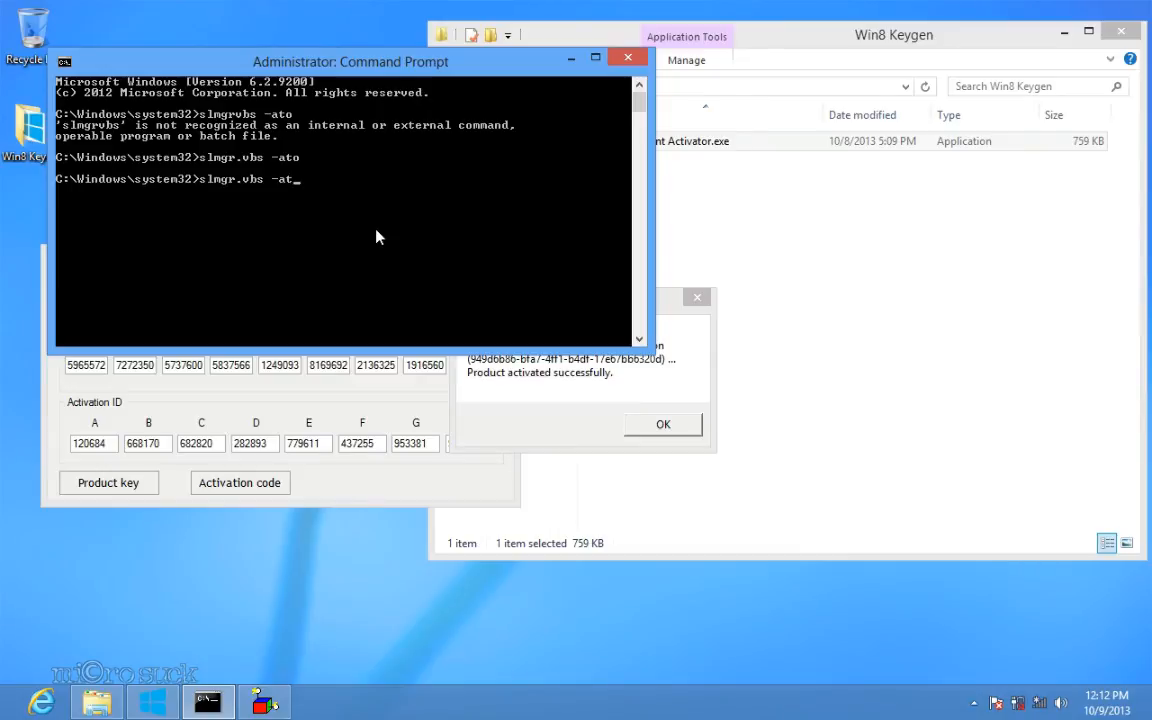
{"action": "key", "text": "Backspace"}
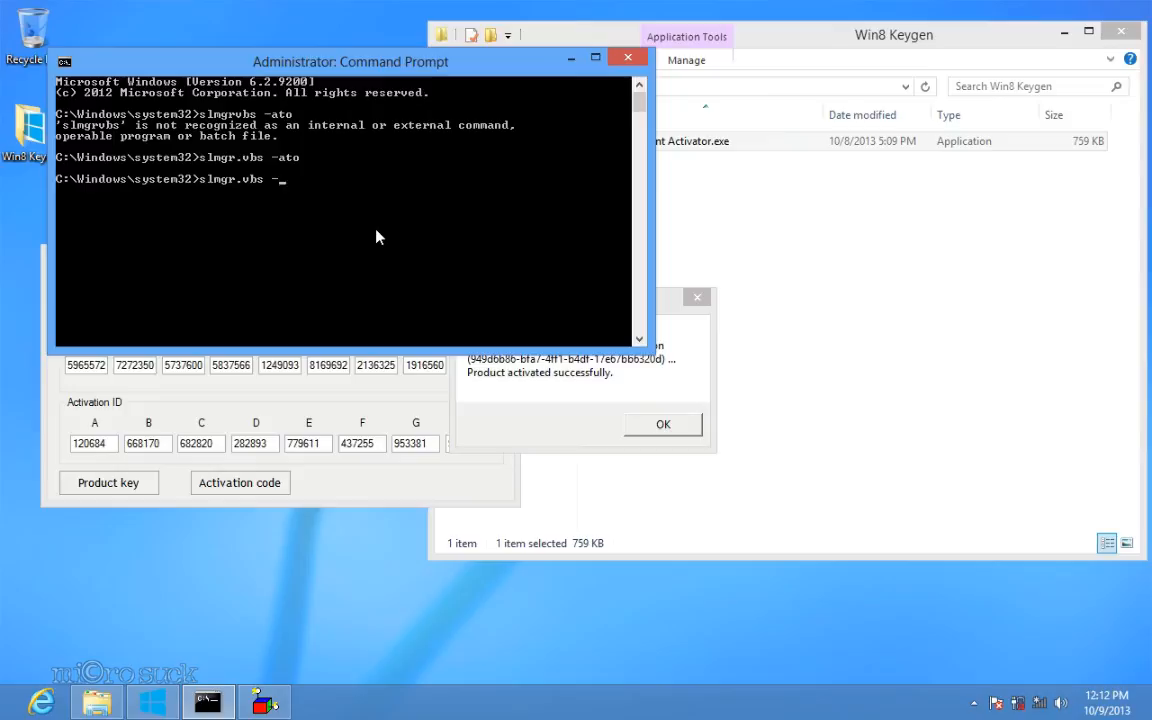
{"action": "type", "text": "xpre"}
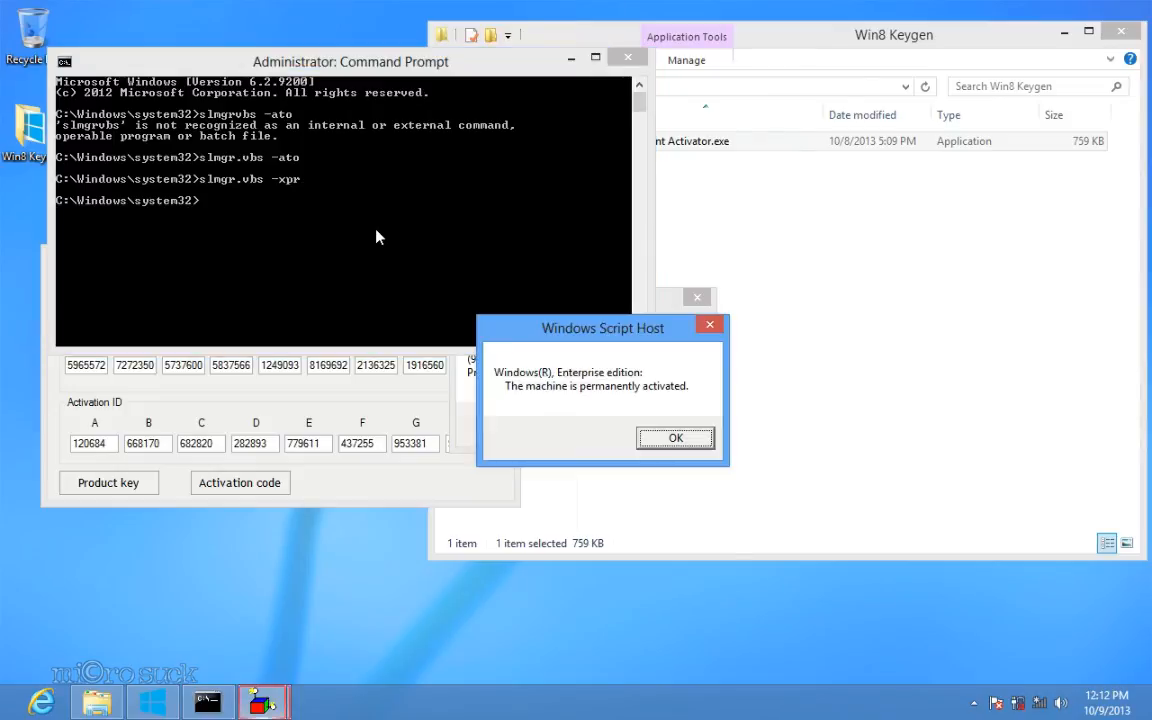
{"action": "mouse_move", "coordinate": [504, 298]}
{"action": "type", "text": "slmgr.vbs "}
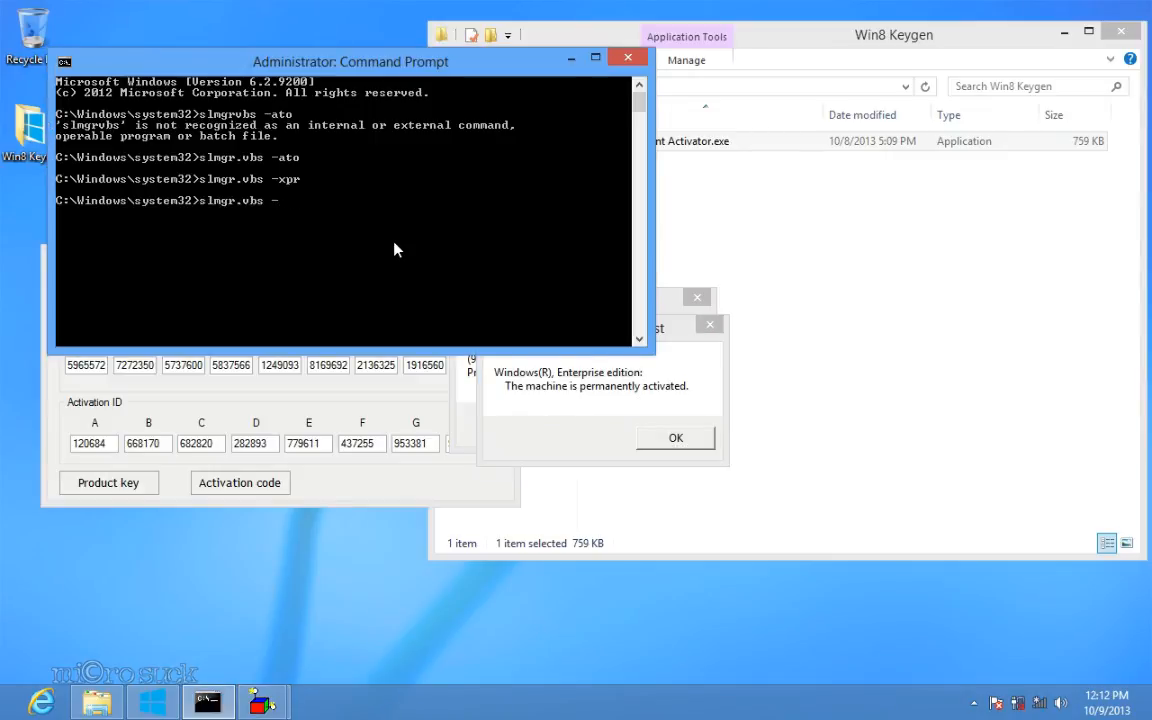
{"action": "type", "text": "-dlv"}
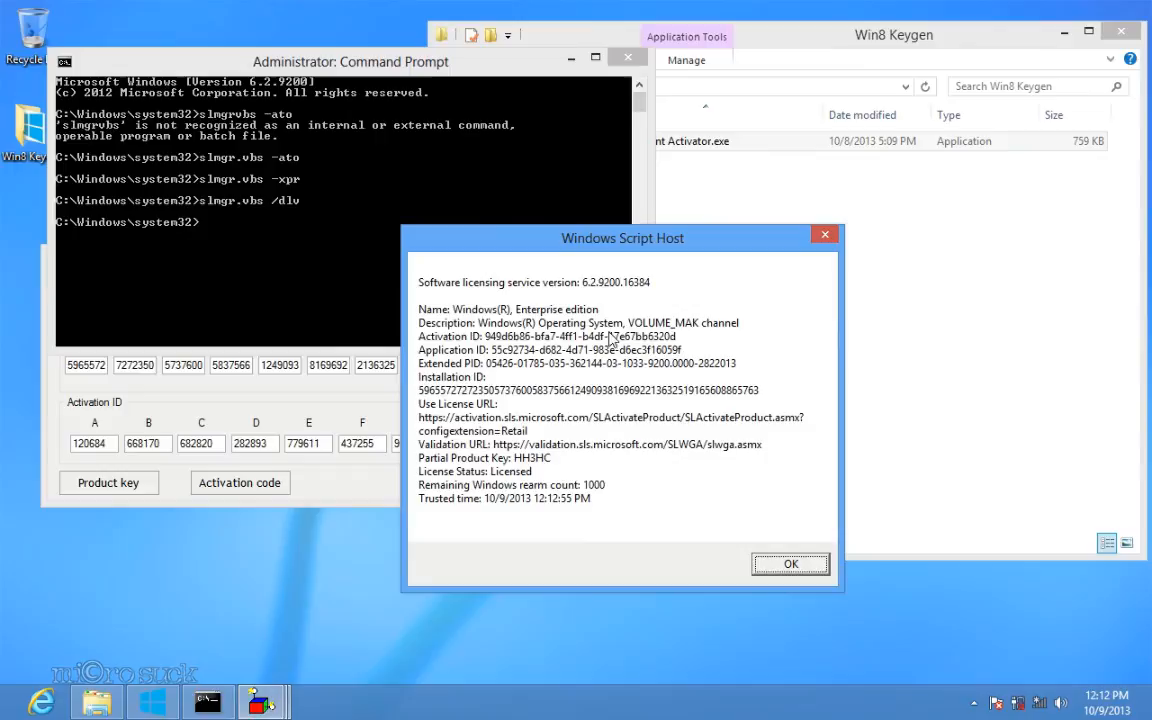
{"action": "mouse_move", "coordinate": [456, 510]}
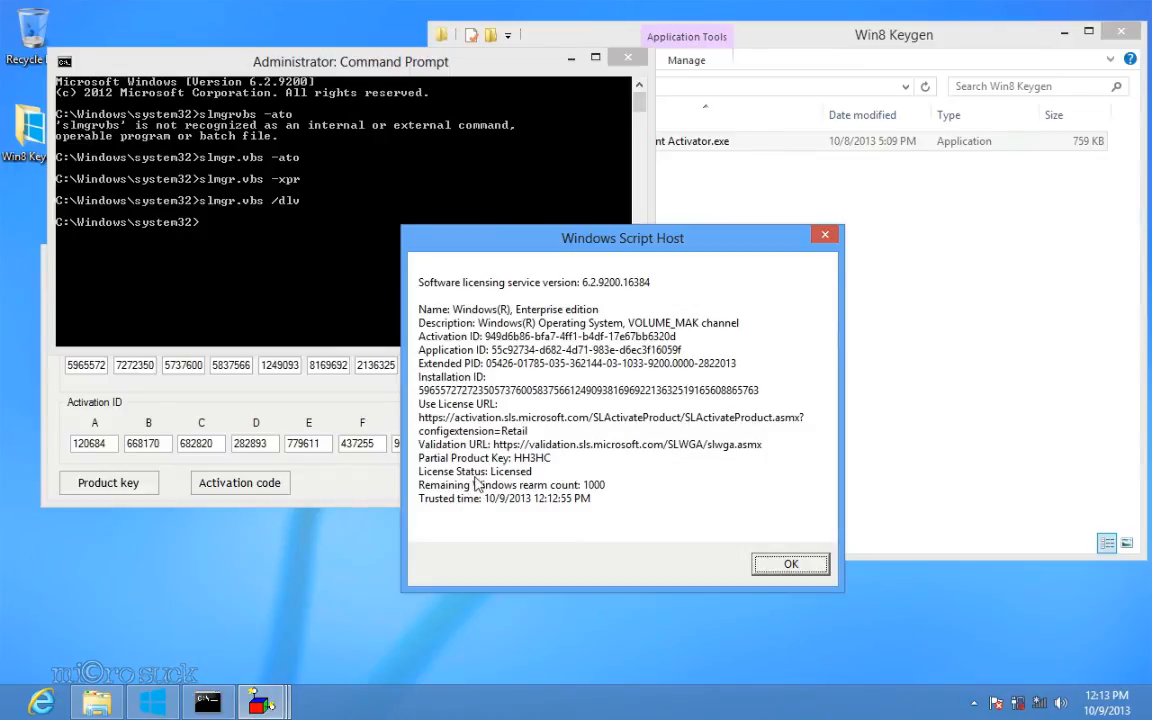
{"action": "mouse_move", "coordinate": [536, 422]}
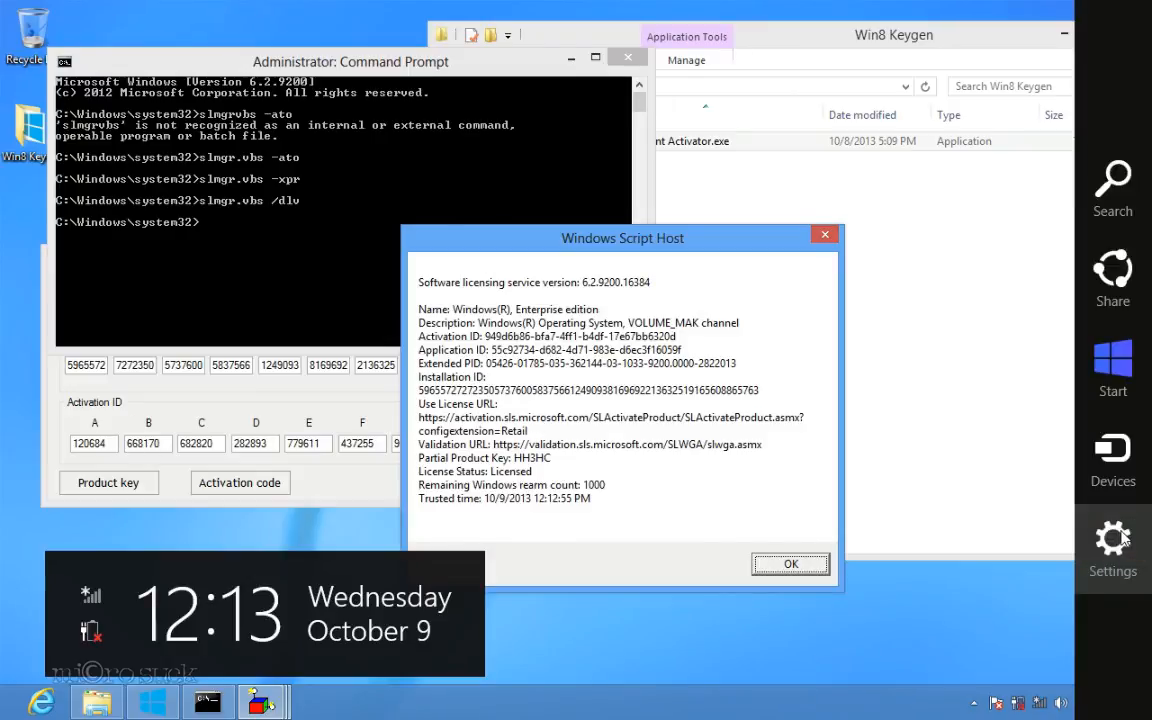
Reach Control Panel's System page showing Windows 8 Enterprise with Windows is activated.
{"action": "left_click", "coordinate": [1112, 540]}
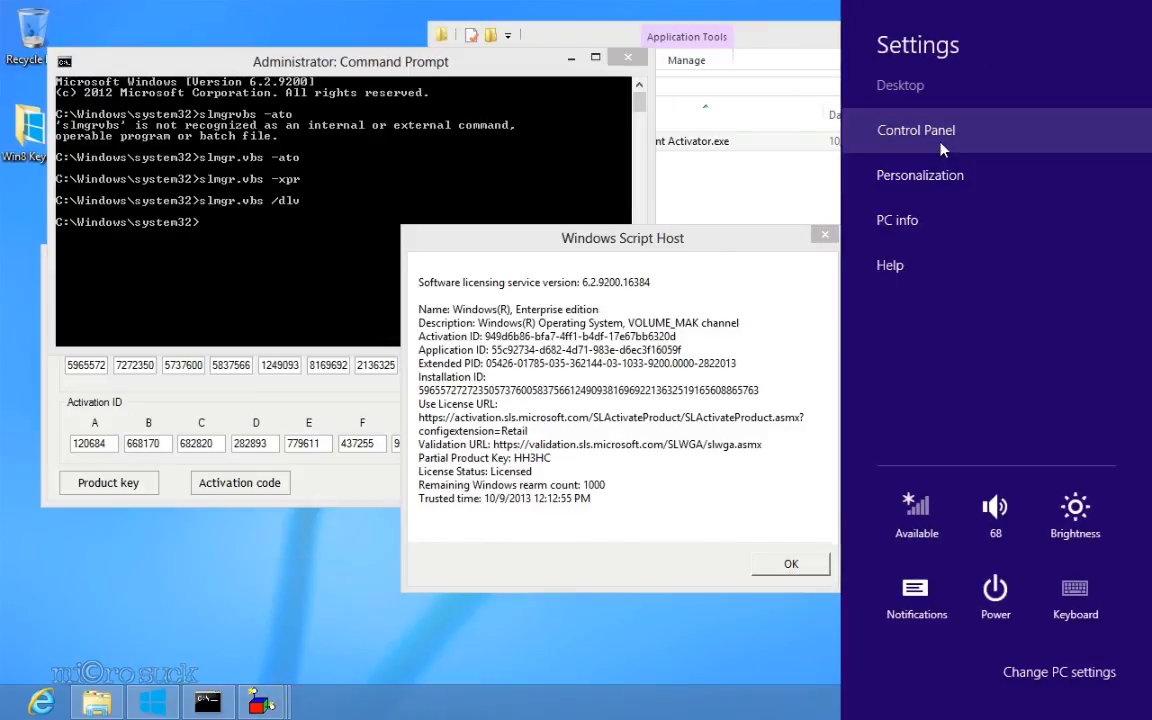
{"action": "left_click", "coordinate": [916, 130]}
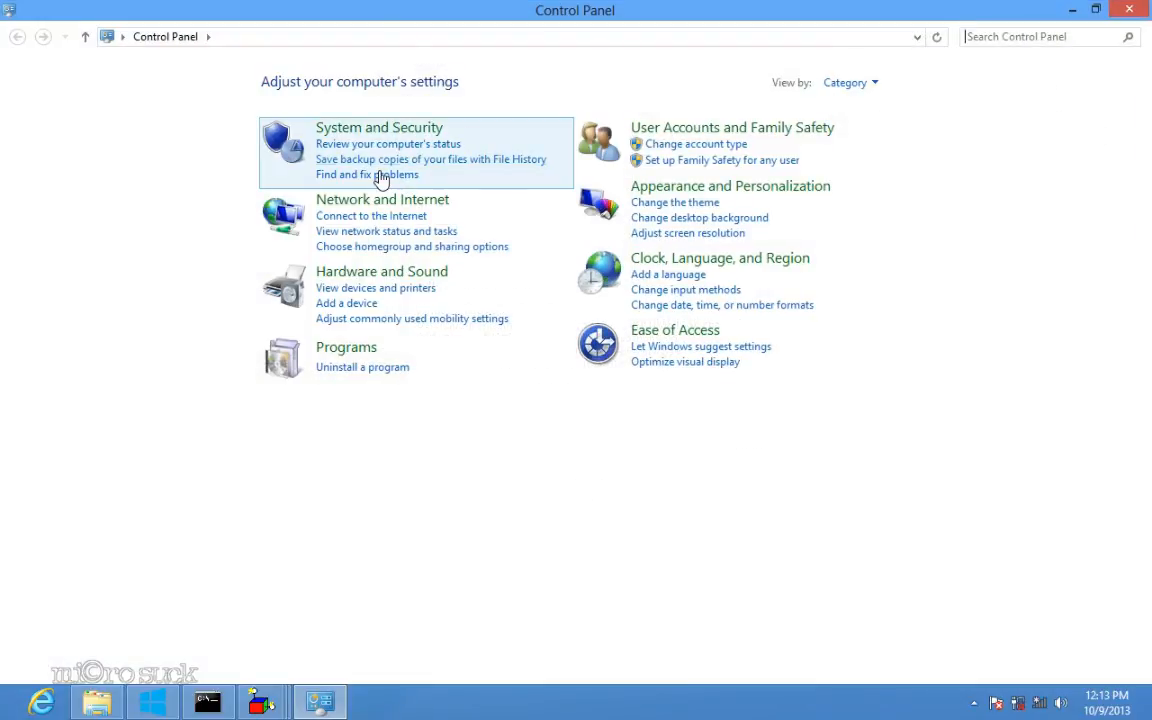
{"action": "left_click", "coordinate": [378, 128]}
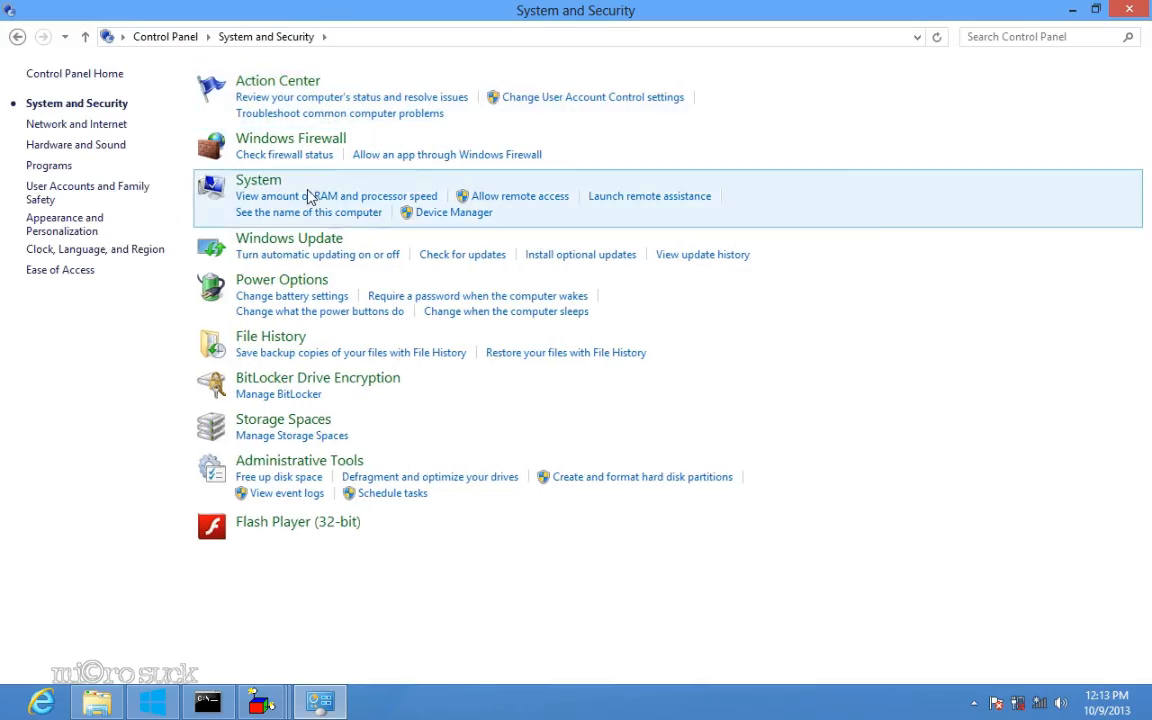
{"action": "mouse_move", "coordinate": [270, 196]}
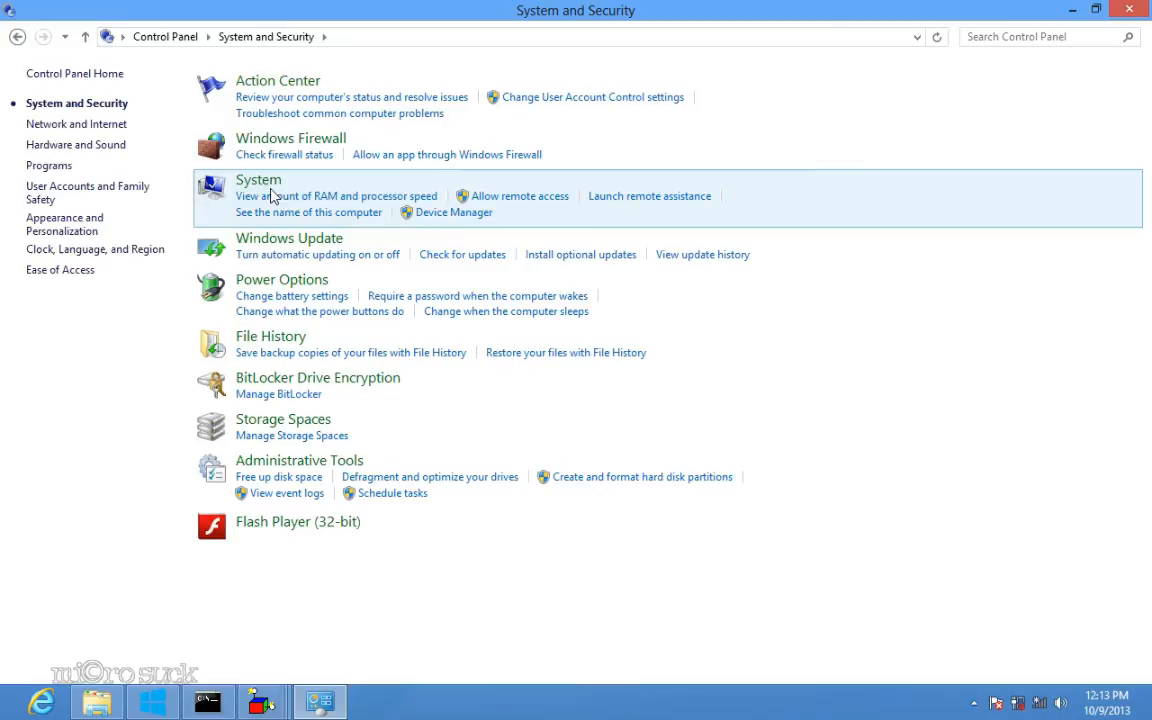
{"action": "left_click", "coordinate": [258, 180]}
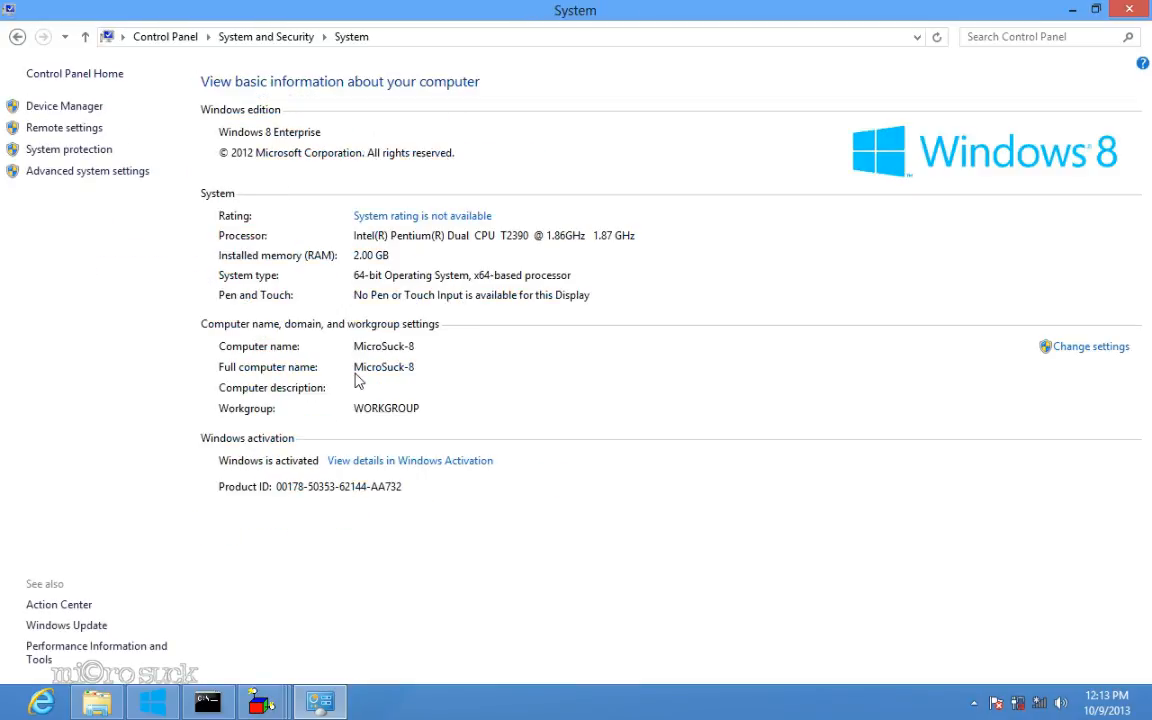
{"action": "mouse_move", "coordinate": [224, 478]}
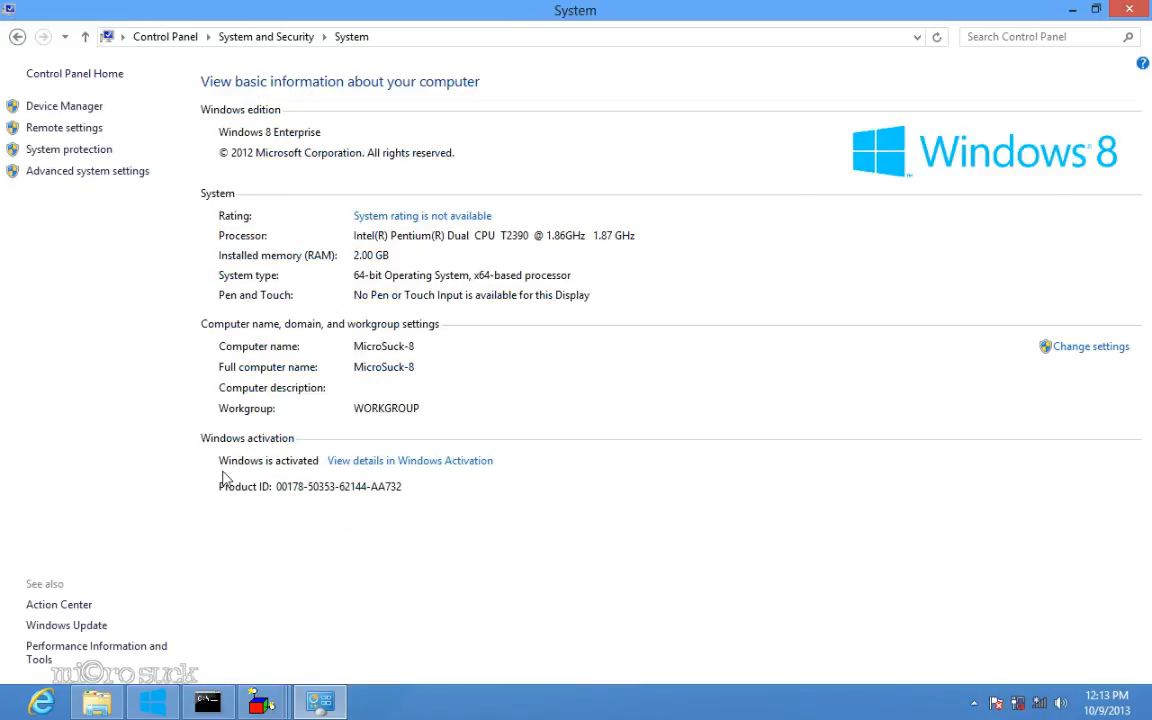
{"action": "mouse_move", "coordinate": [230, 444]}
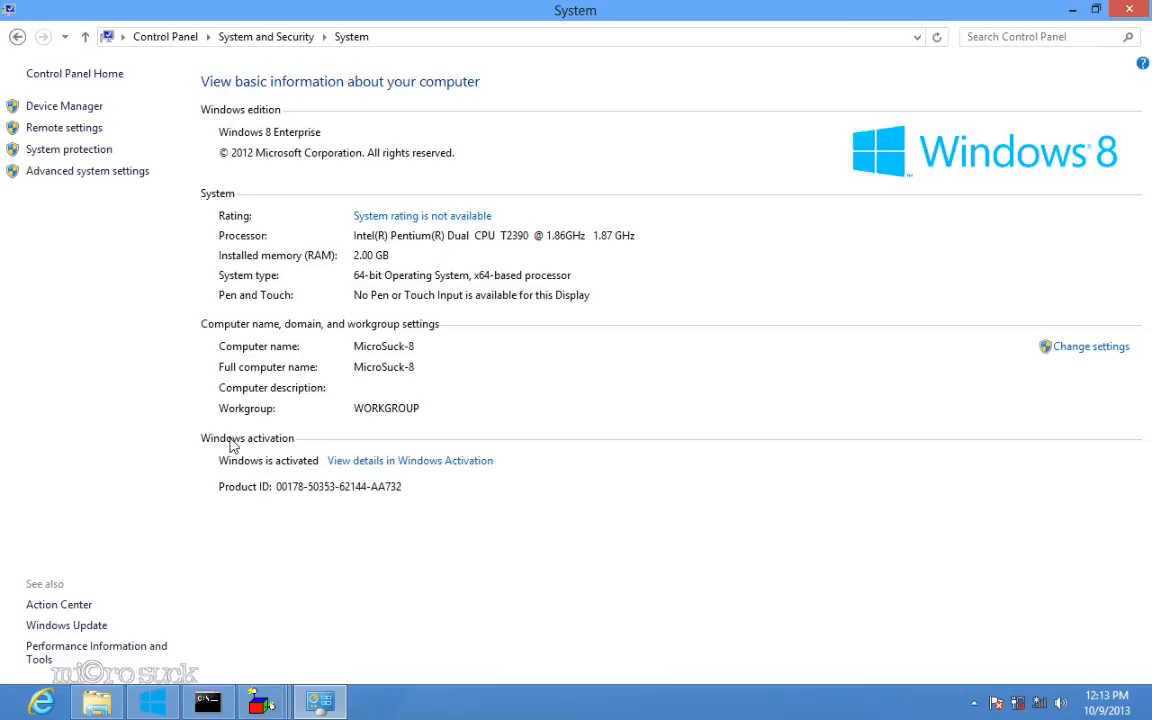
{"action": "mouse_move", "coordinate": [1124, 8]}
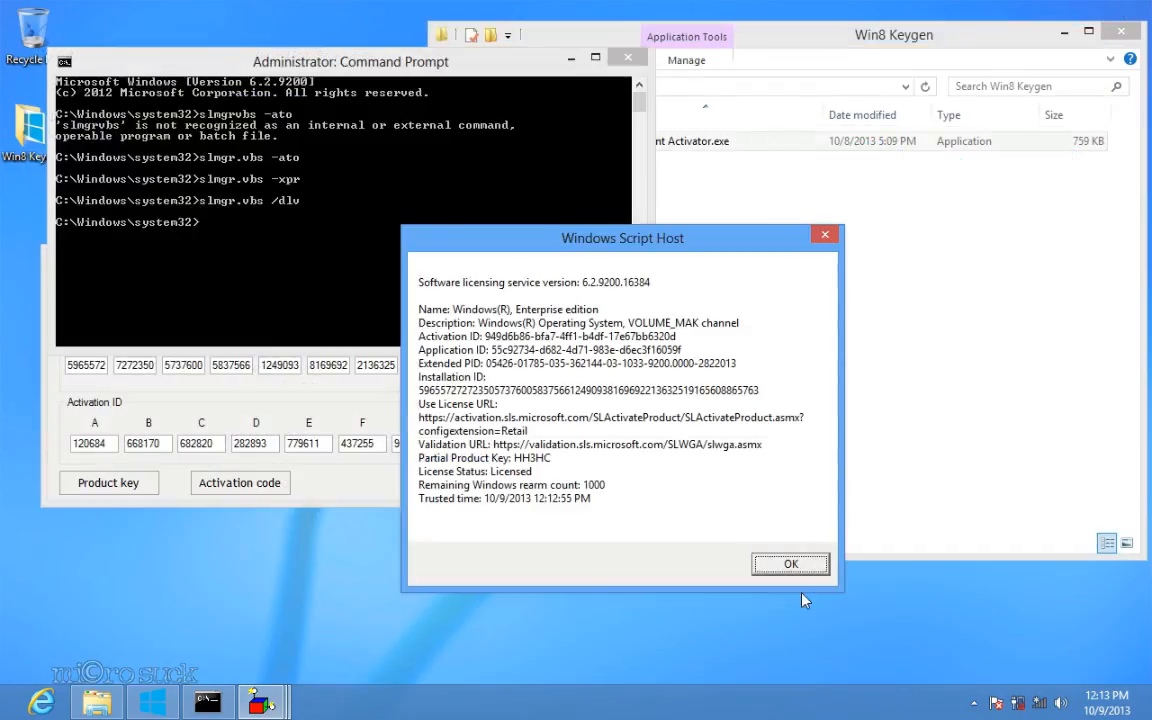
Dismiss the licence information, permanent activation and product activated message boxes with OK.
{"action": "left_click", "coordinate": [790, 564]}
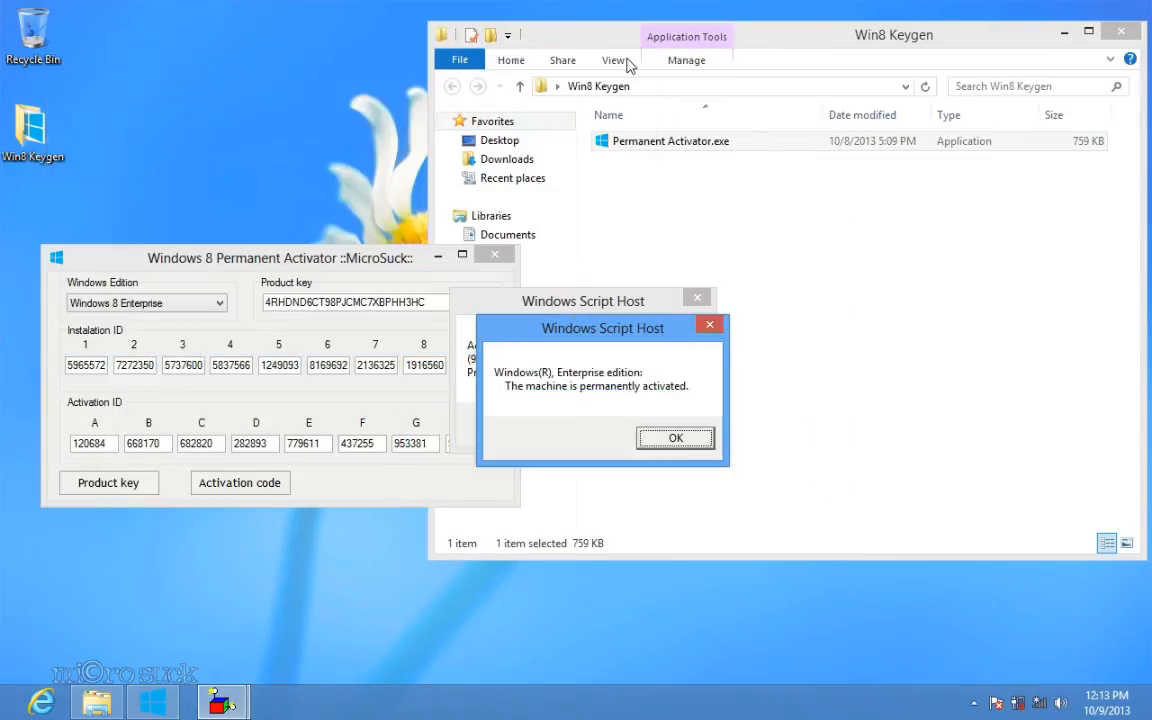
{"action": "left_click", "coordinate": [674, 436]}
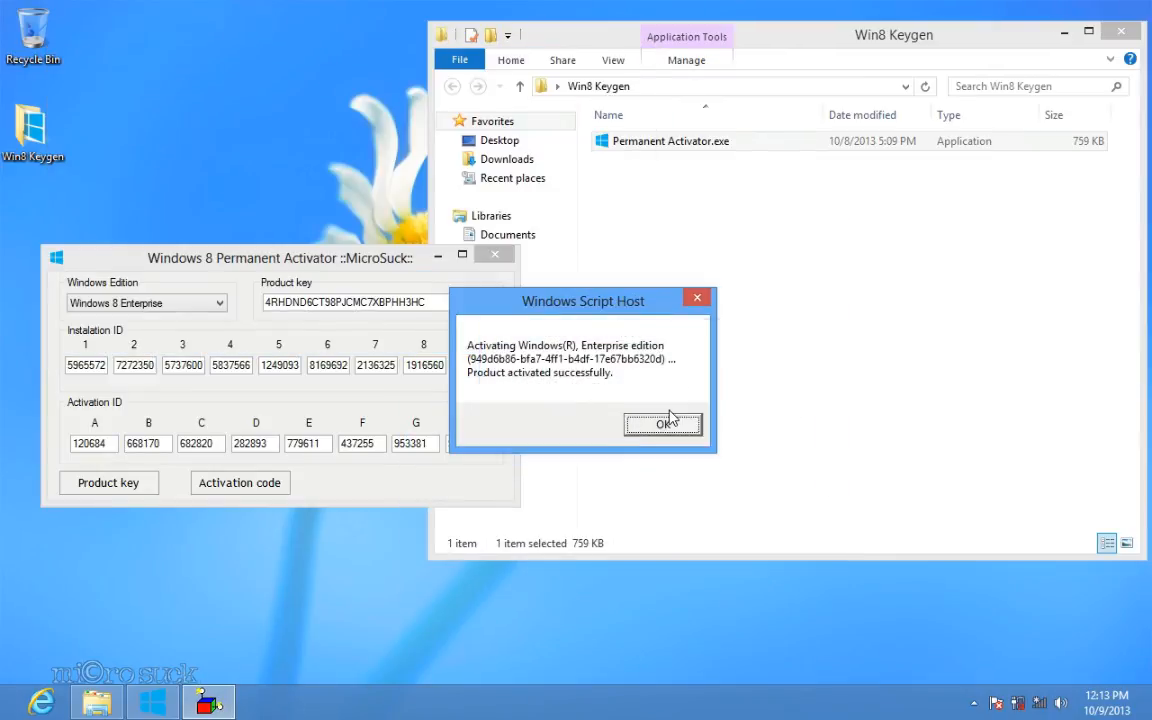
{"action": "left_click", "coordinate": [664, 424]}
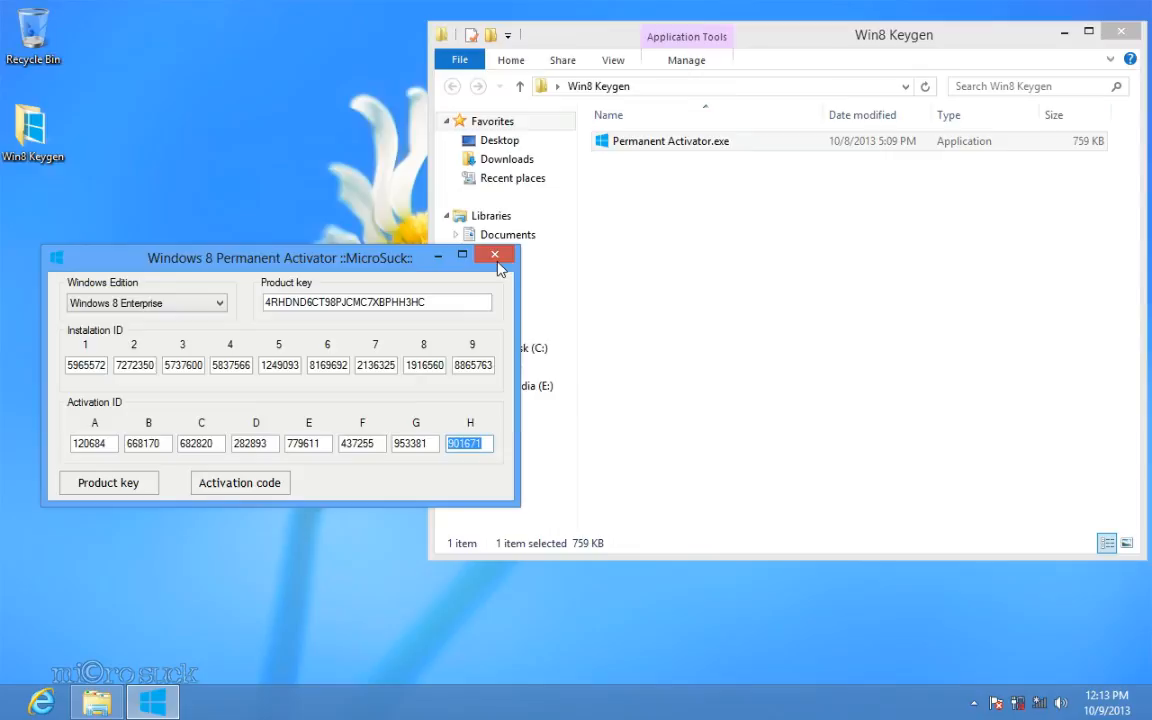